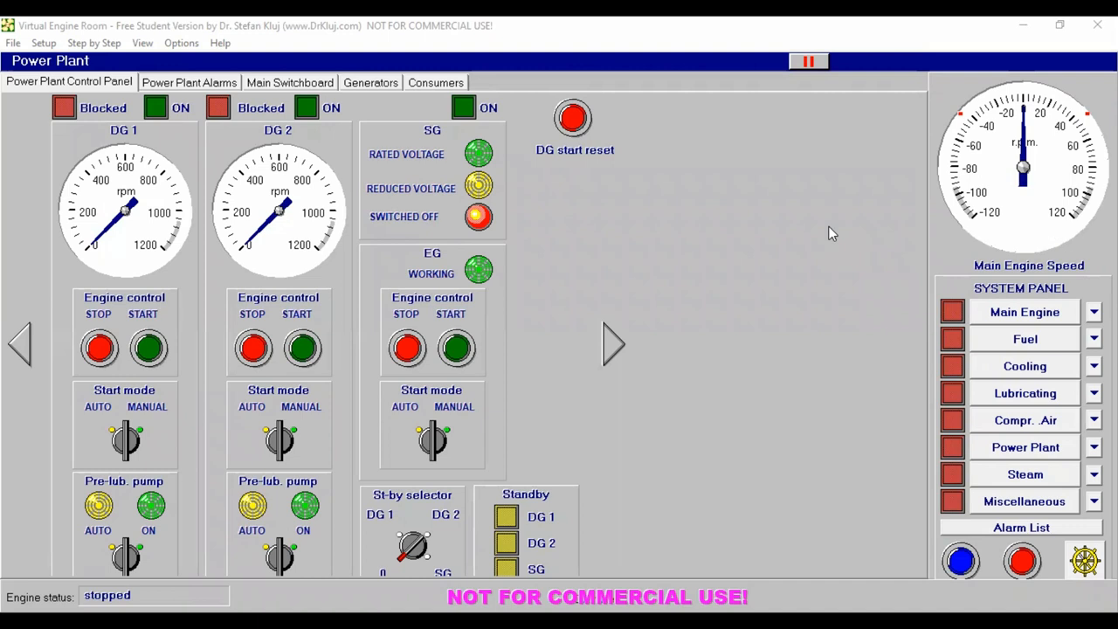
mouse_move(633, 168)
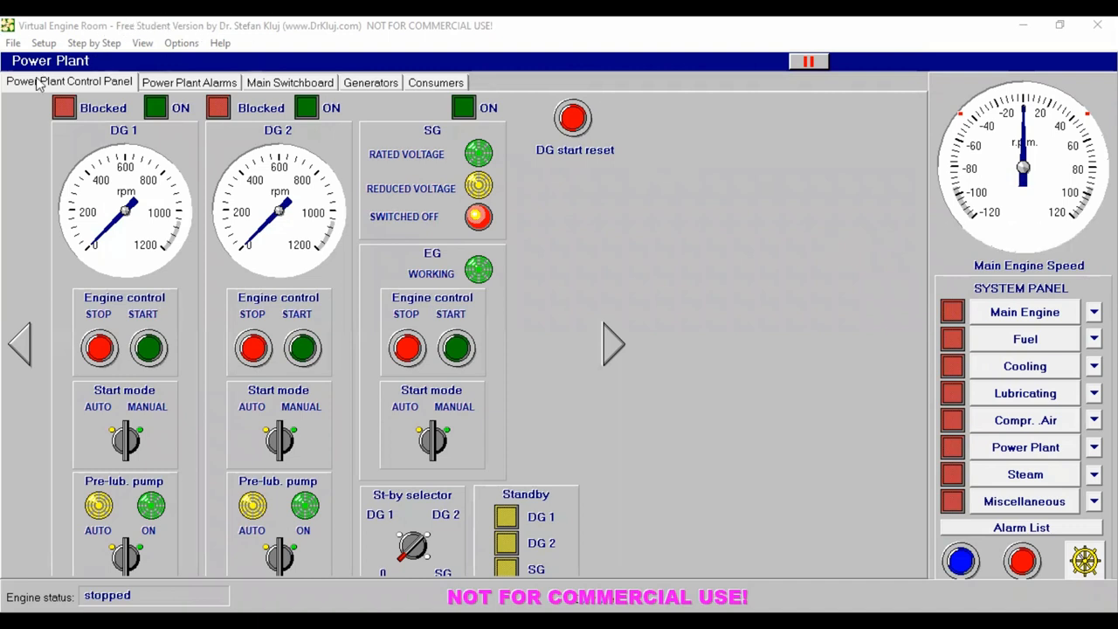
mouse_move(586, 258)
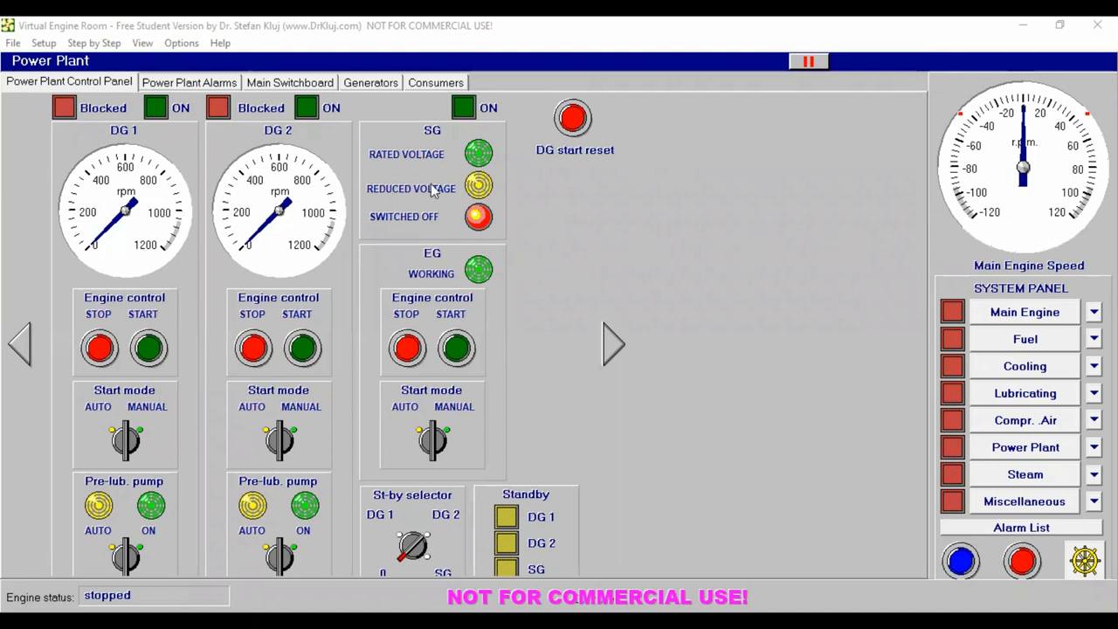
mouse_move(624, 332)
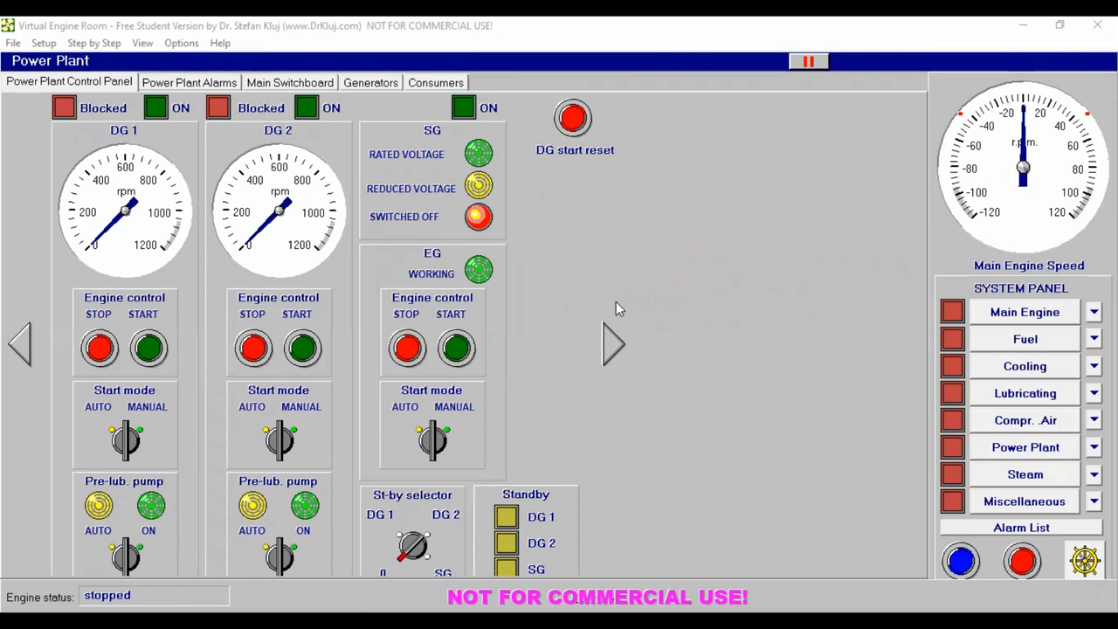
mouse_move(640, 304)
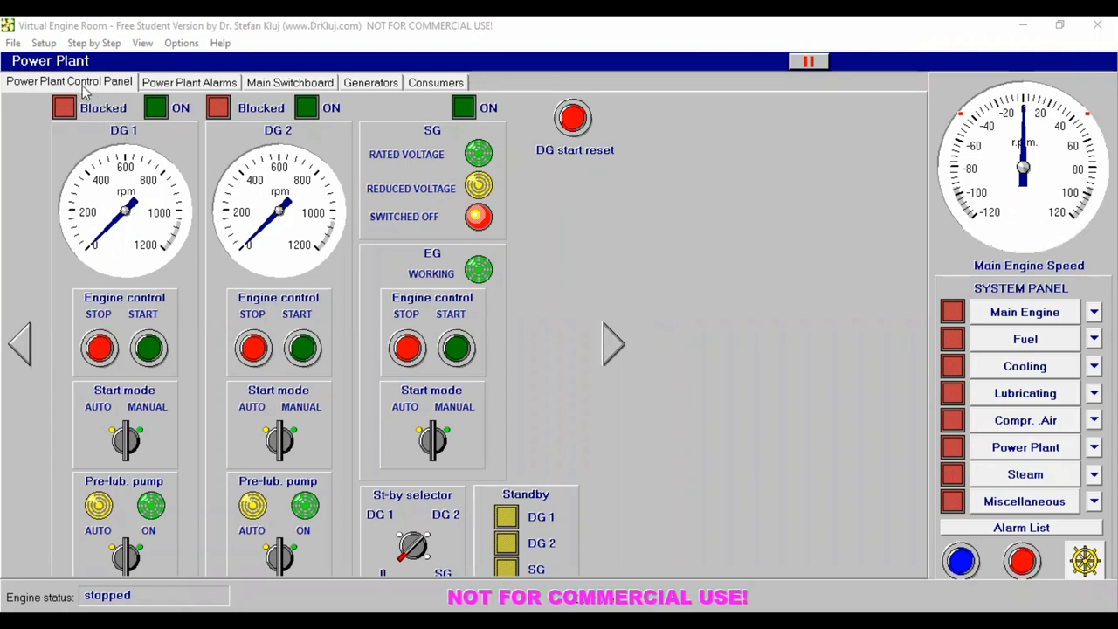
mouse_move(599, 287)
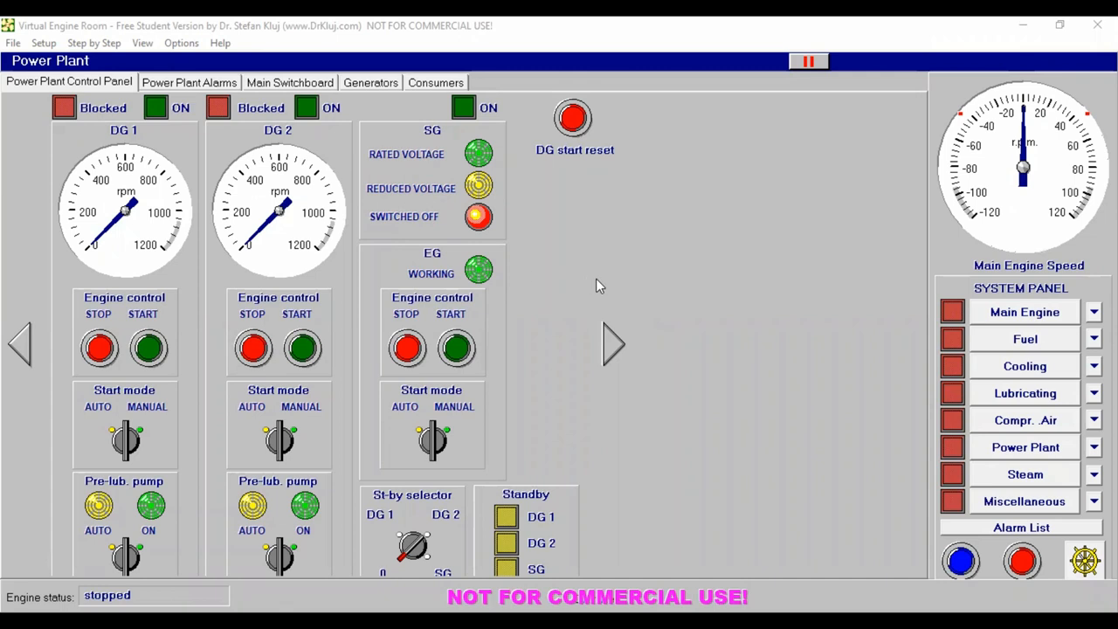
mouse_move(612, 289)
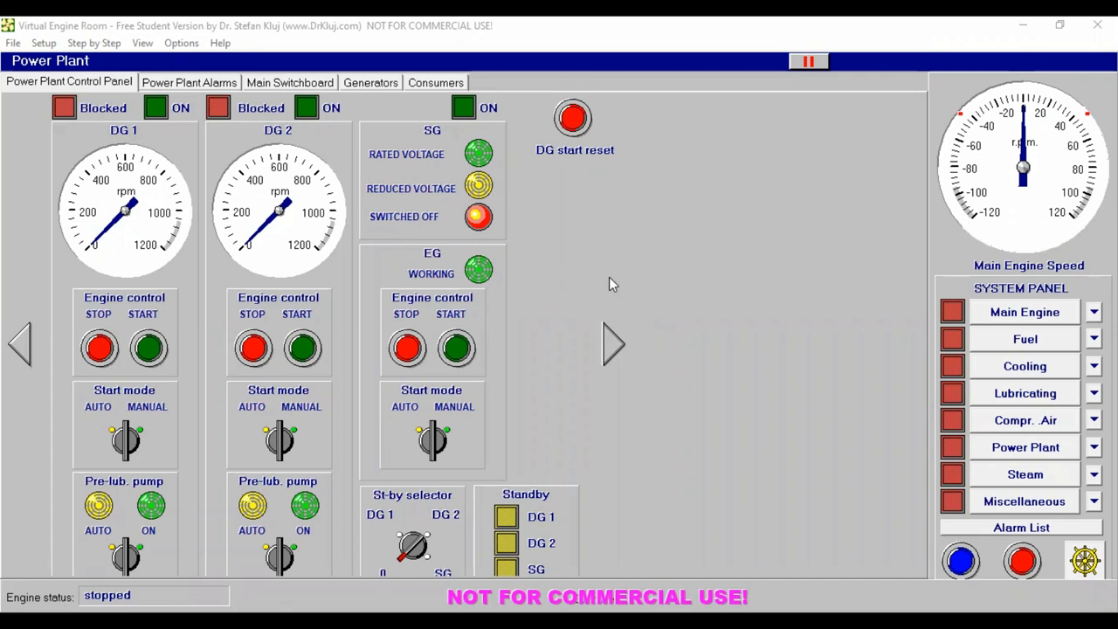
mouse_move(813, 355)
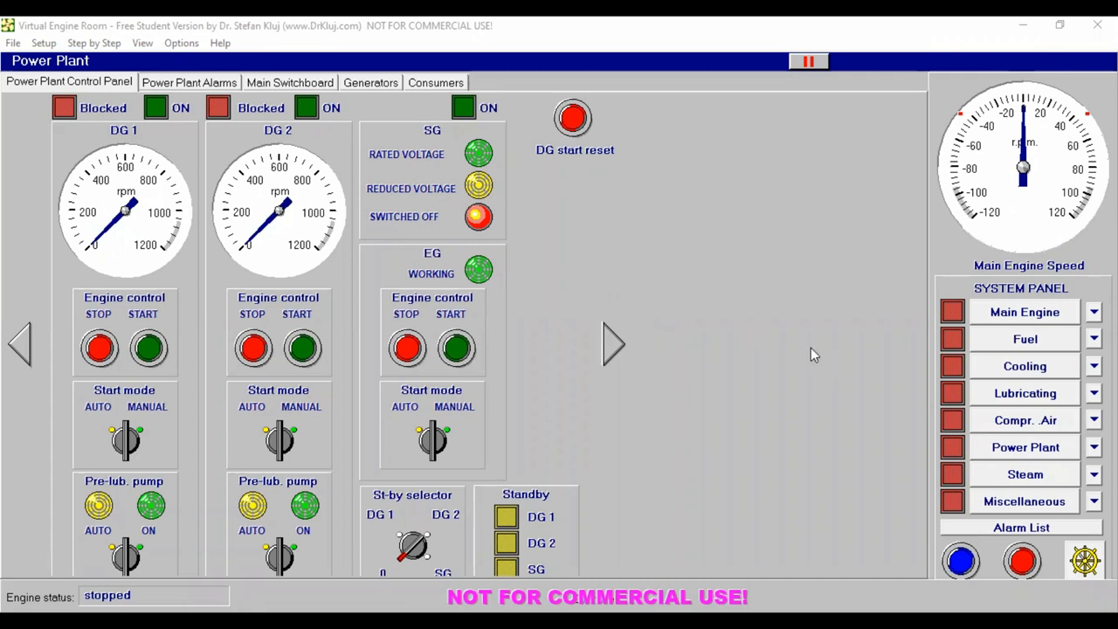
Step: Open the Main Engine control panel, showing the blackout warning and the stopped engine
click(1025, 312)
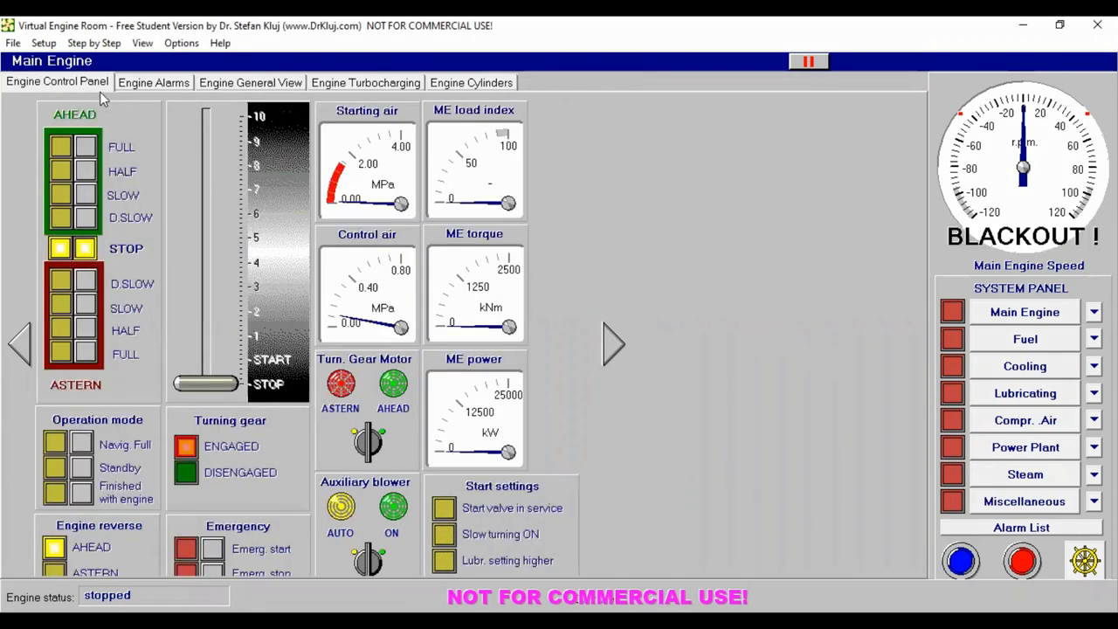
Step: Show the Engine General View and move the lubricator setting to Higher, then back to Normal
click(251, 82)
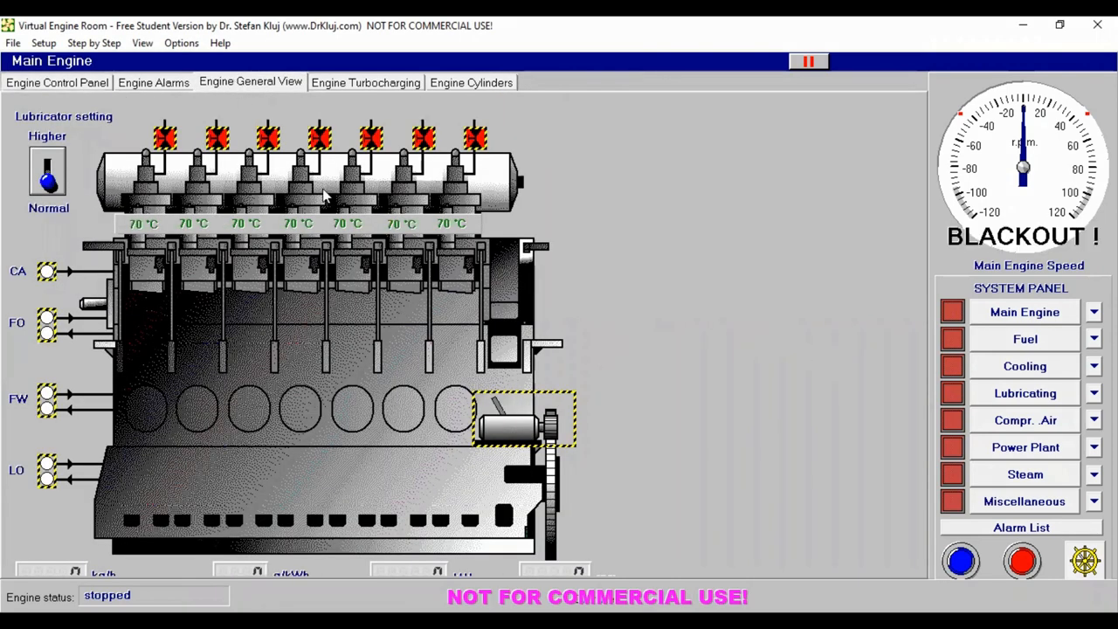
mouse_move(96, 203)
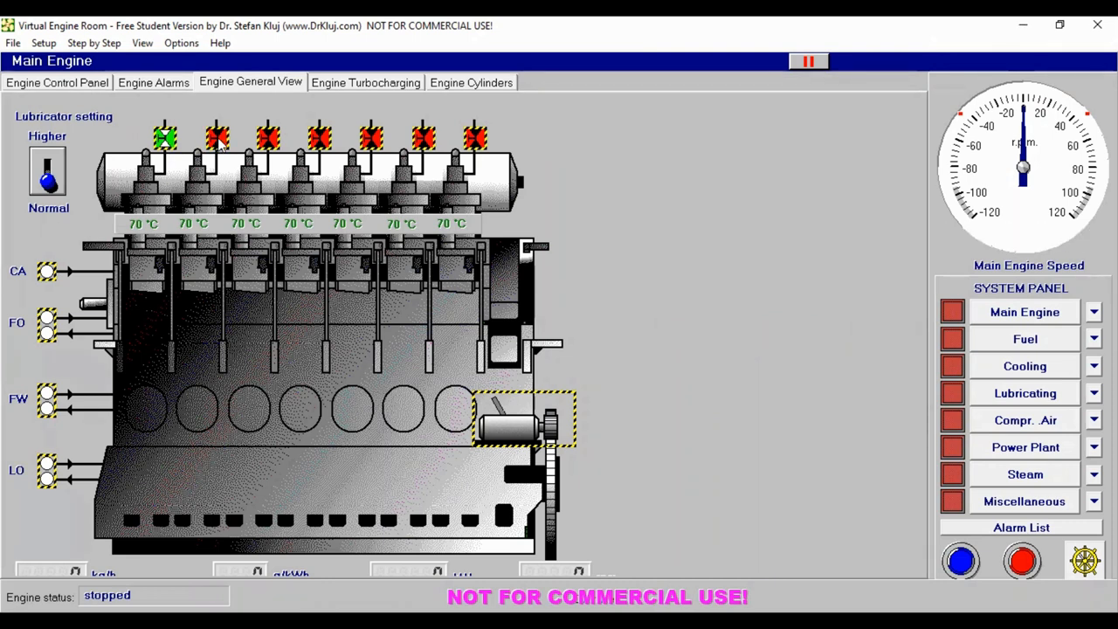
click(217, 137)
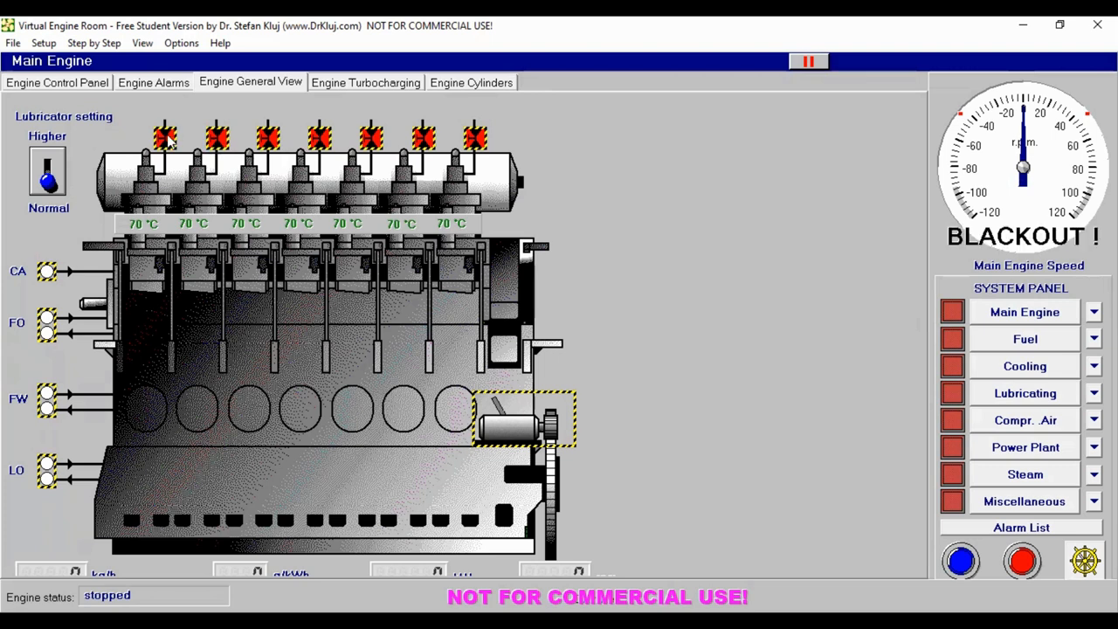
mouse_move(53, 190)
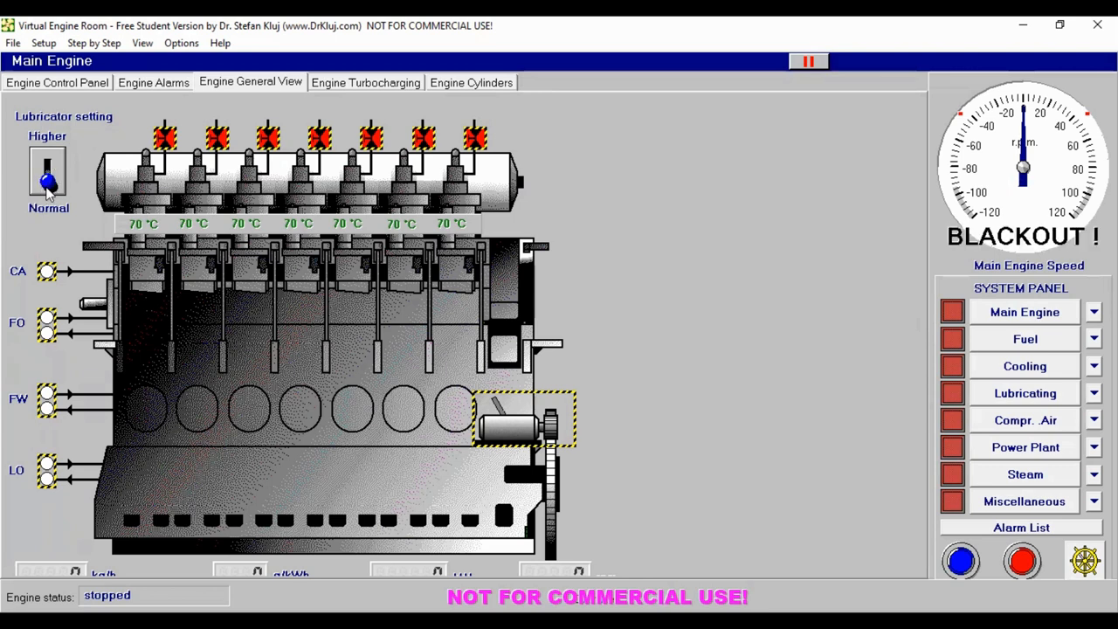
drag(49, 179, 48, 166)
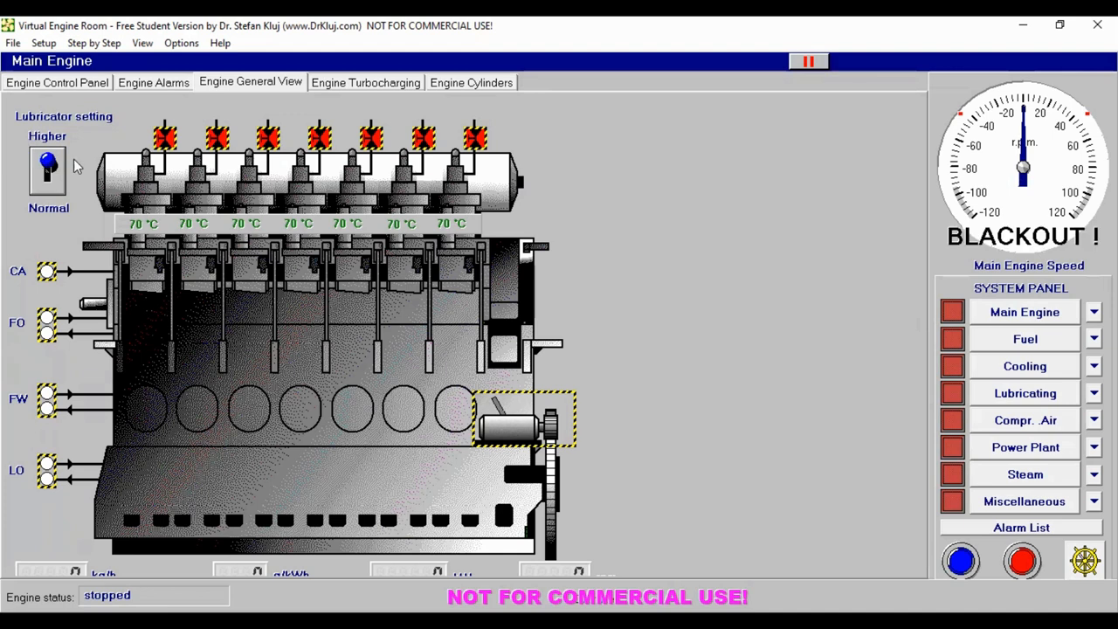
click(48, 183)
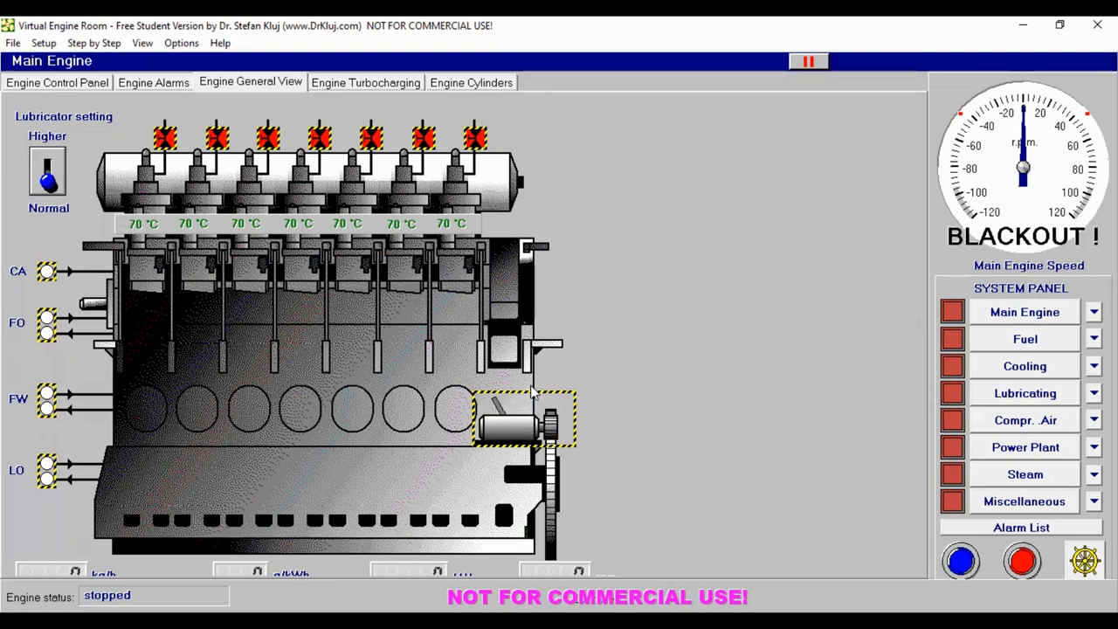
mouse_move(380, 147)
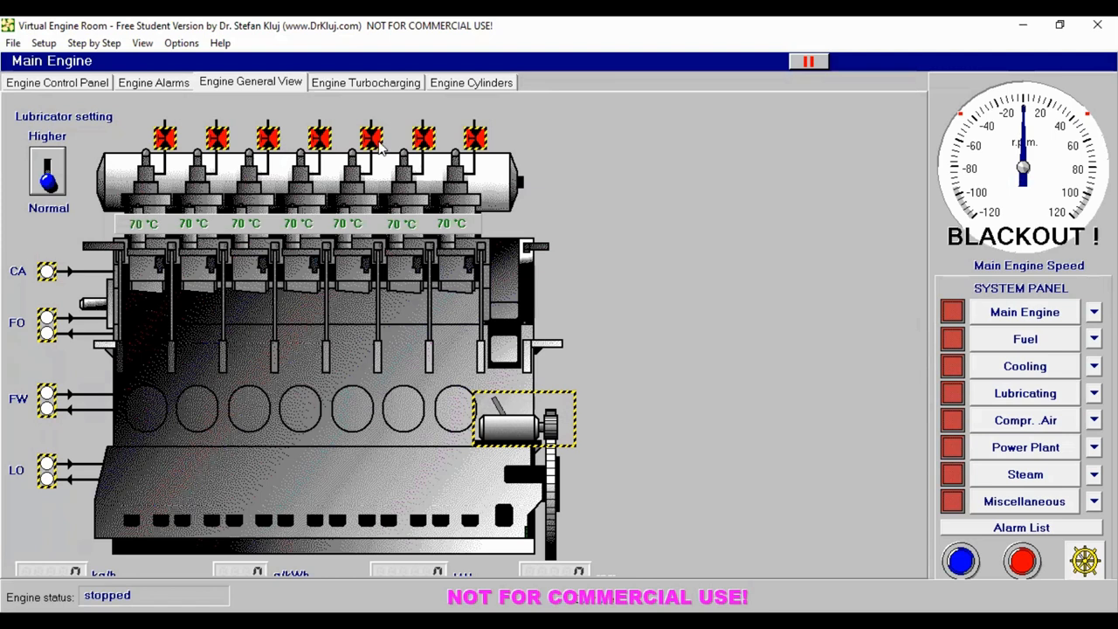
Step: Show the Engine Turbocharging view with its air filter, turbocharger speed and scavenge air gauges
click(365, 82)
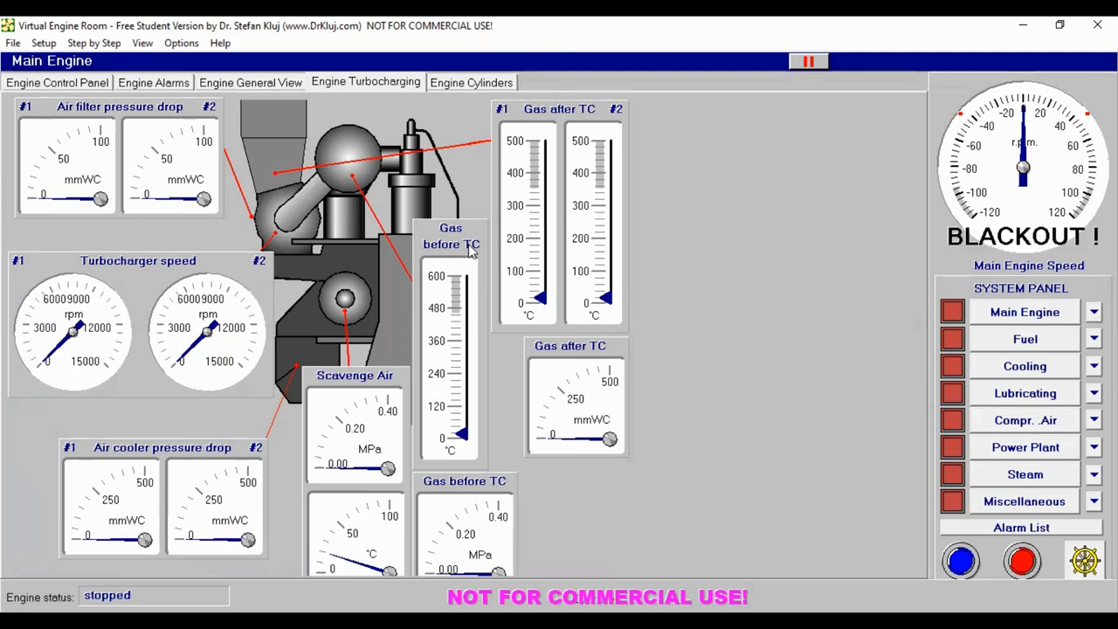
mouse_move(559, 190)
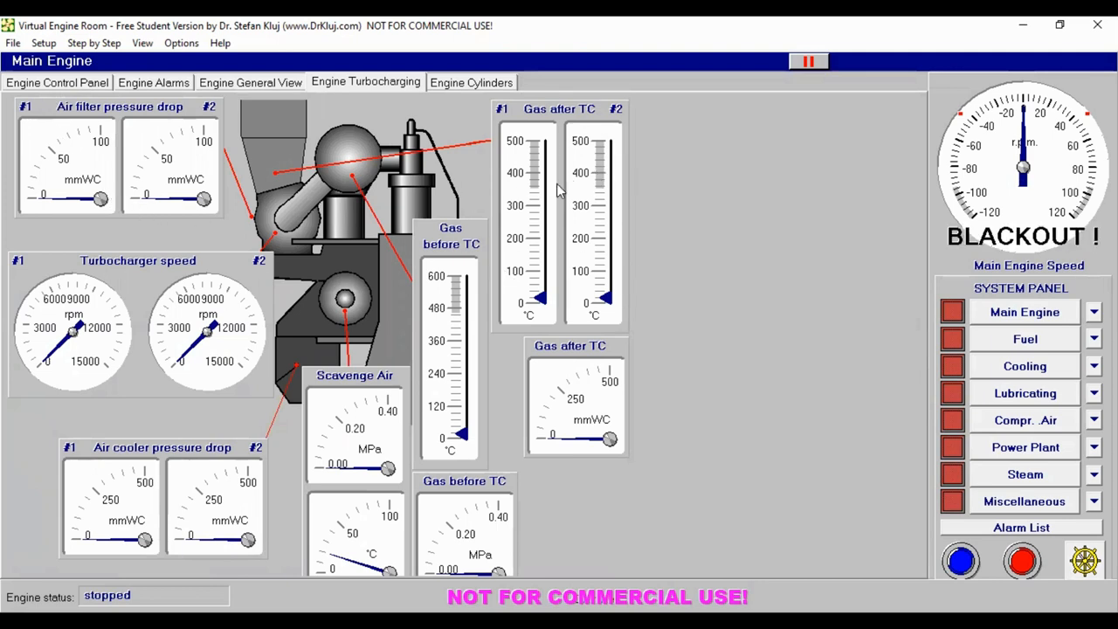
mouse_move(452, 290)
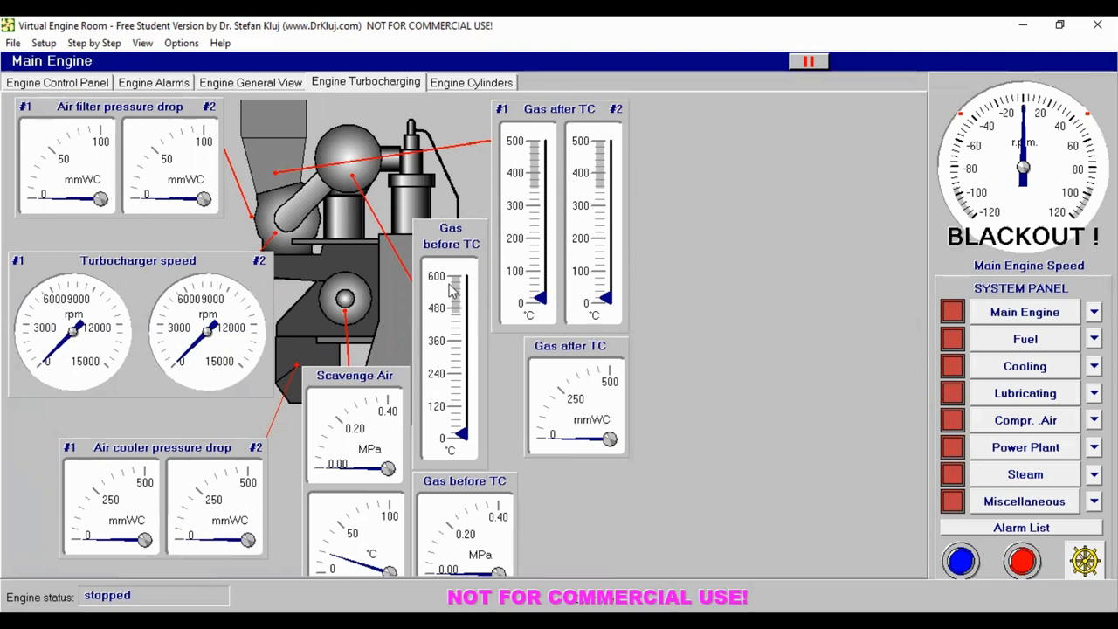
mouse_move(563, 388)
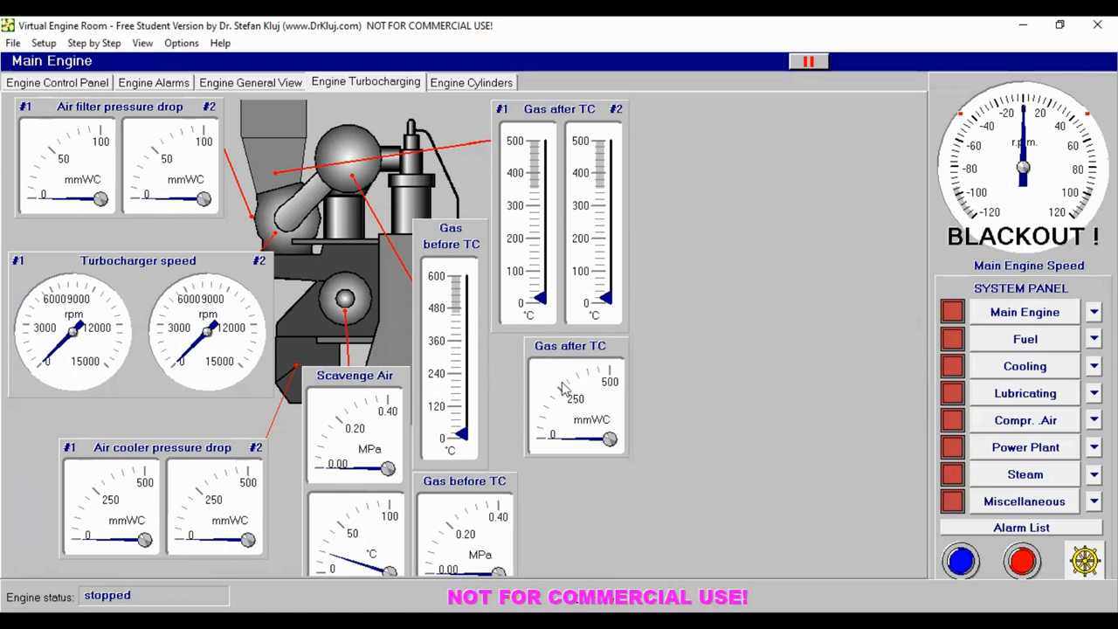
mouse_move(522, 433)
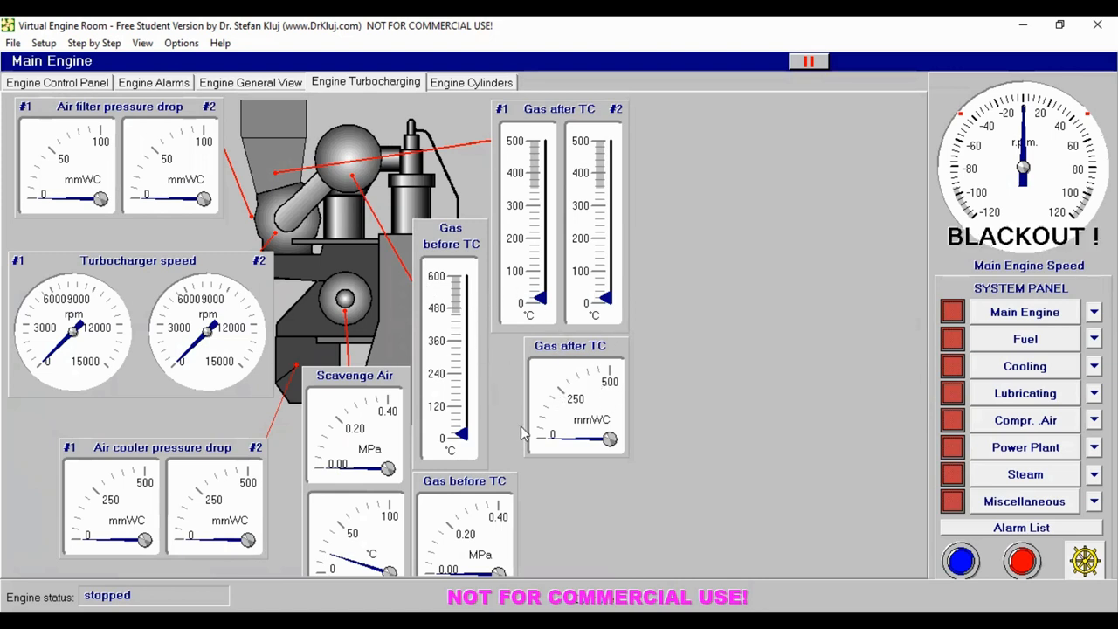
mouse_move(317, 451)
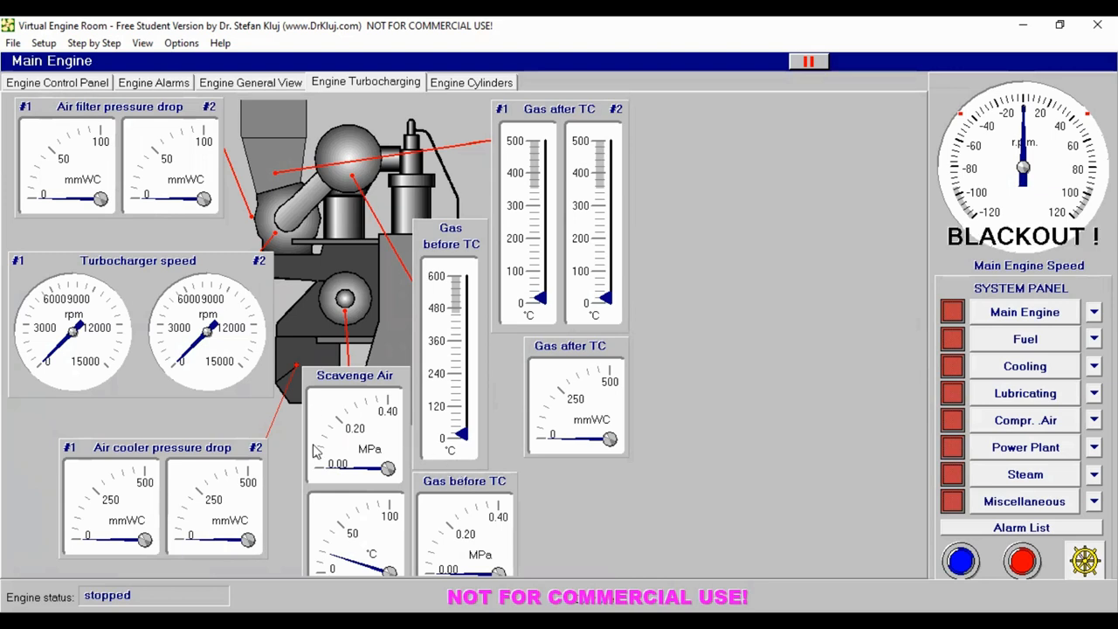
mouse_move(201, 514)
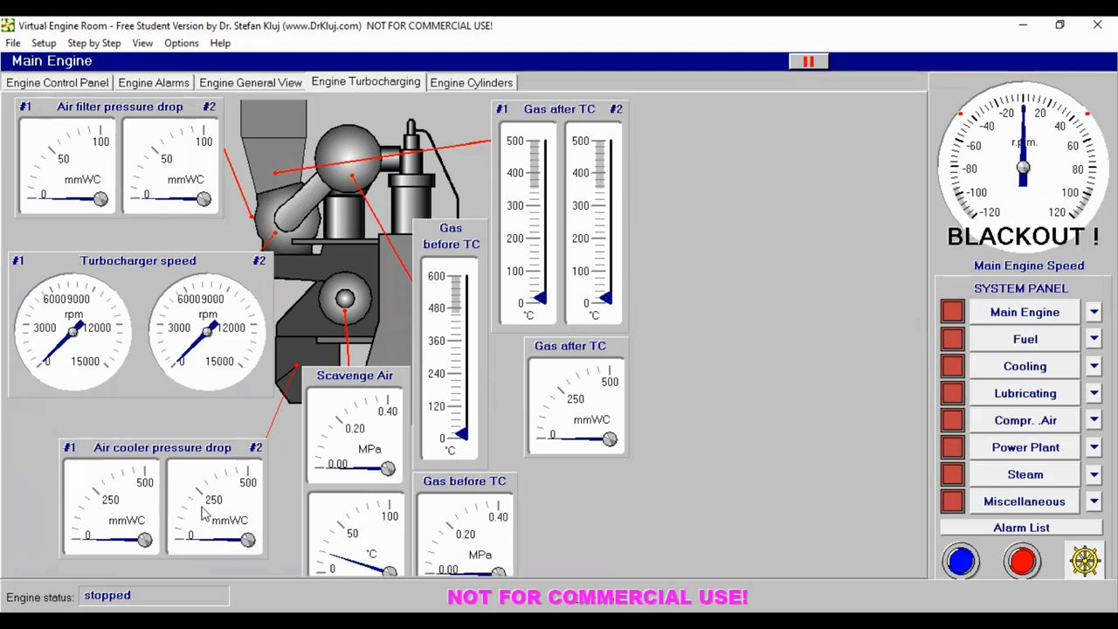
mouse_move(266, 326)
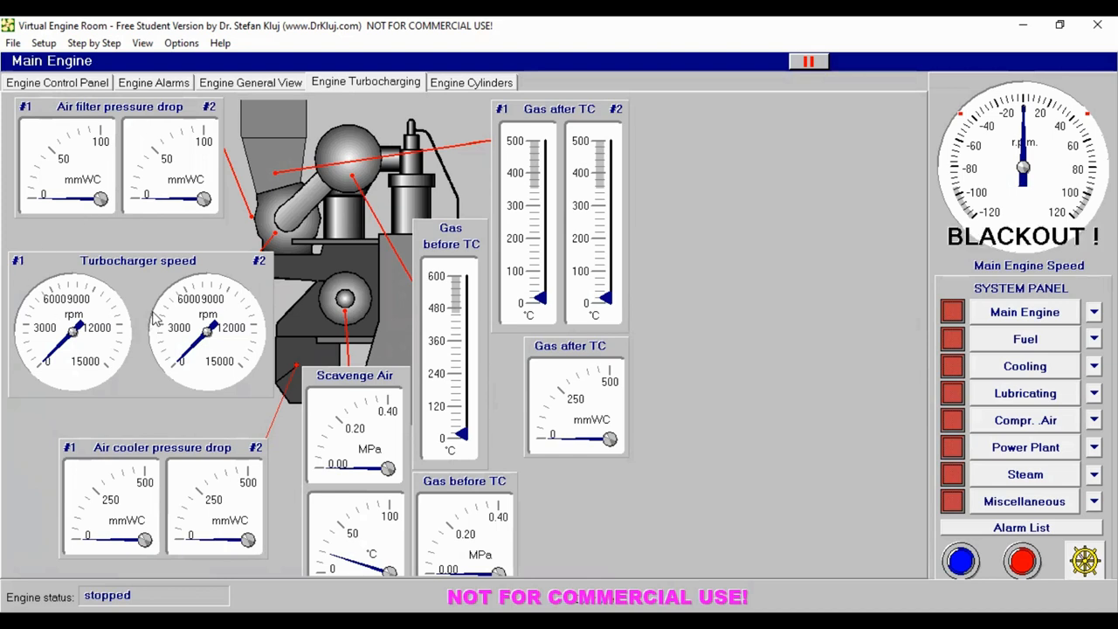
mouse_move(122, 294)
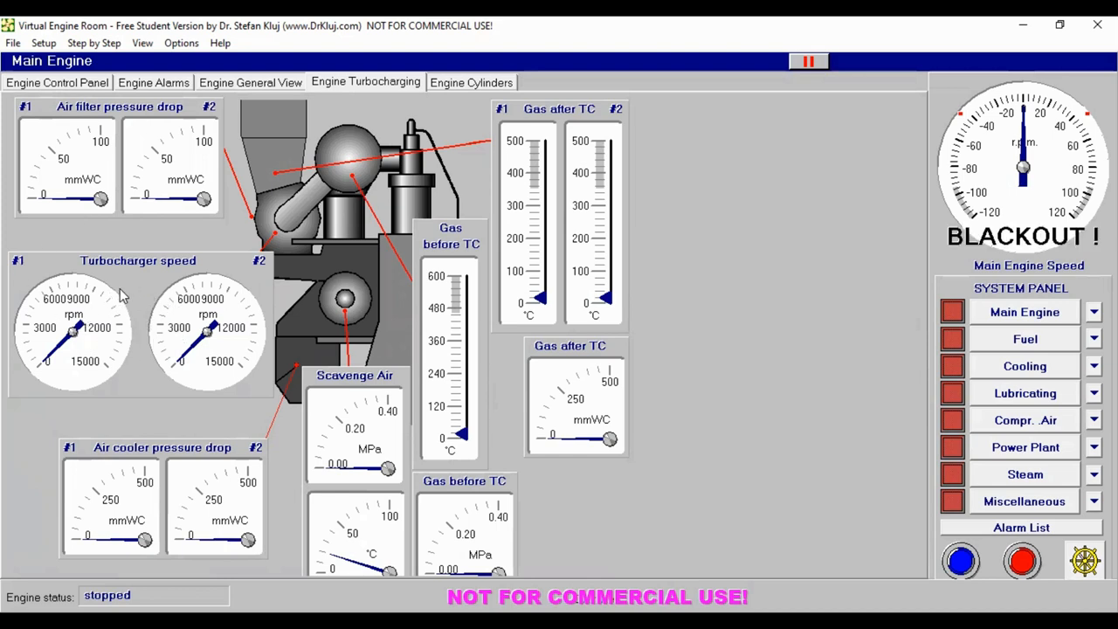
mouse_move(201, 102)
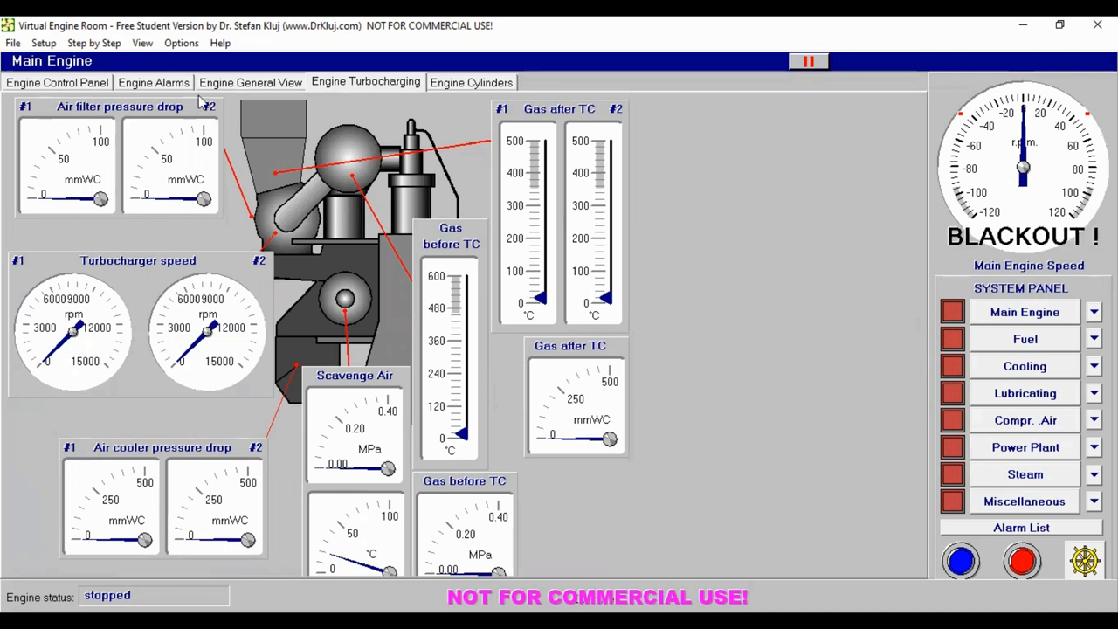
mouse_move(642, 343)
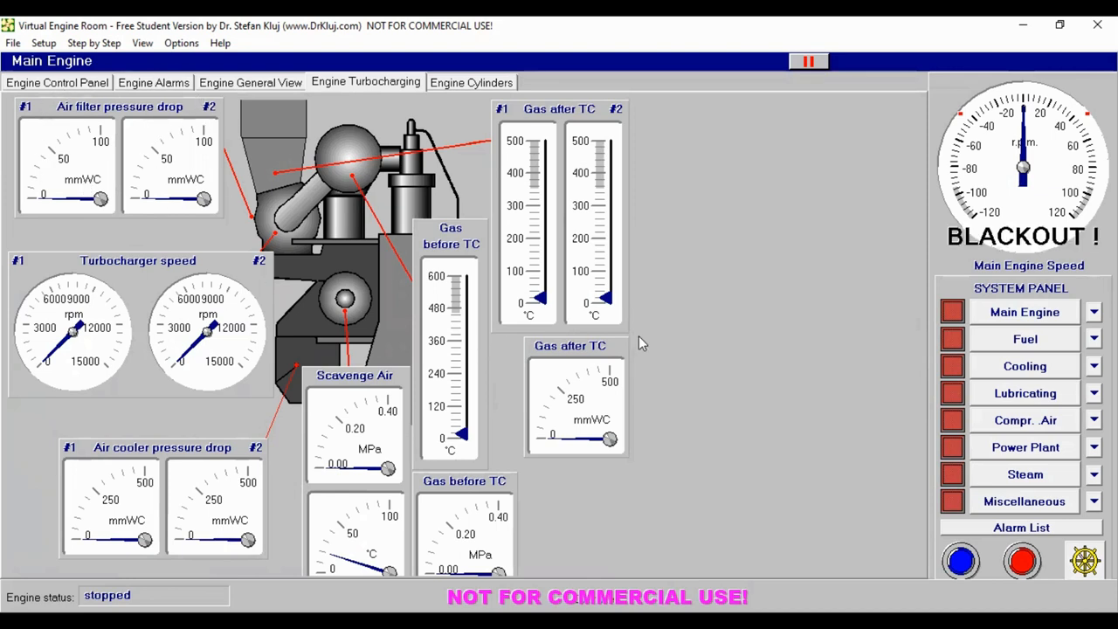
Step: Show the Engine Cylinders view with exhaust gas temperatures and mean indicated pressures
click(471, 81)
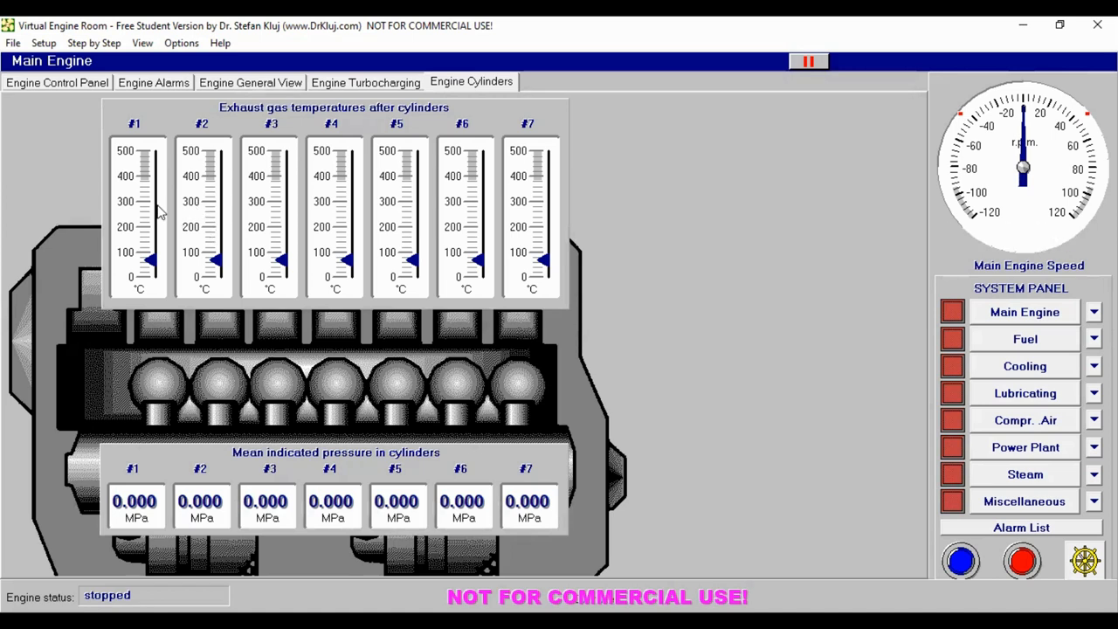
mouse_move(162, 197)
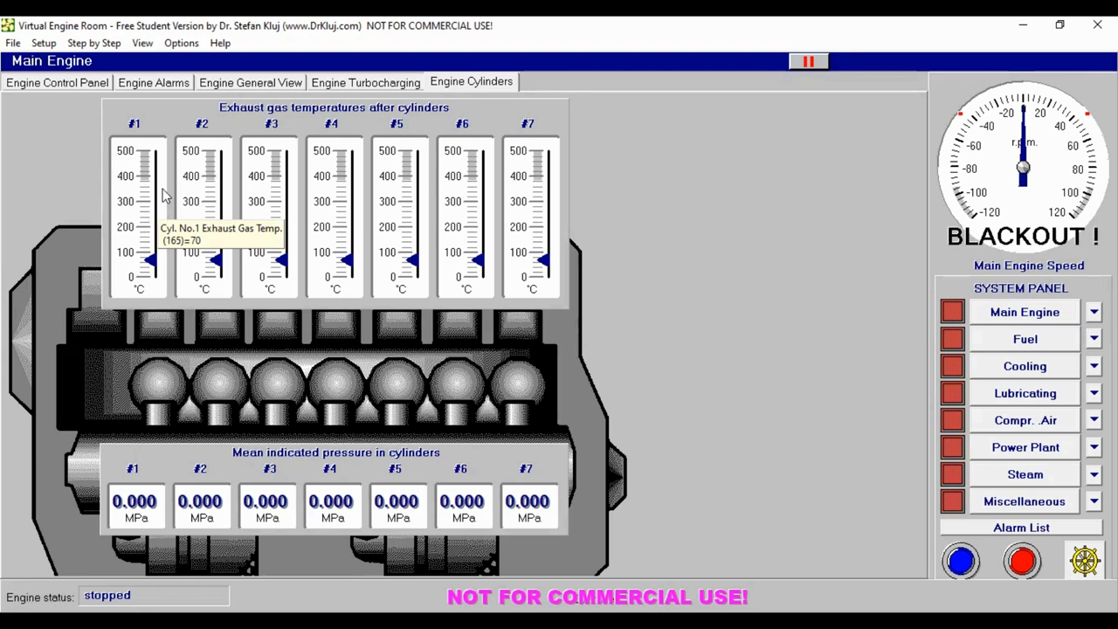
mouse_move(321, 204)
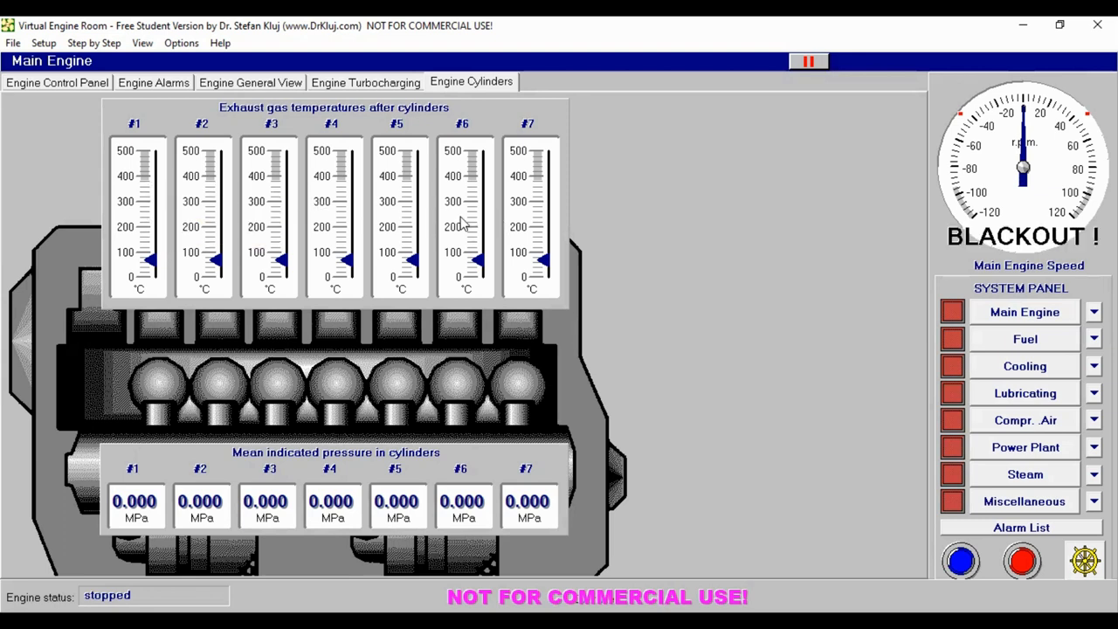
mouse_move(140, 170)
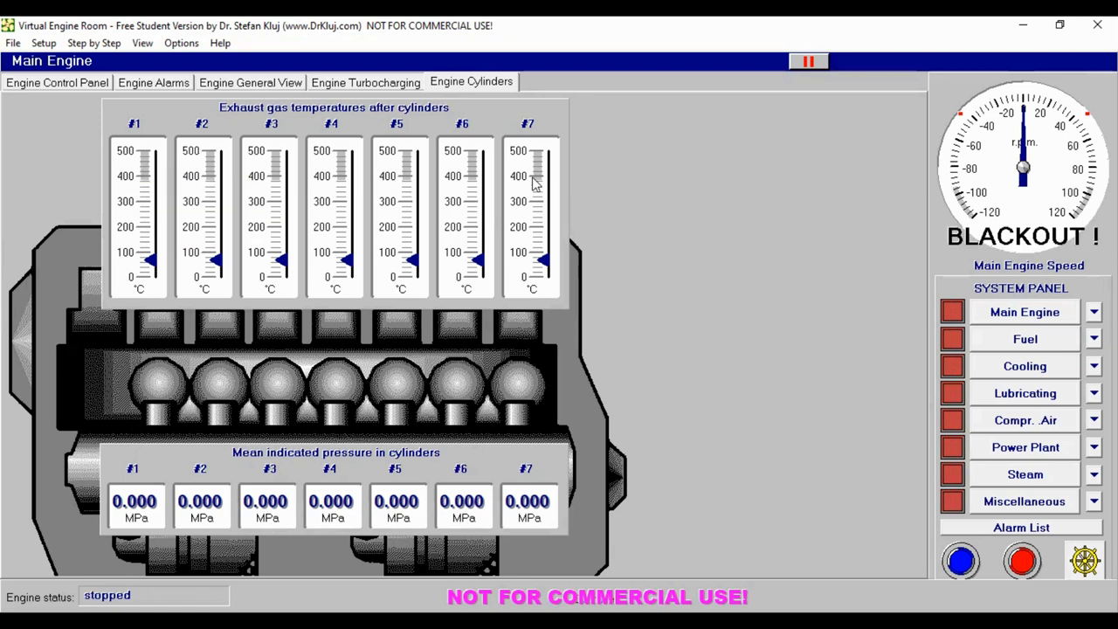
mouse_move(148, 252)
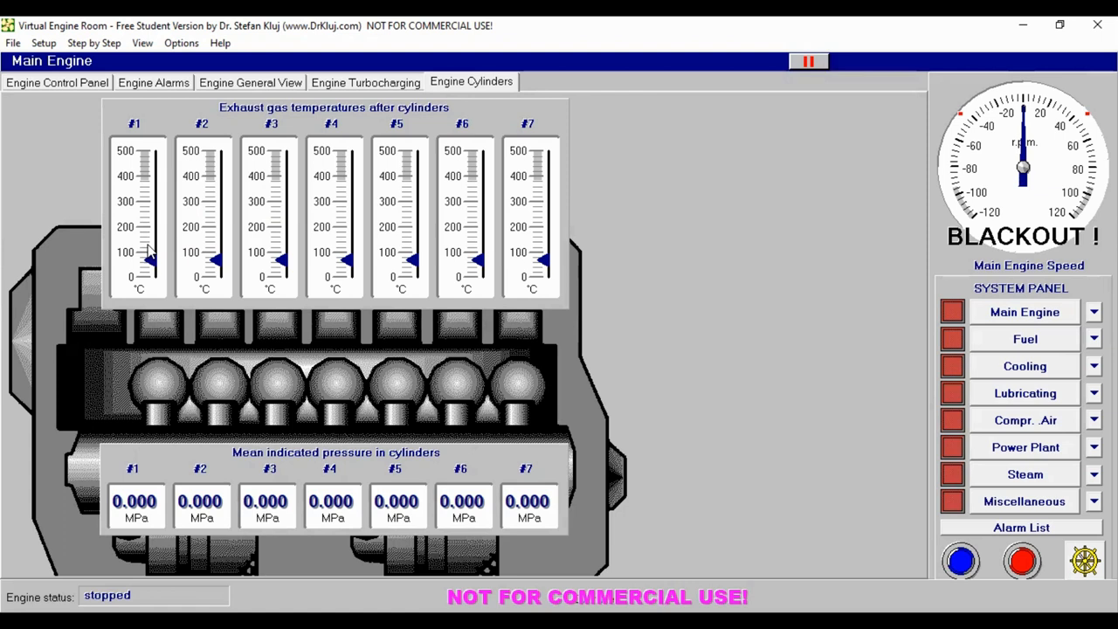
mouse_move(169, 161)
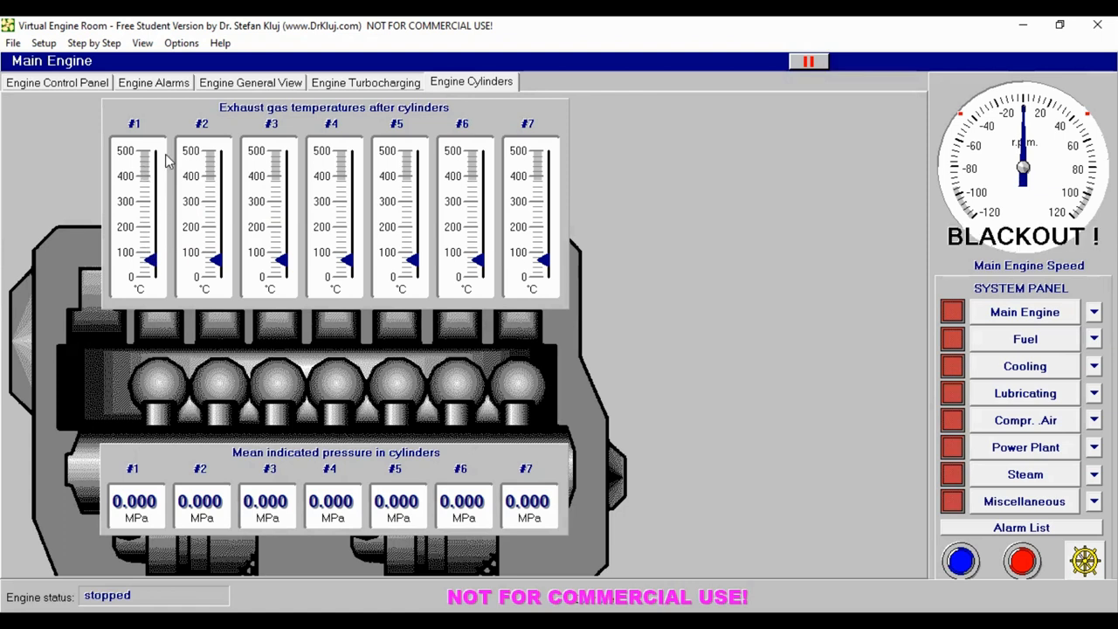
mouse_move(155, 262)
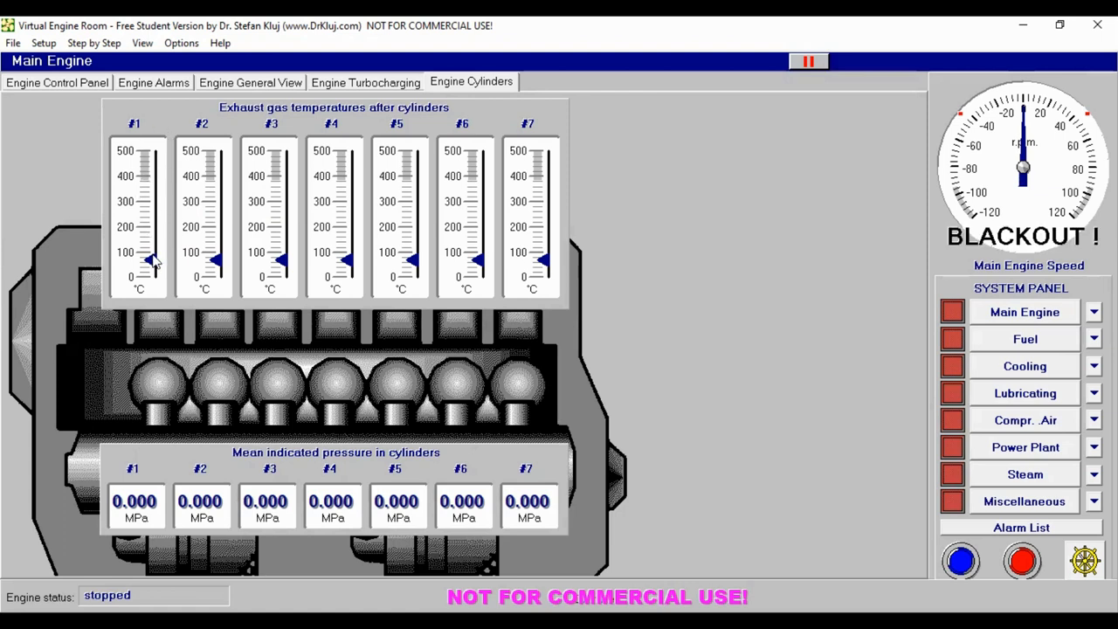
mouse_move(419, 284)
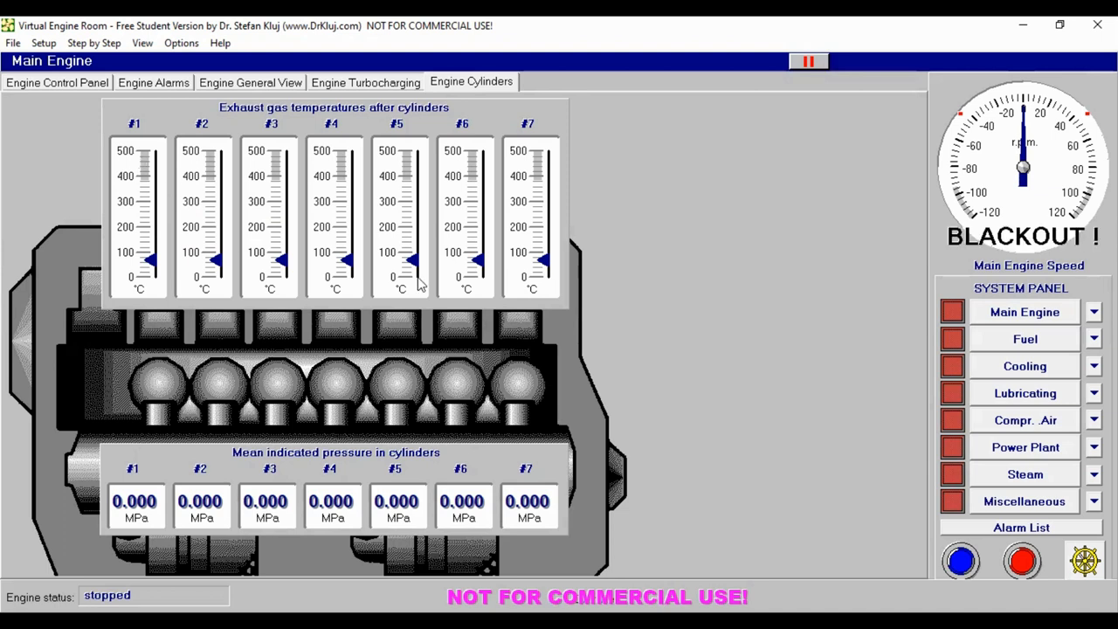
mouse_move(638, 308)
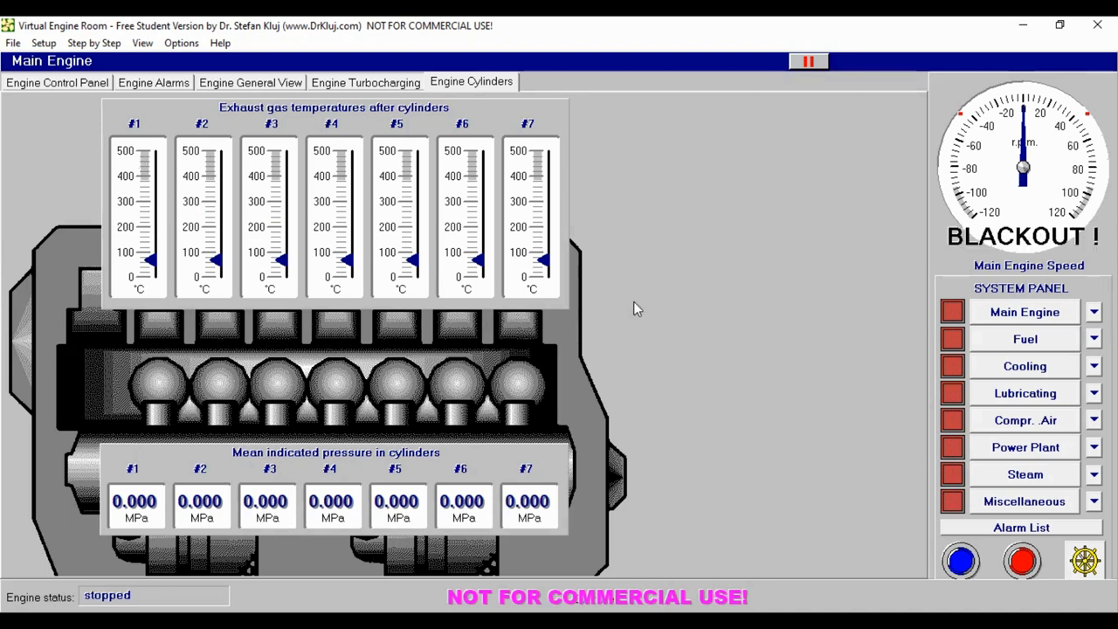
mouse_move(265, 206)
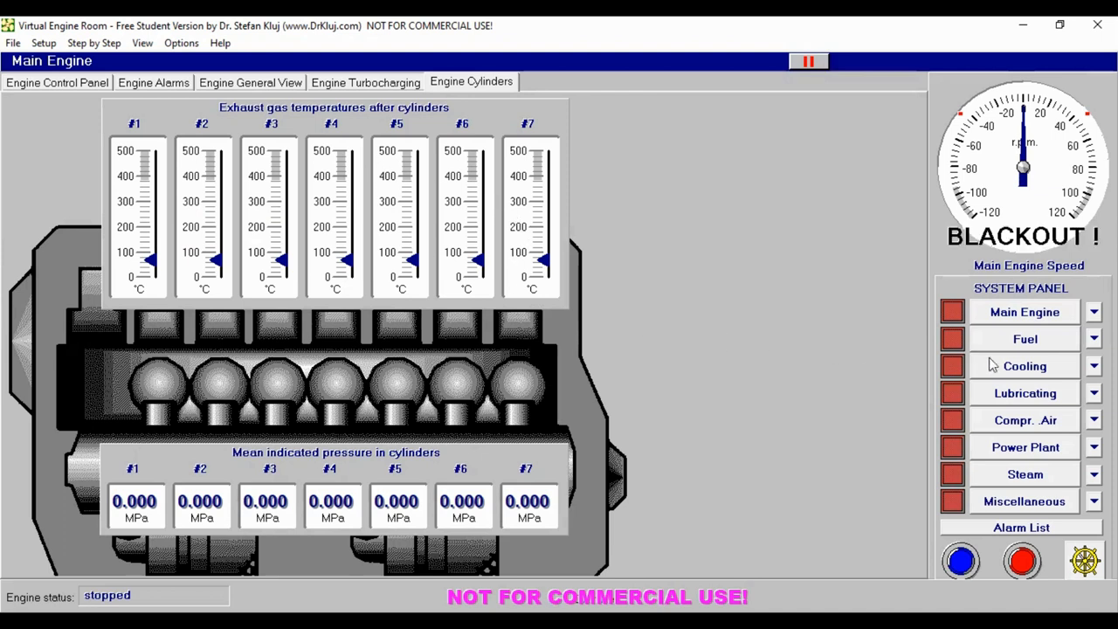
Step: Open the Fuel system, switch Fuel Circ.Pump1 and return it to standby, and view Fuel Alarms
click(1025, 339)
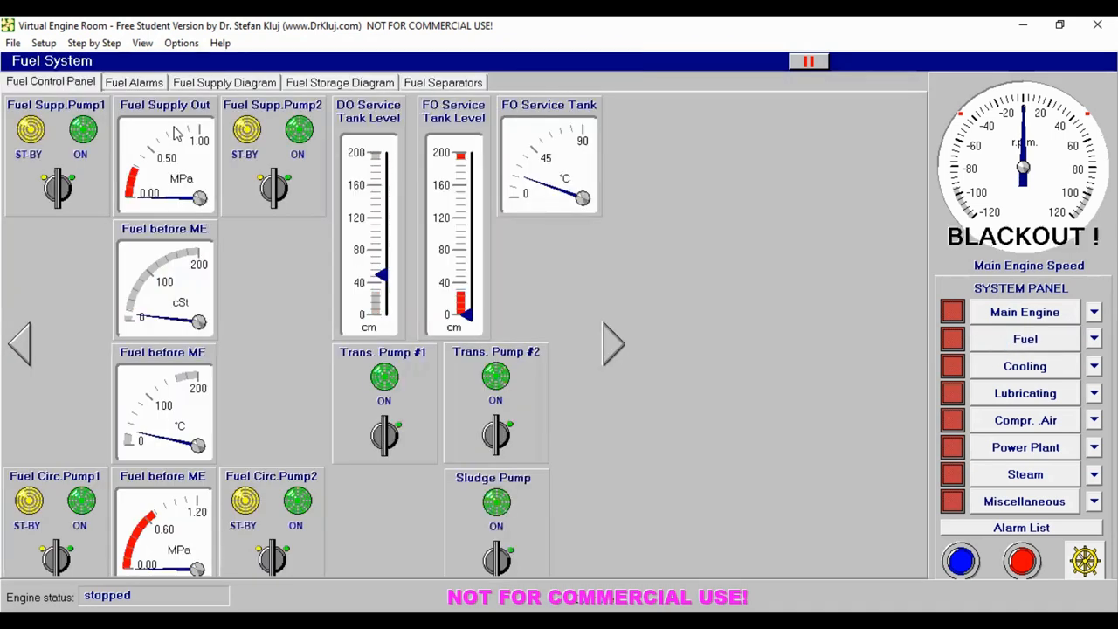
mouse_move(112, 489)
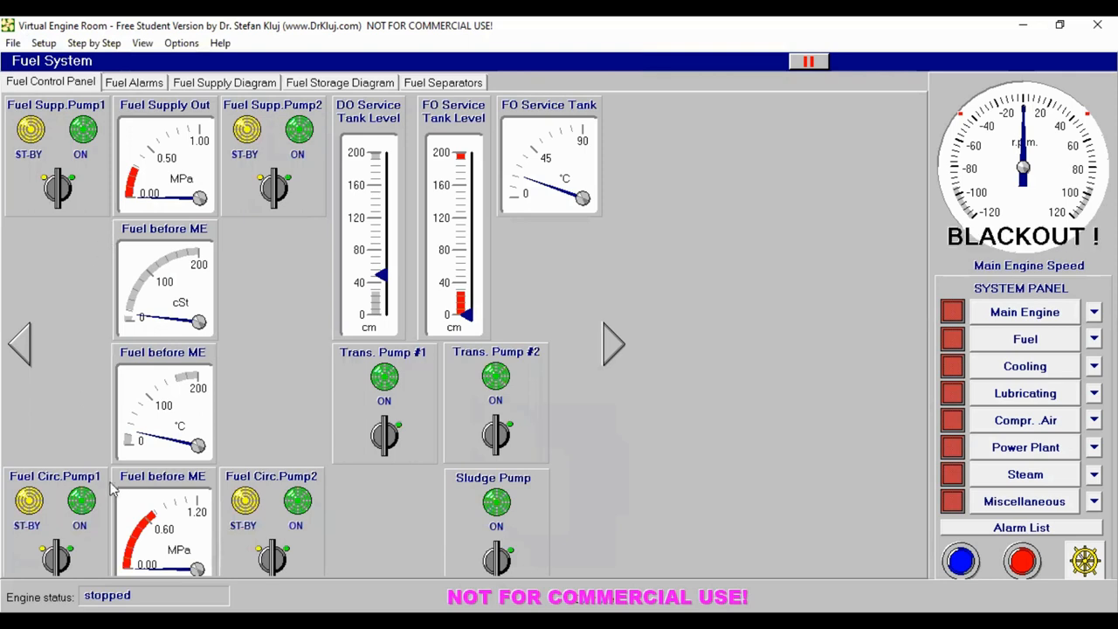
mouse_move(68, 544)
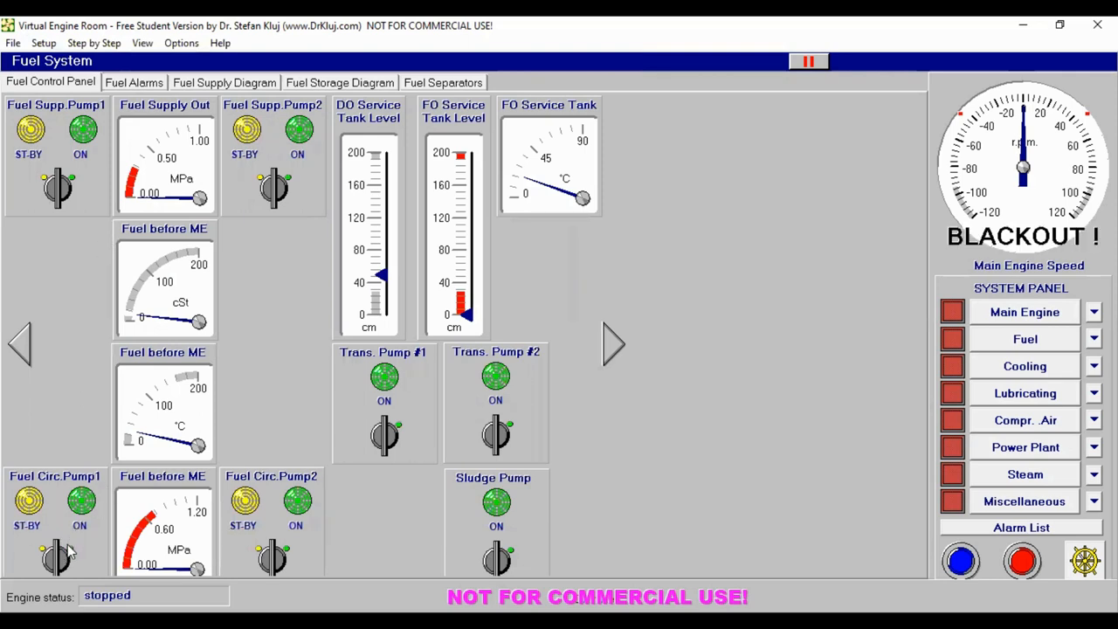
click(57, 559)
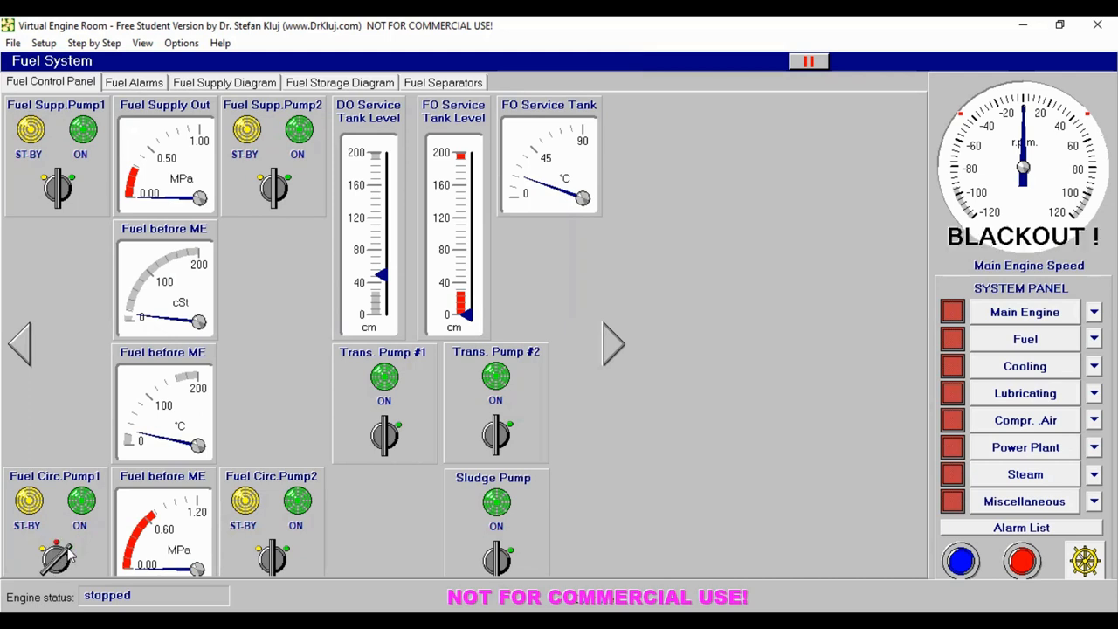
click(29, 500)
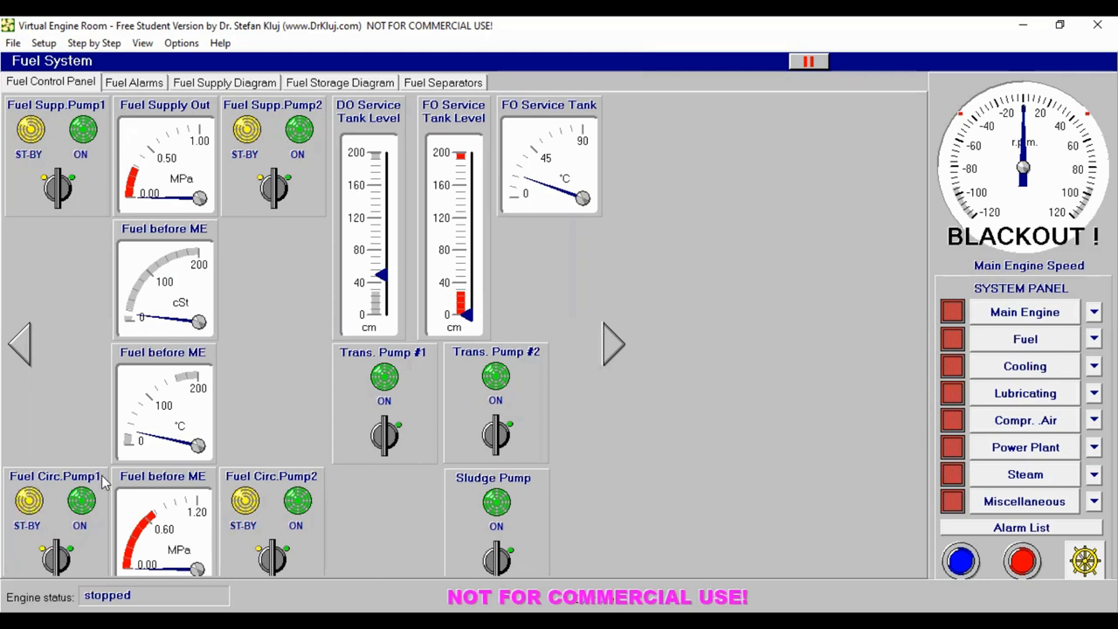
mouse_move(144, 94)
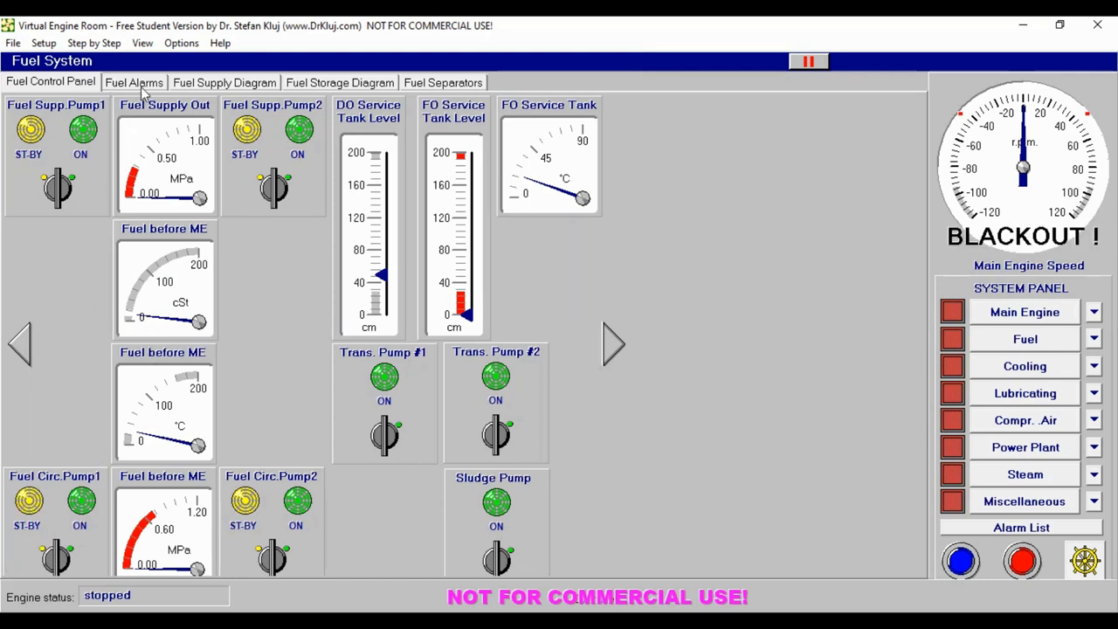
click(223, 82)
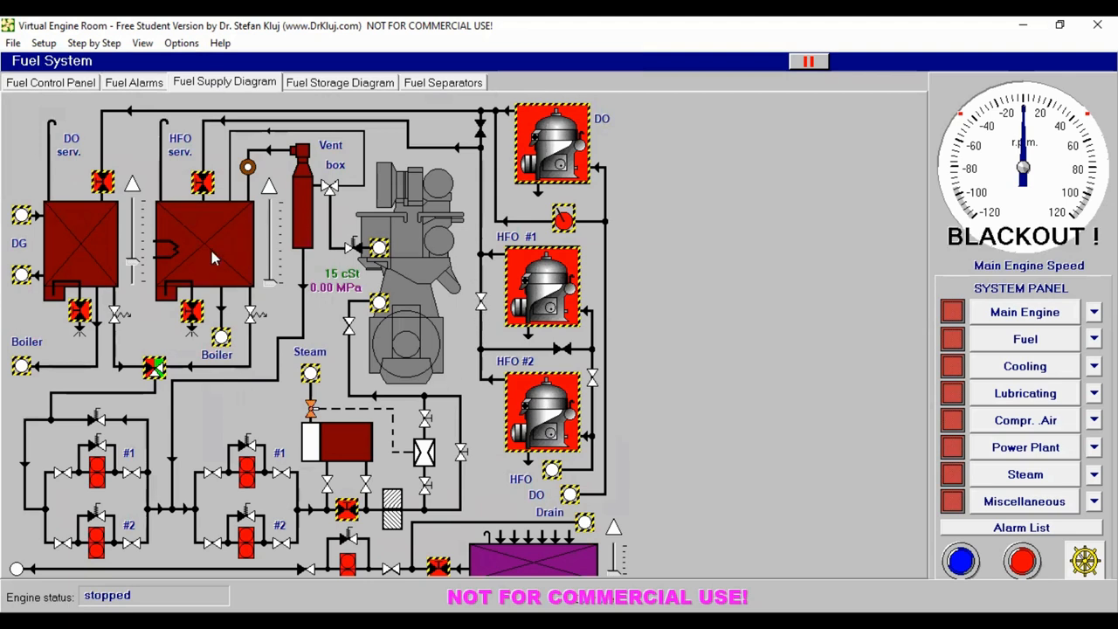
mouse_move(249, 199)
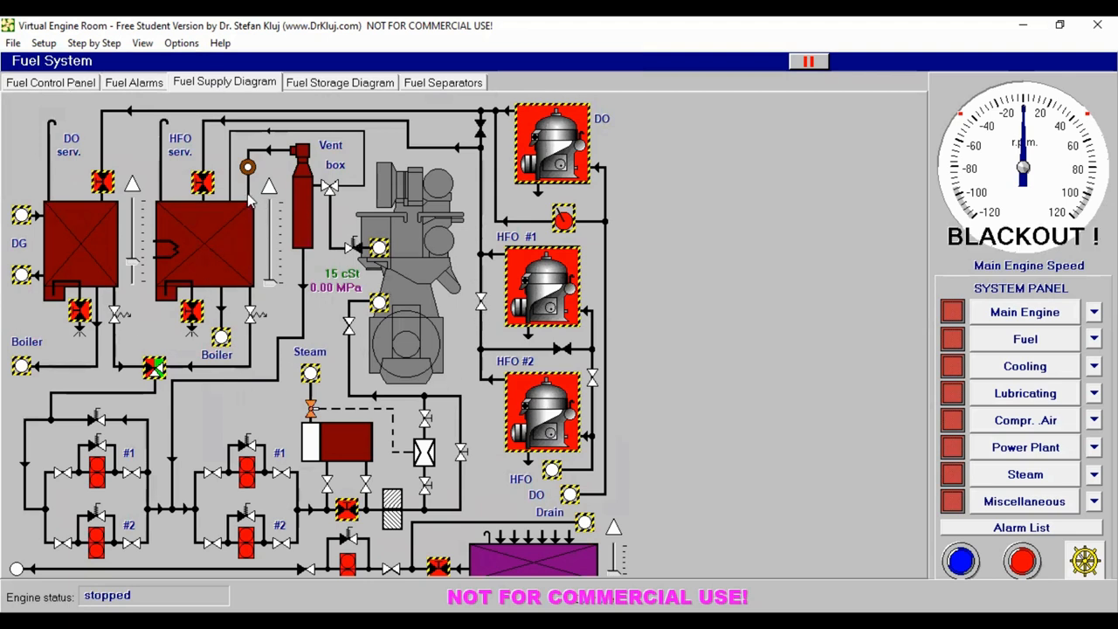
mouse_move(581, 243)
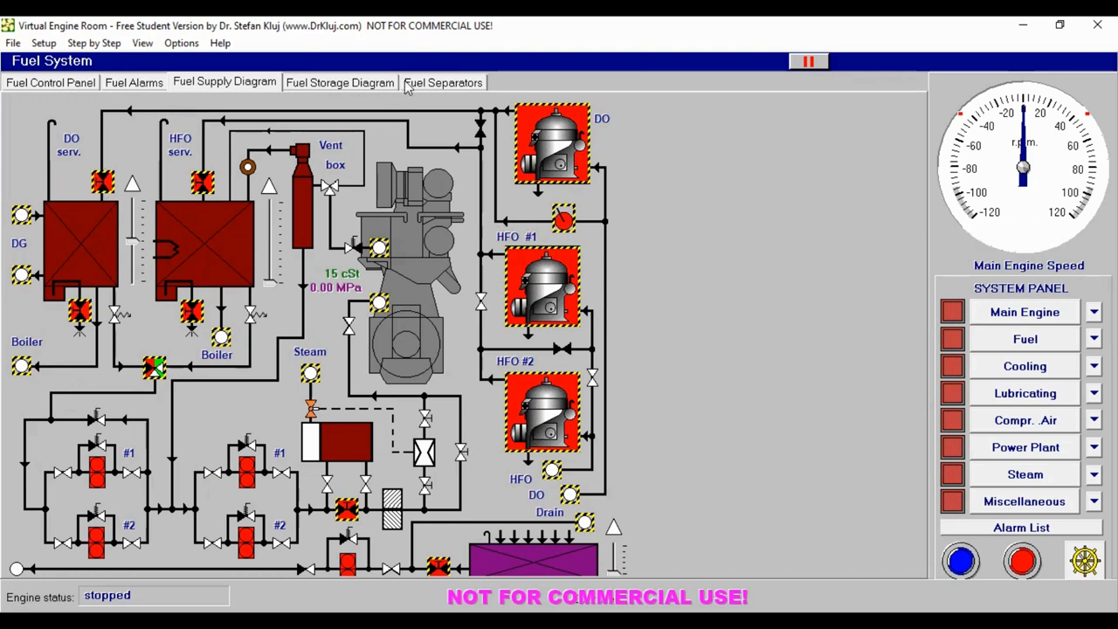
Step: Show the Fuel Separators page with the diesel oil separator at zero capacity
click(443, 82)
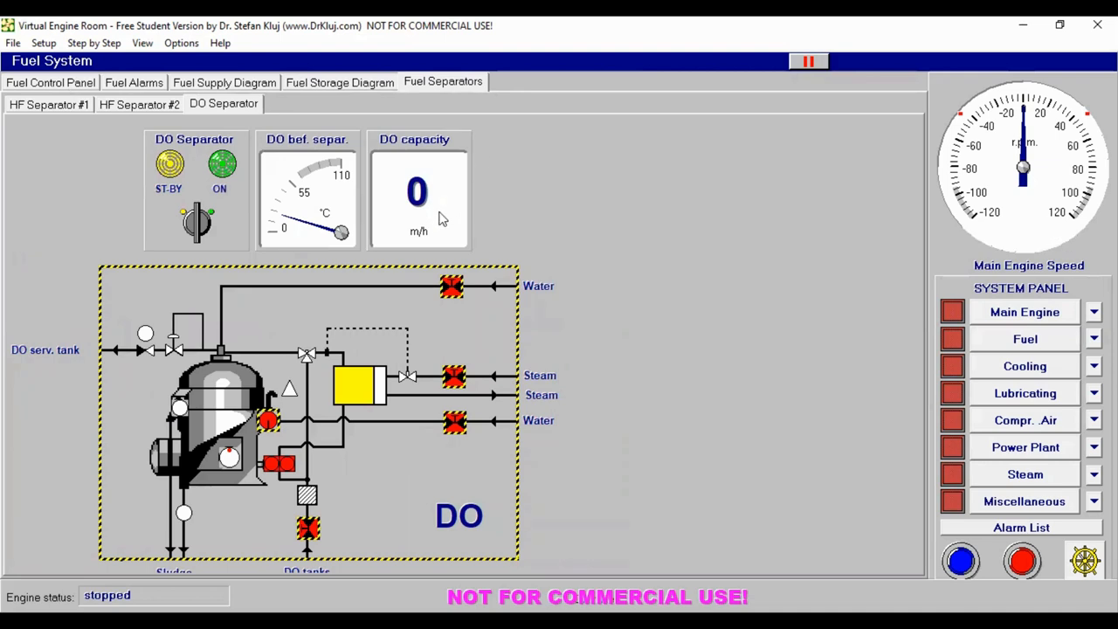
mouse_move(310, 220)
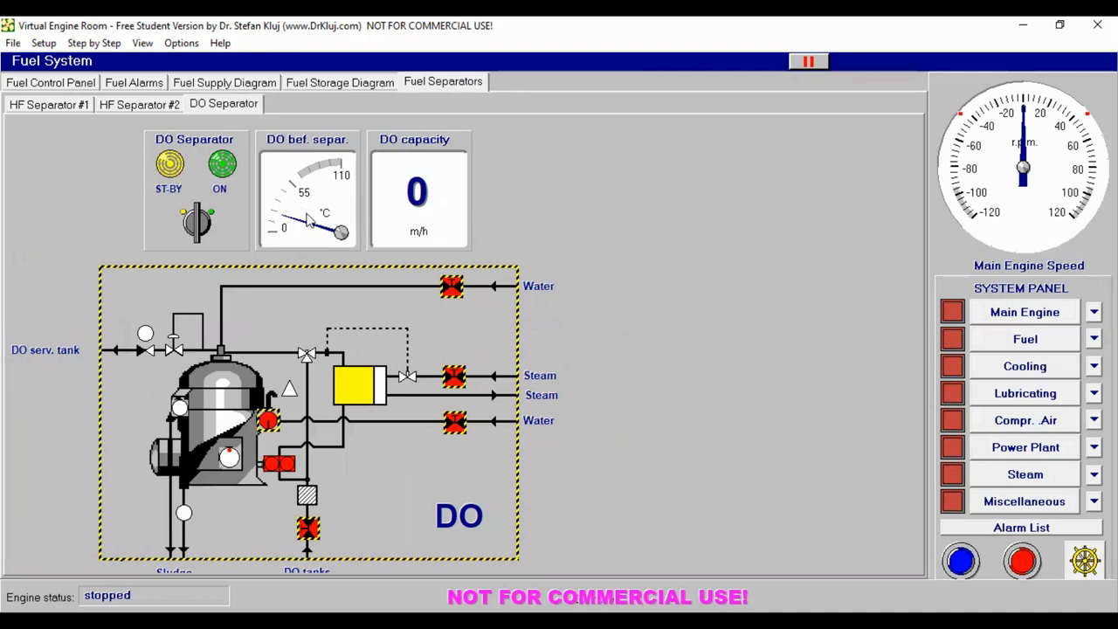
mouse_move(425, 317)
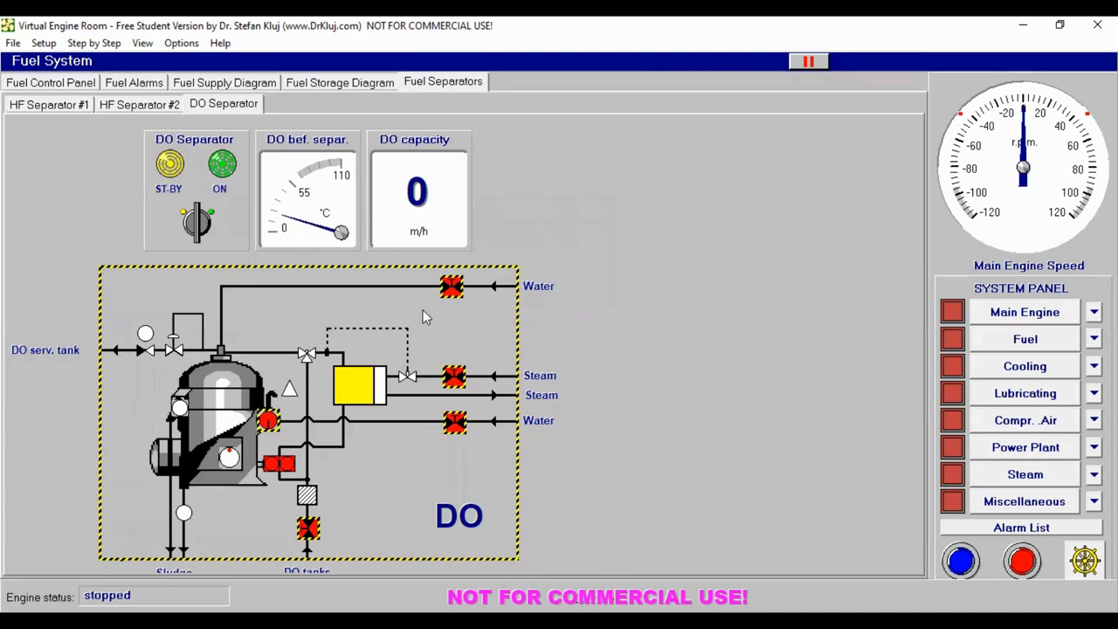
mouse_move(583, 295)
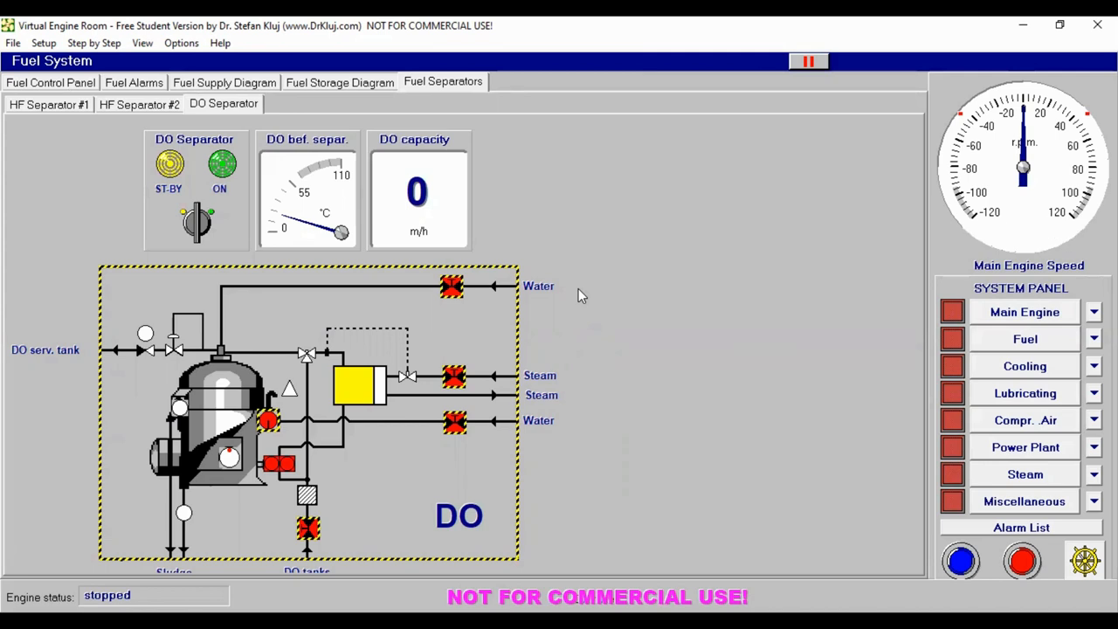
mouse_move(574, 290)
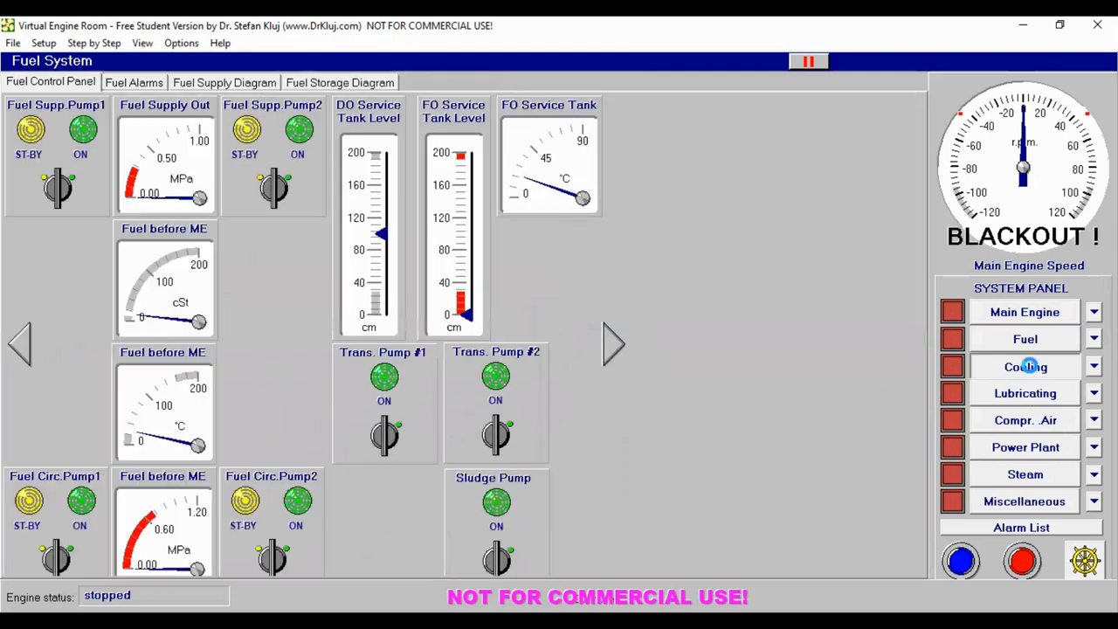
Step: Open the Cooling system and display its Fresh Water Diagram
click(1025, 366)
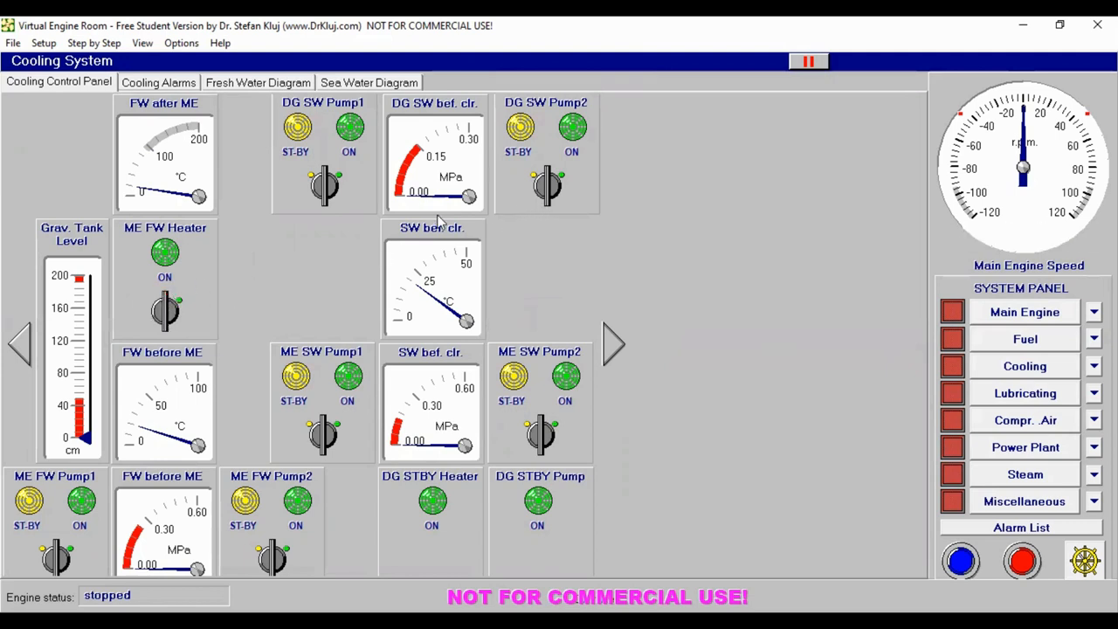
mouse_move(494, 242)
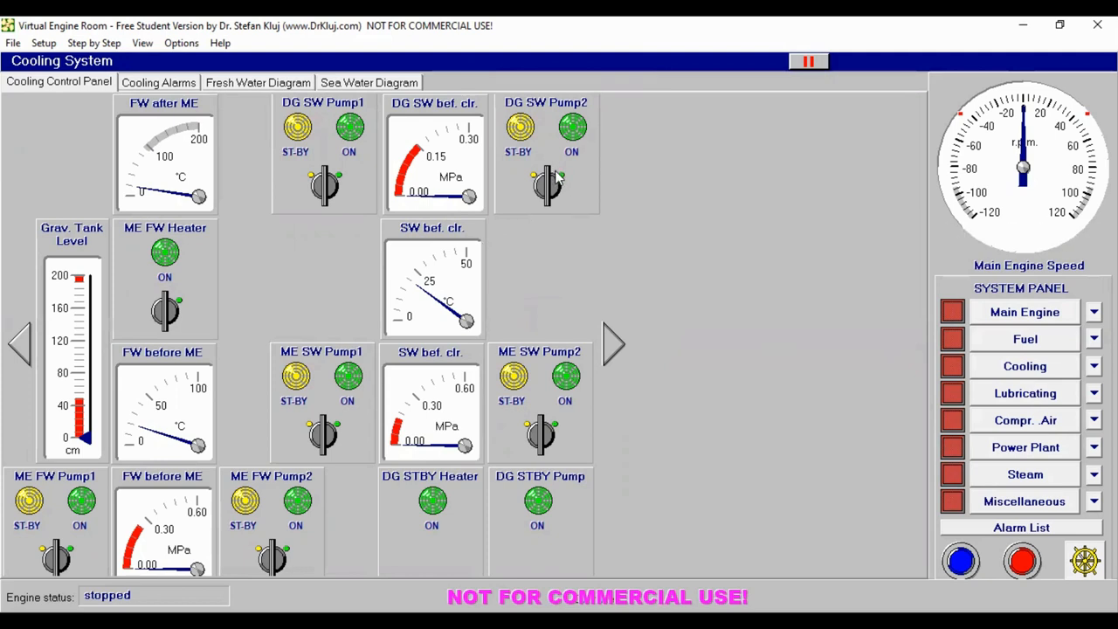
mouse_move(549, 187)
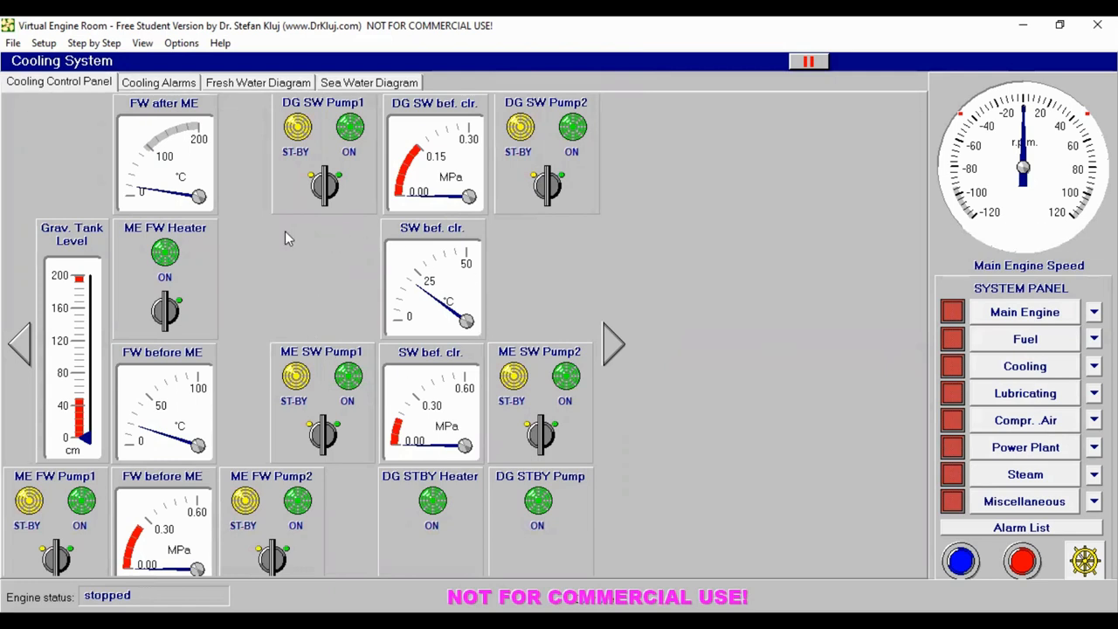
click(258, 82)
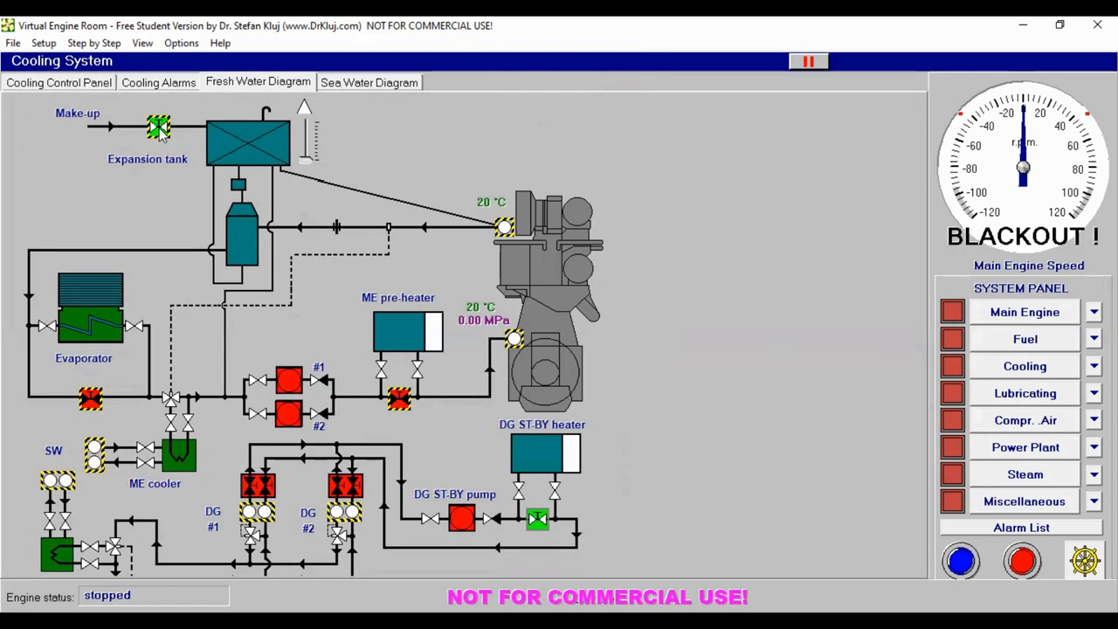
mouse_move(313, 164)
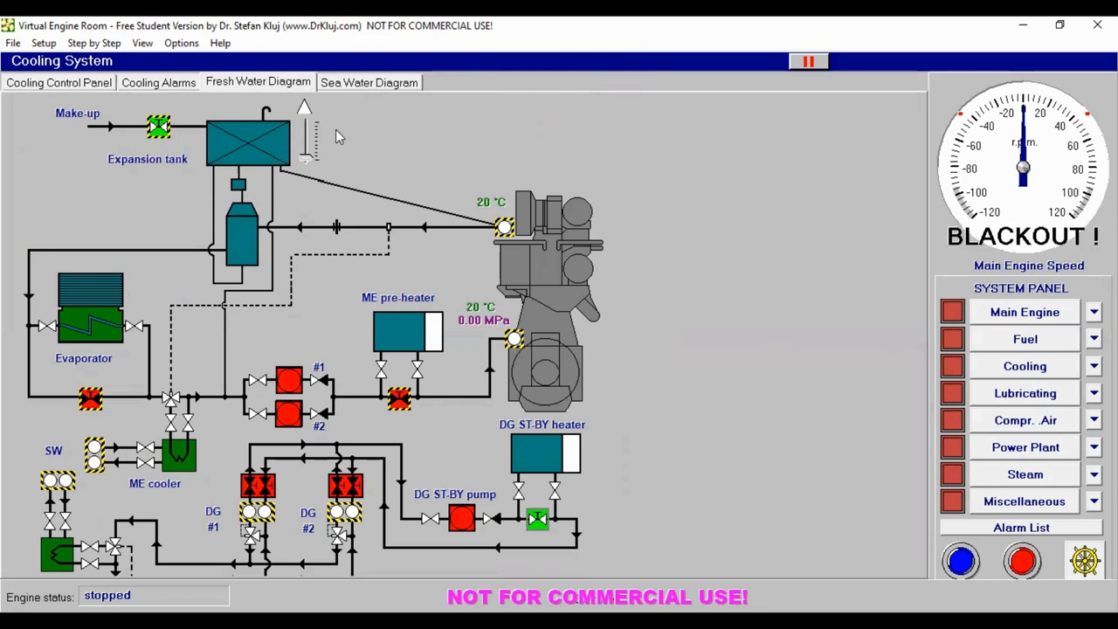
Step: Close the make-up water valve feeding the expansion tank
click(160, 127)
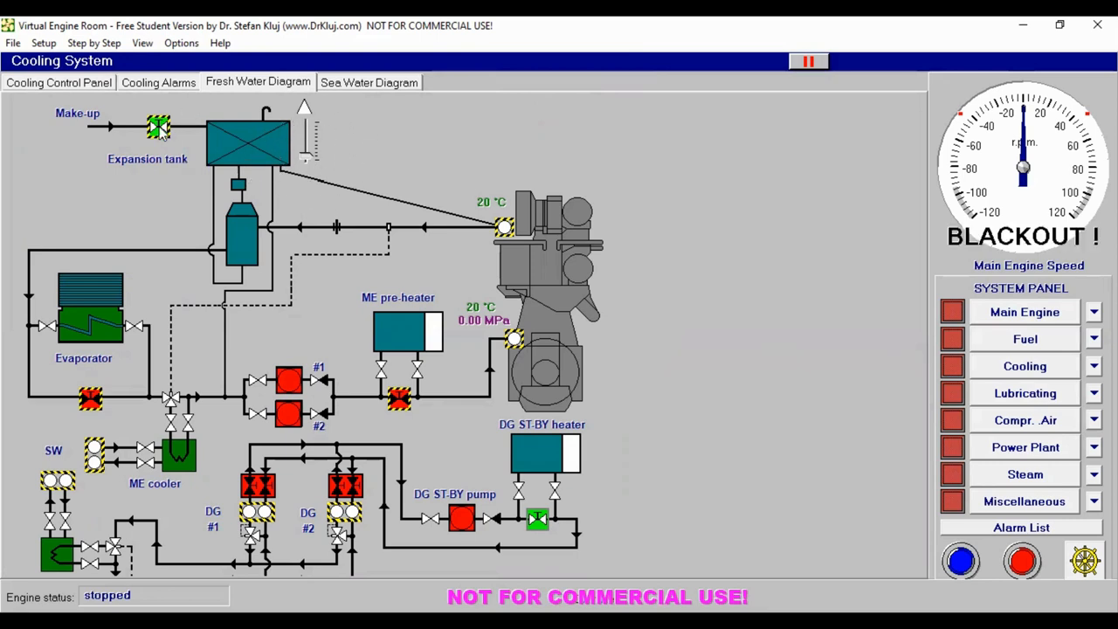
click(160, 127)
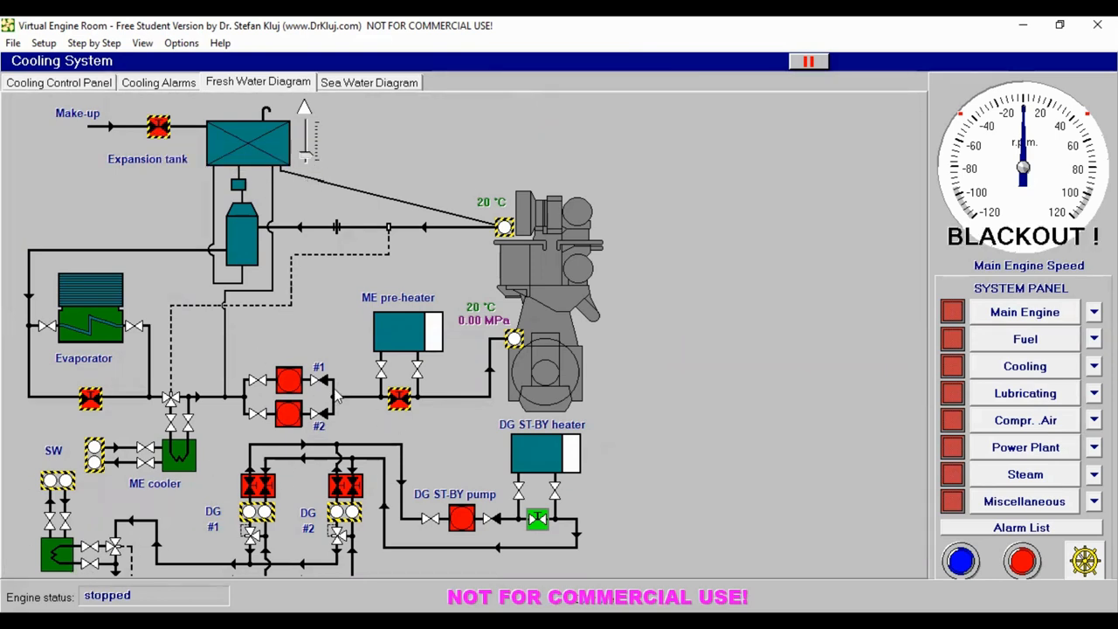
mouse_move(336, 422)
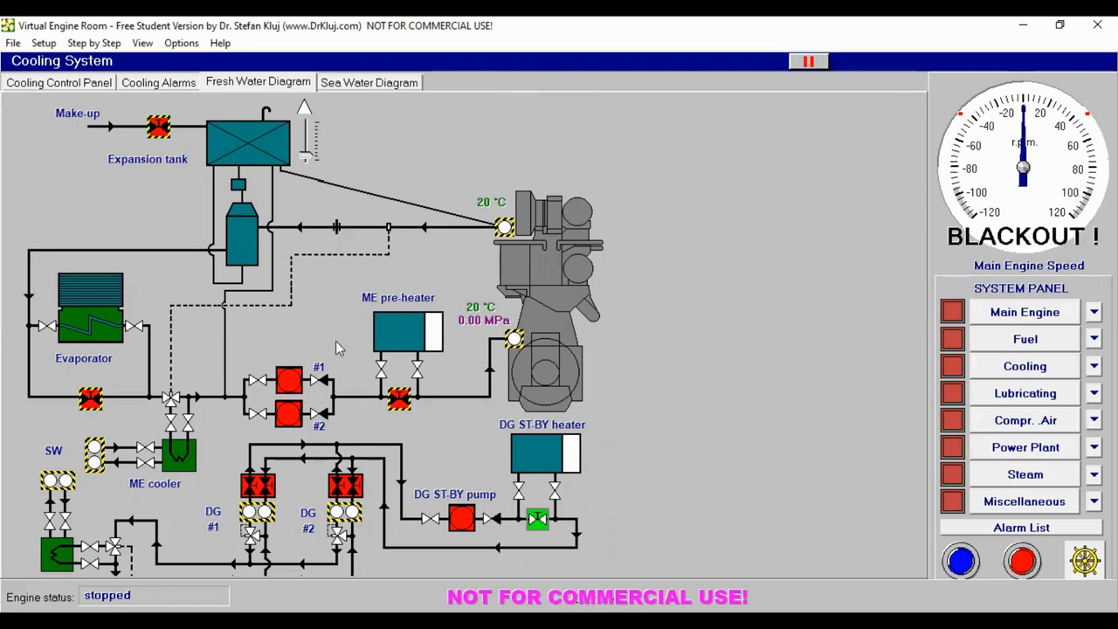
mouse_move(641, 346)
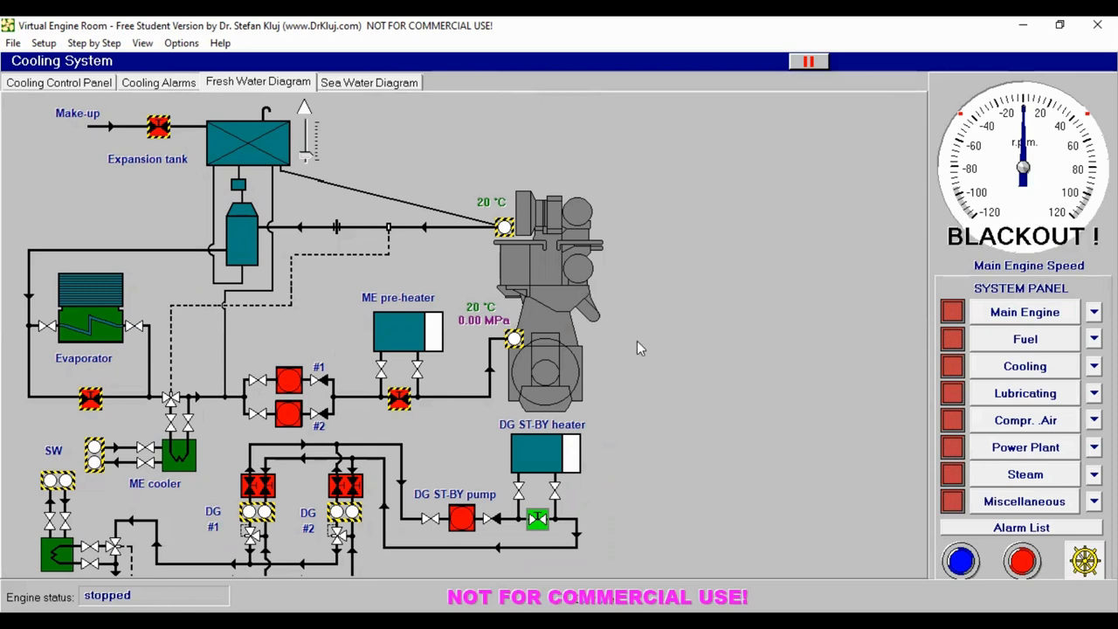
mouse_move(1022, 398)
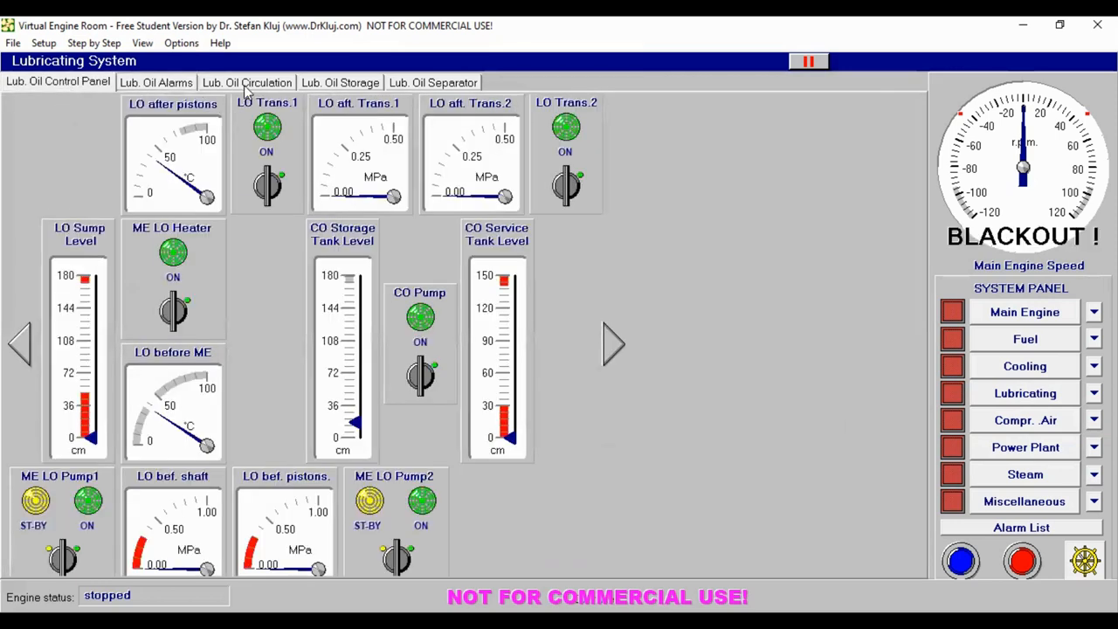
Step: Show the lube oil circulation diagram, then the Lub. Oil Storage diagram
click(246, 83)
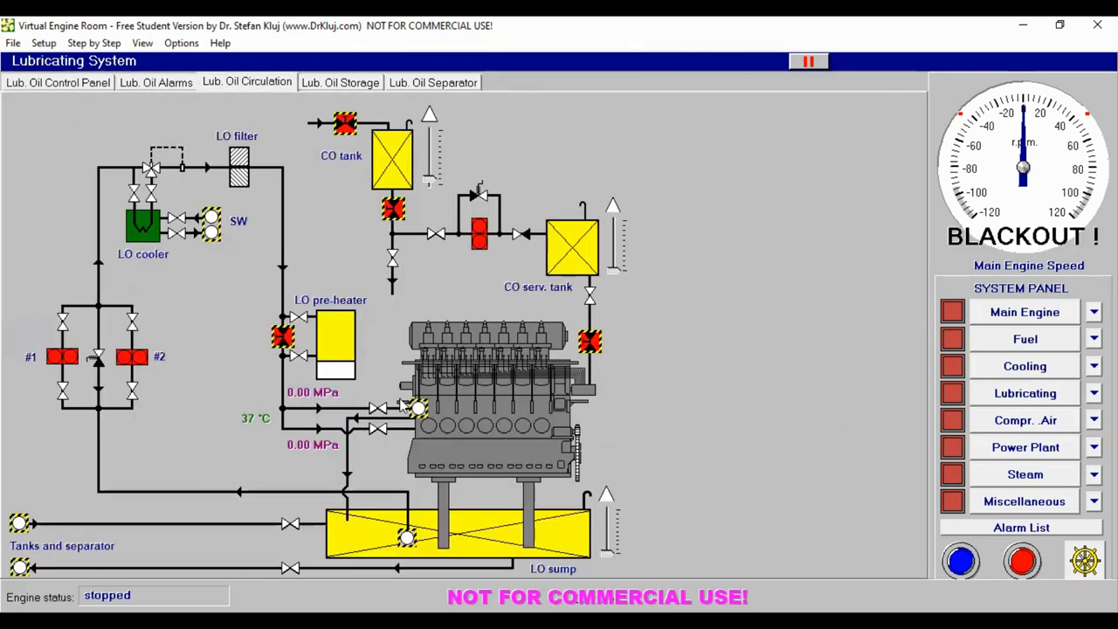
mouse_move(520, 388)
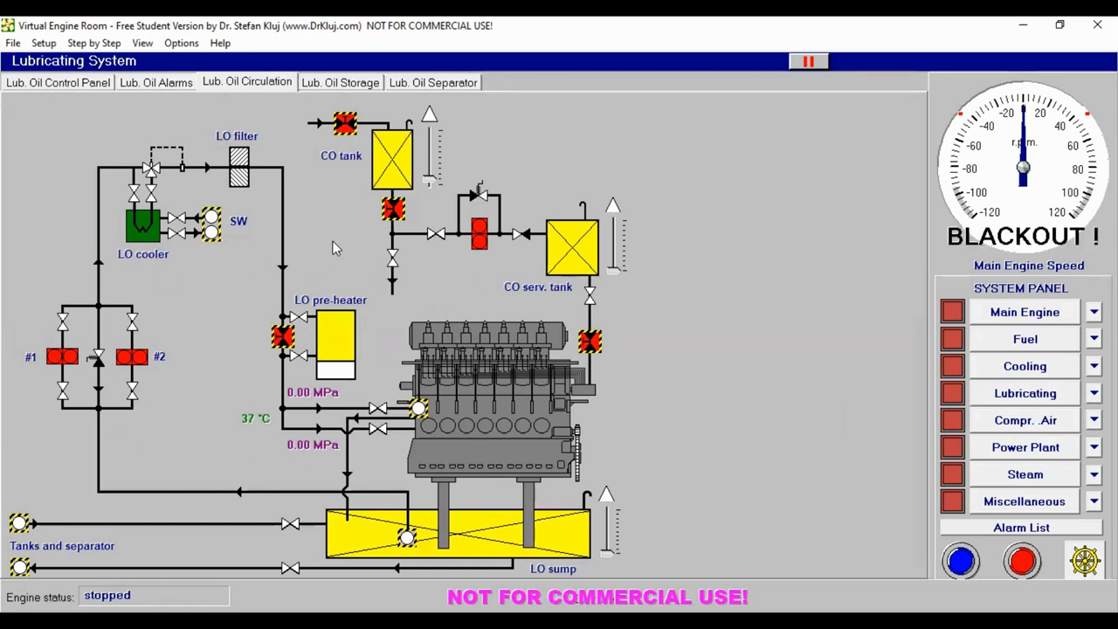
click(340, 82)
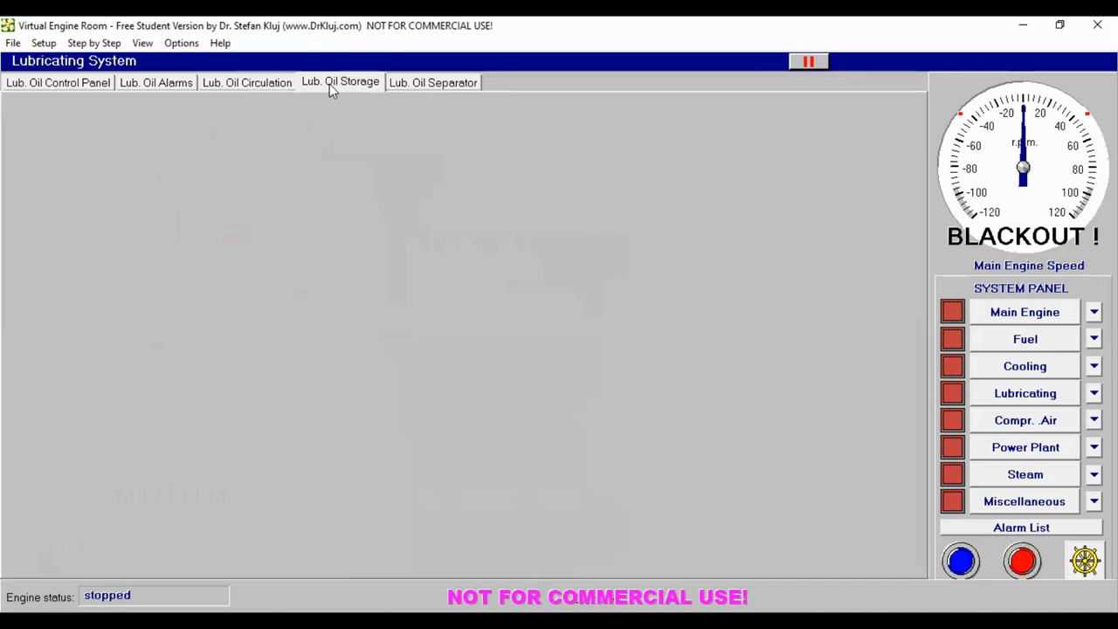
click(340, 82)
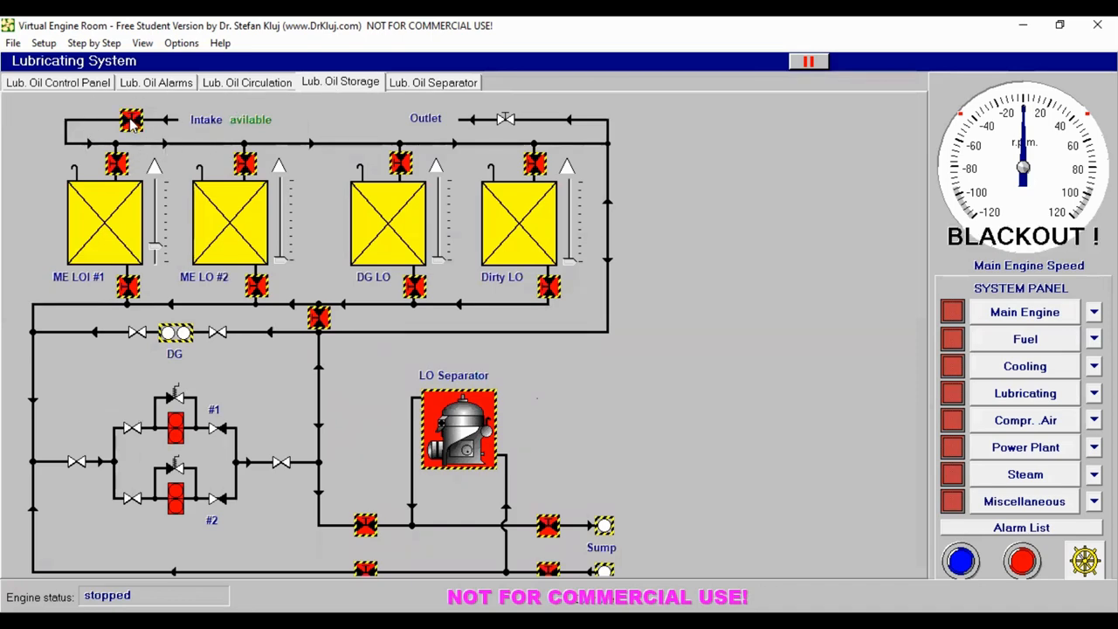
Step: Operate the lube oil intake and storage tank filling valves, leaving them shut, and open Compressed Air
click(130, 120)
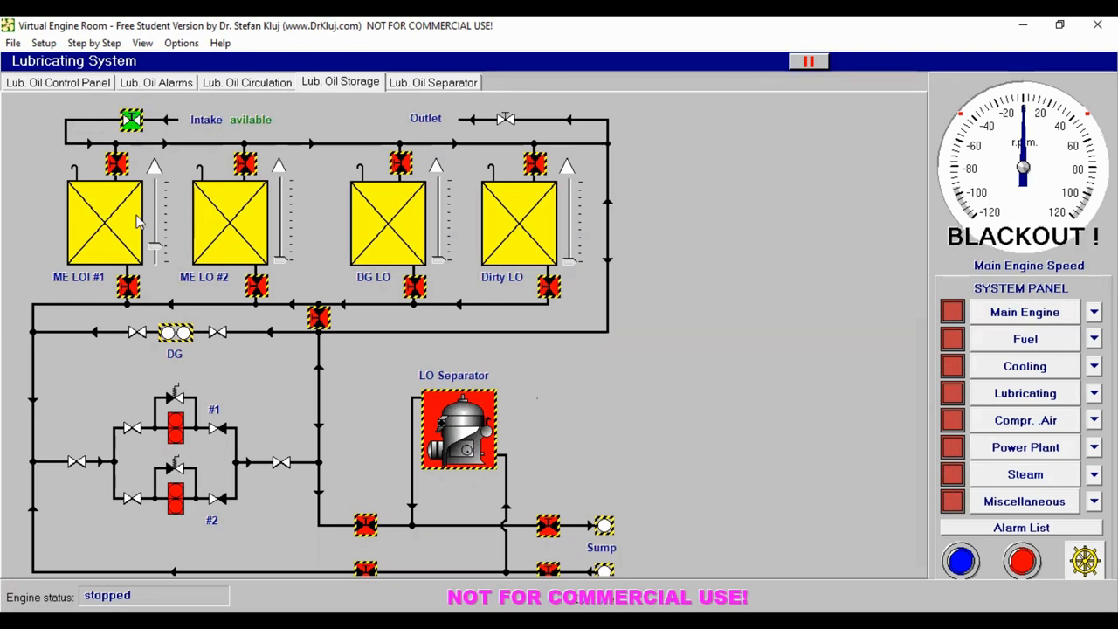
click(117, 164)
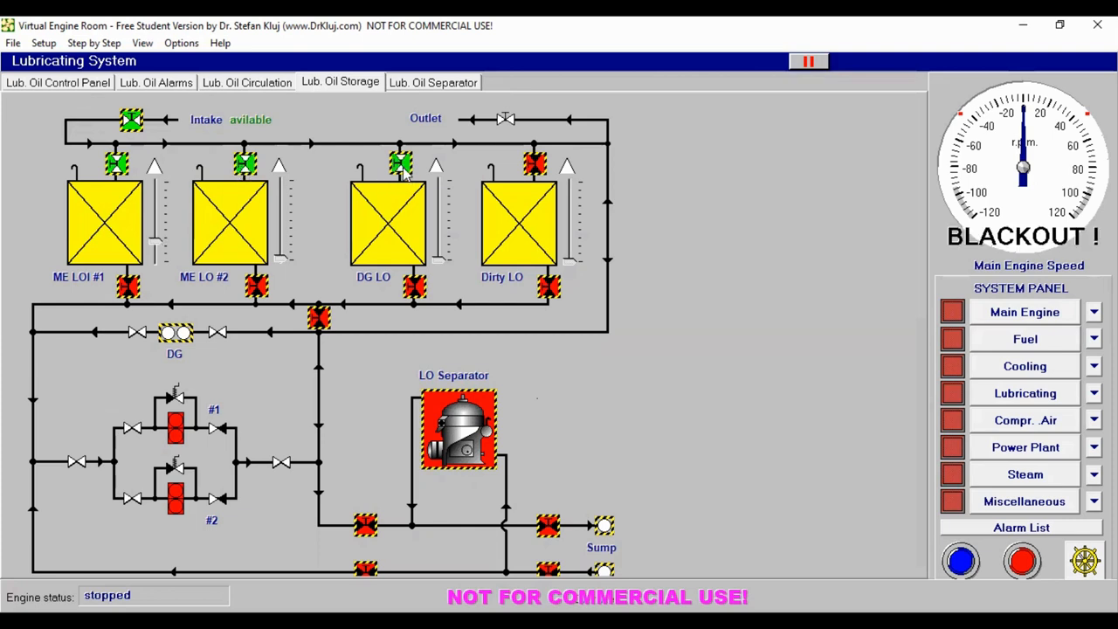
mouse_move(428, 253)
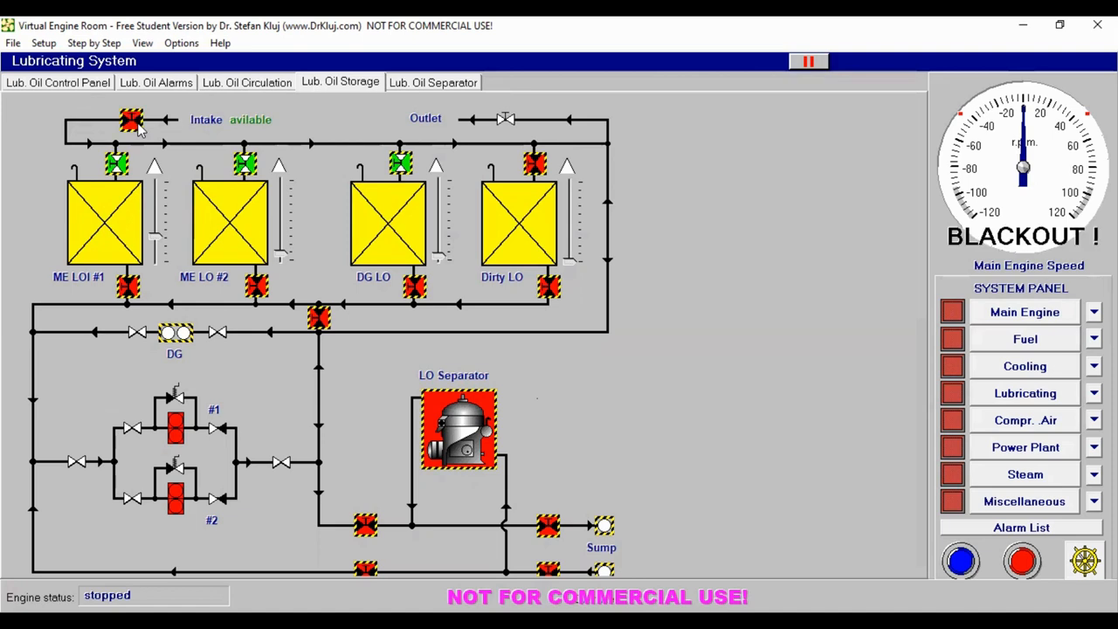
mouse_move(126, 174)
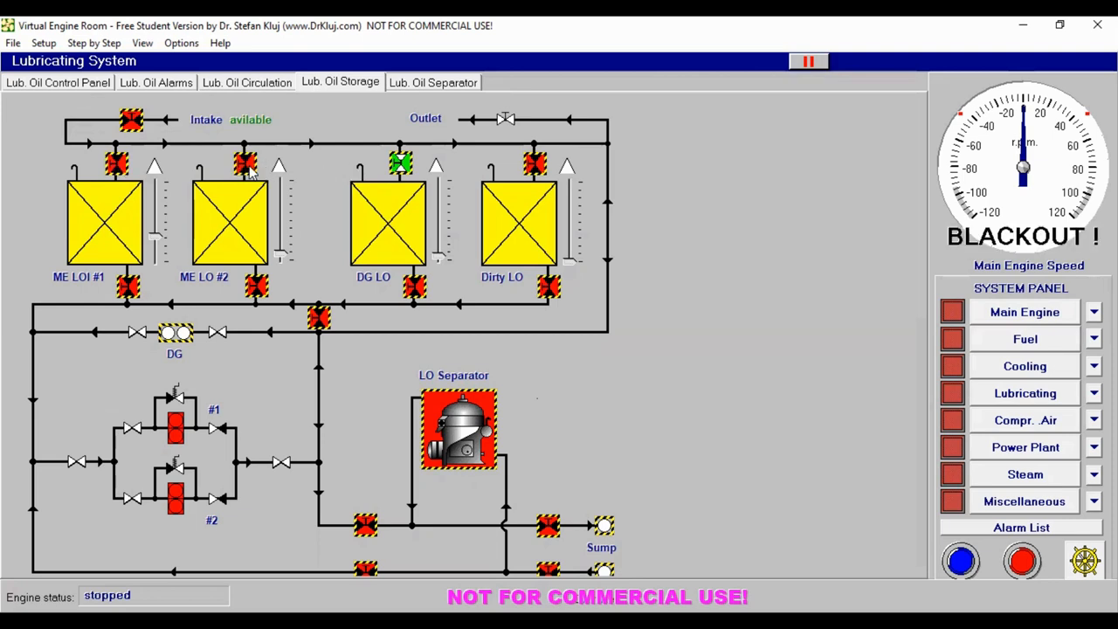
click(400, 164)
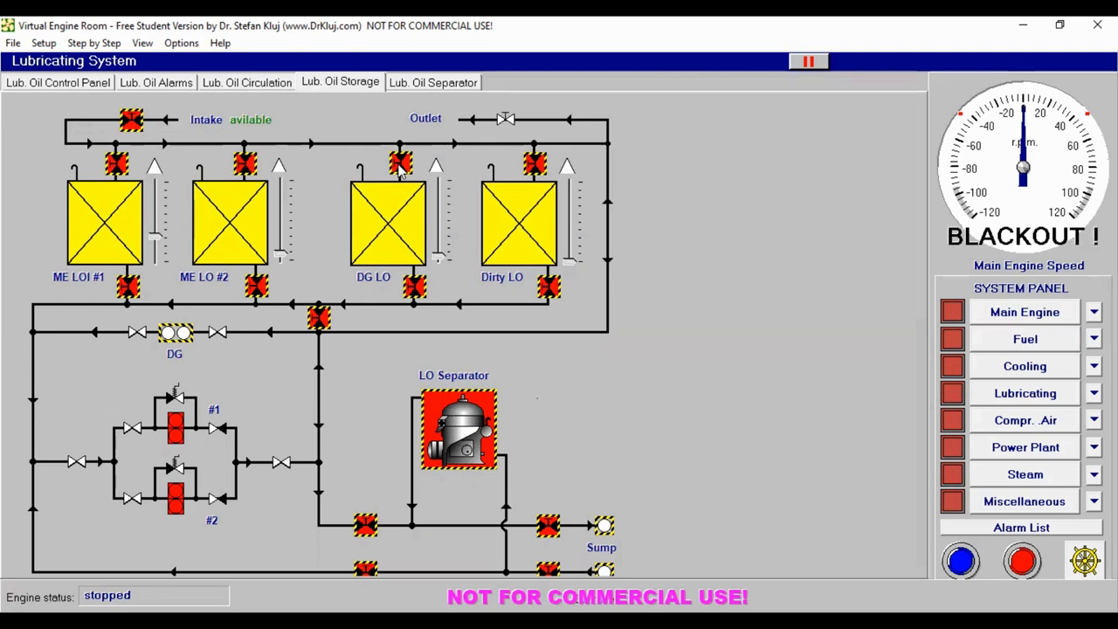
mouse_move(845, 513)
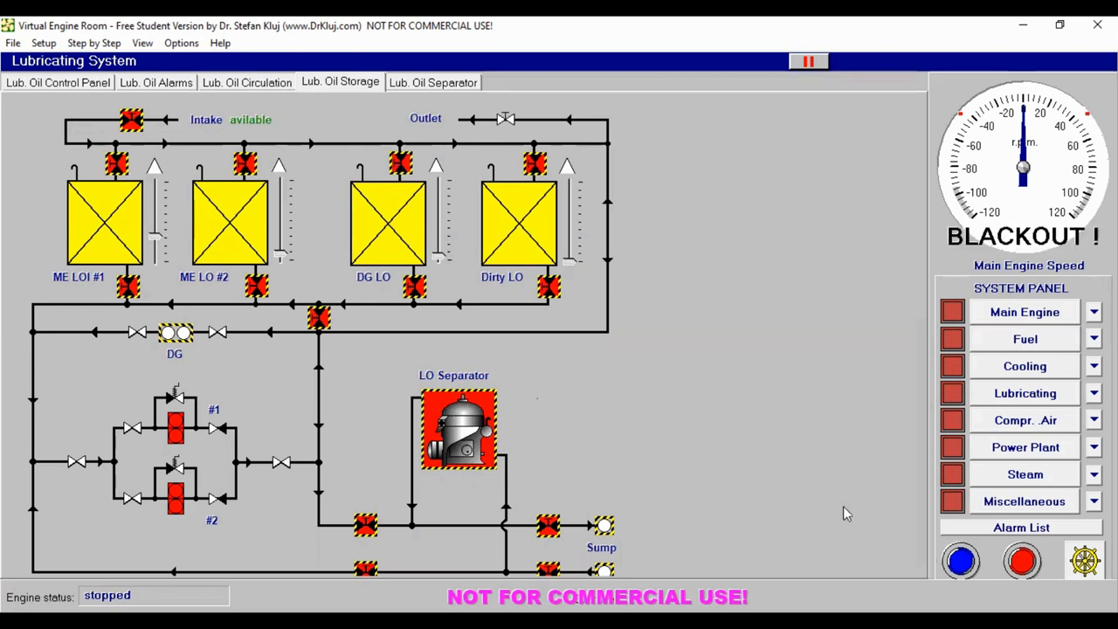
mouse_move(888, 428)
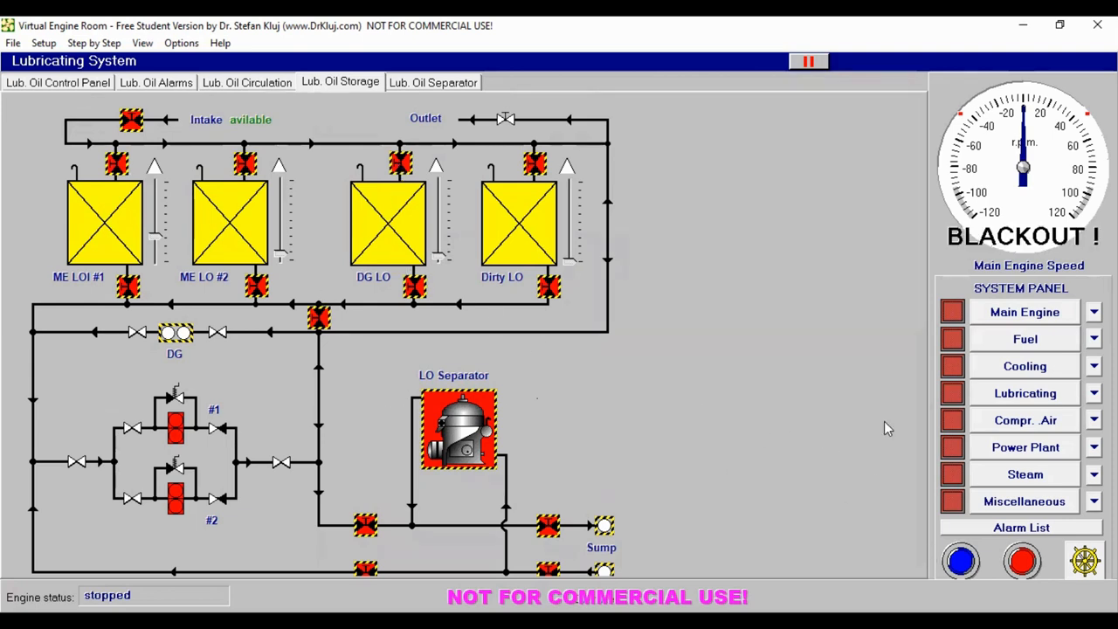
mouse_move(1025, 420)
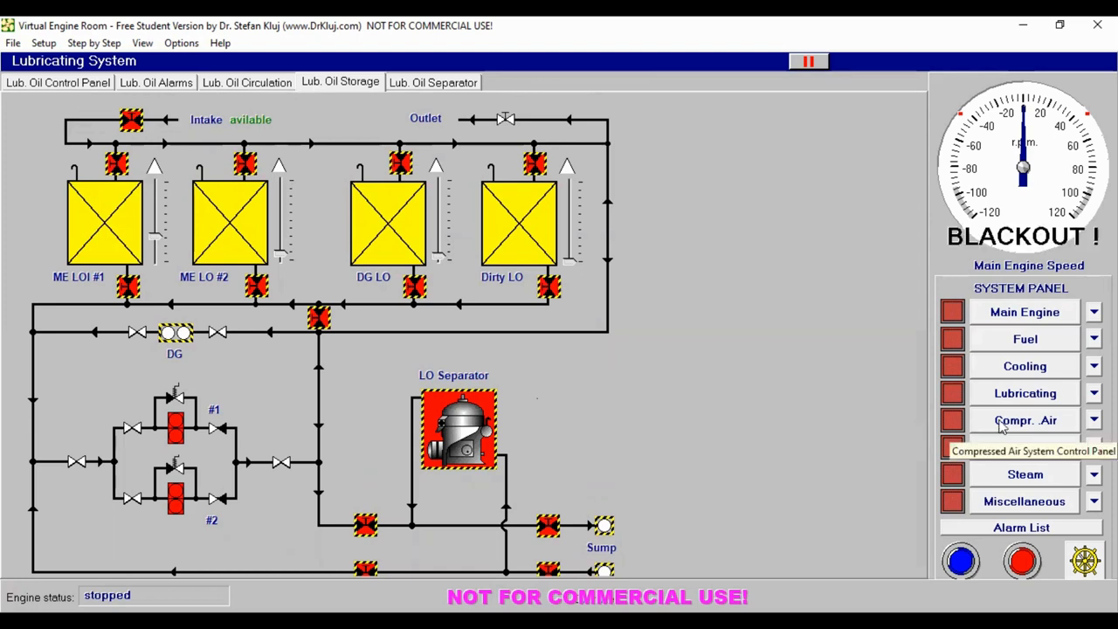
click(1025, 420)
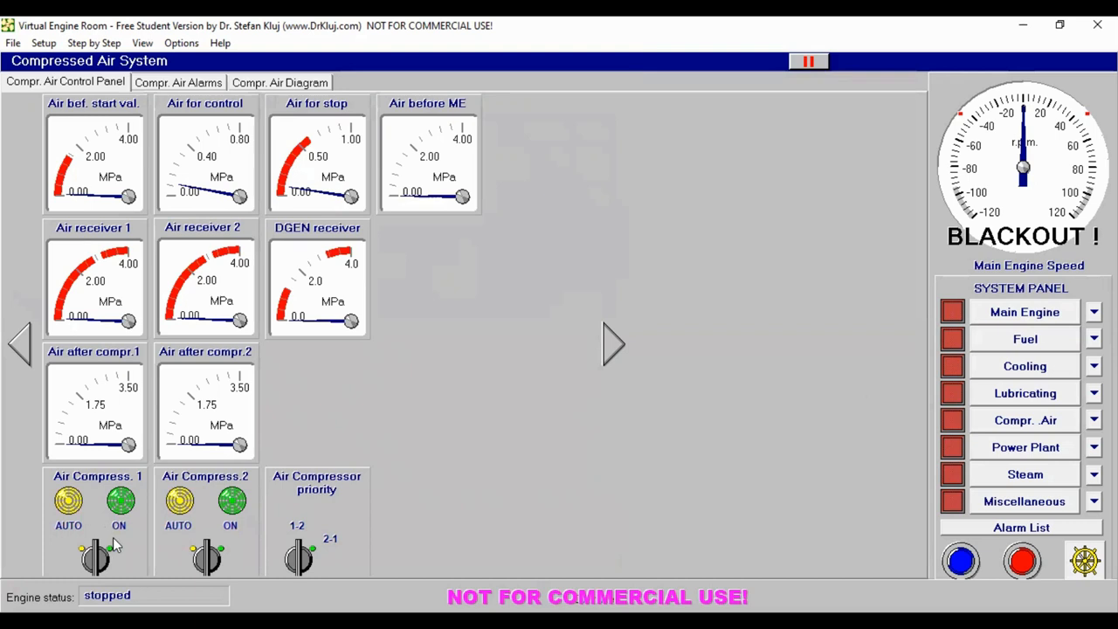
mouse_move(188, 452)
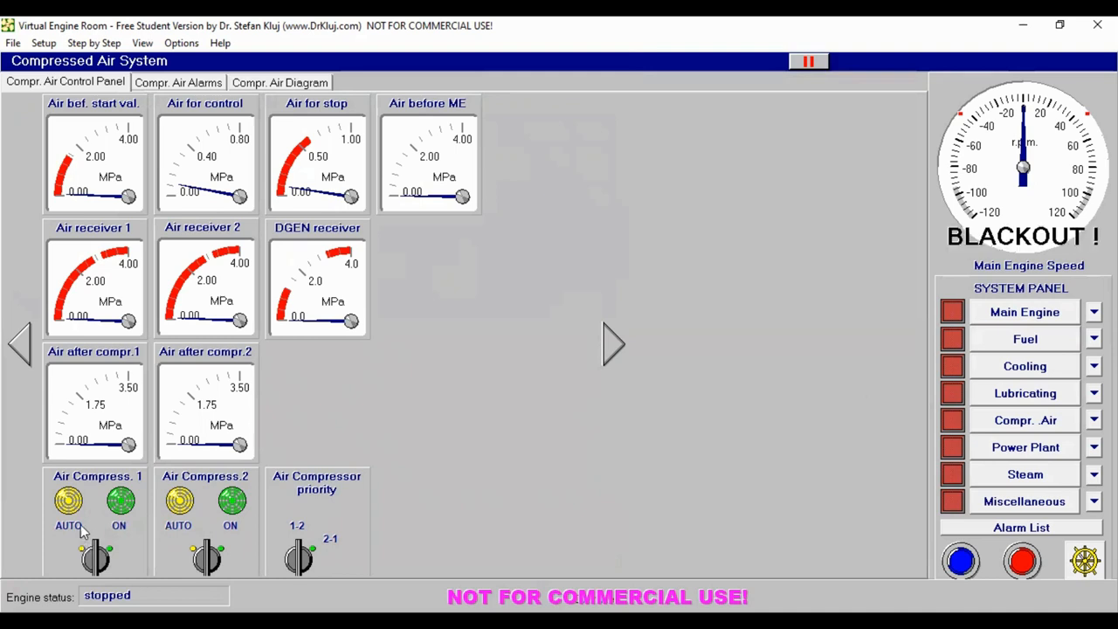
mouse_move(211, 350)
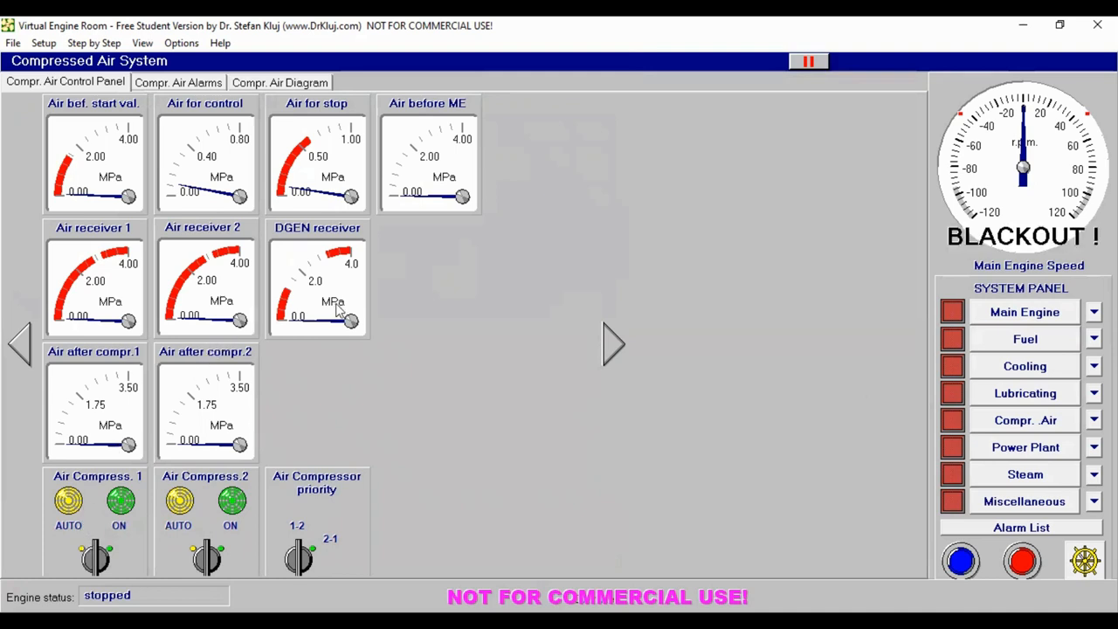
mouse_move(340, 310)
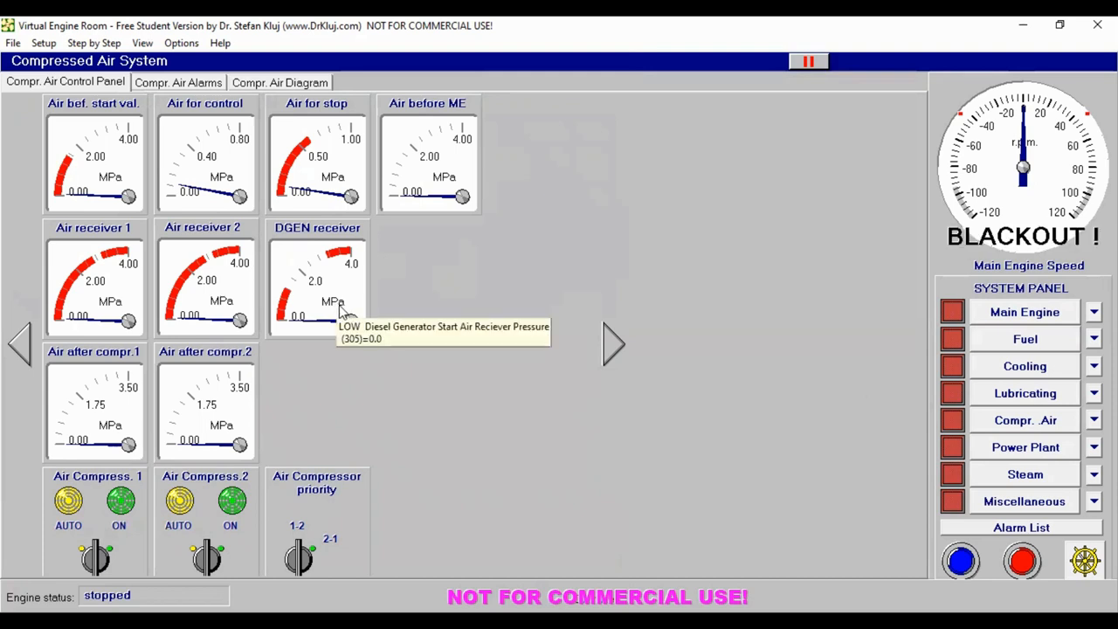
mouse_move(242, 303)
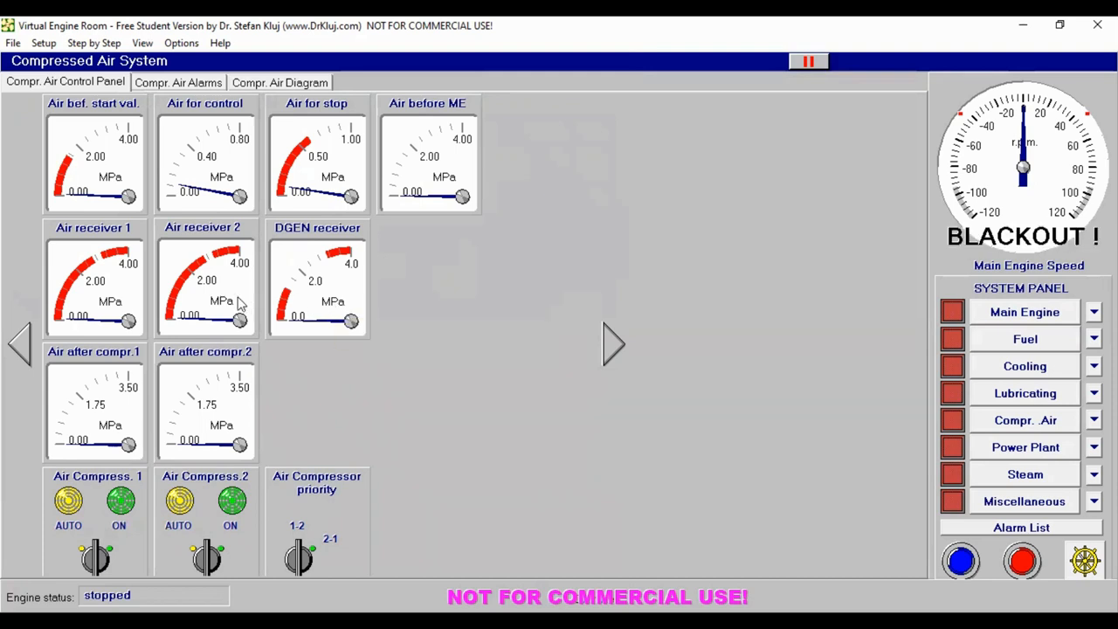
mouse_move(160, 201)
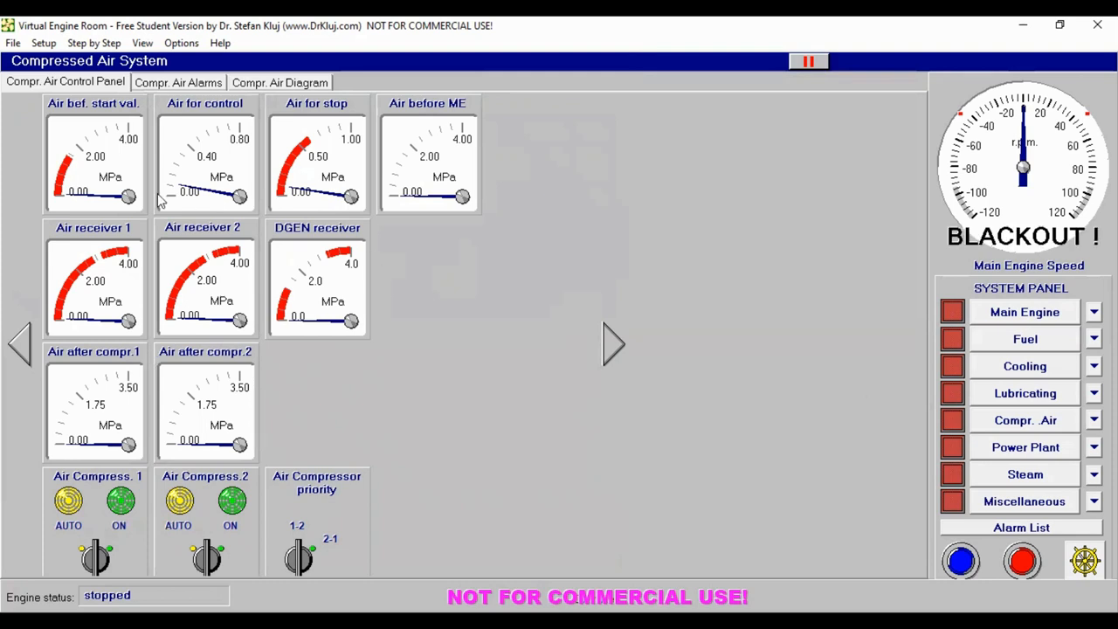
Step: Show the compressed air diagram, with receivers at 0.10 MPa and the DG receiver empty
click(280, 81)
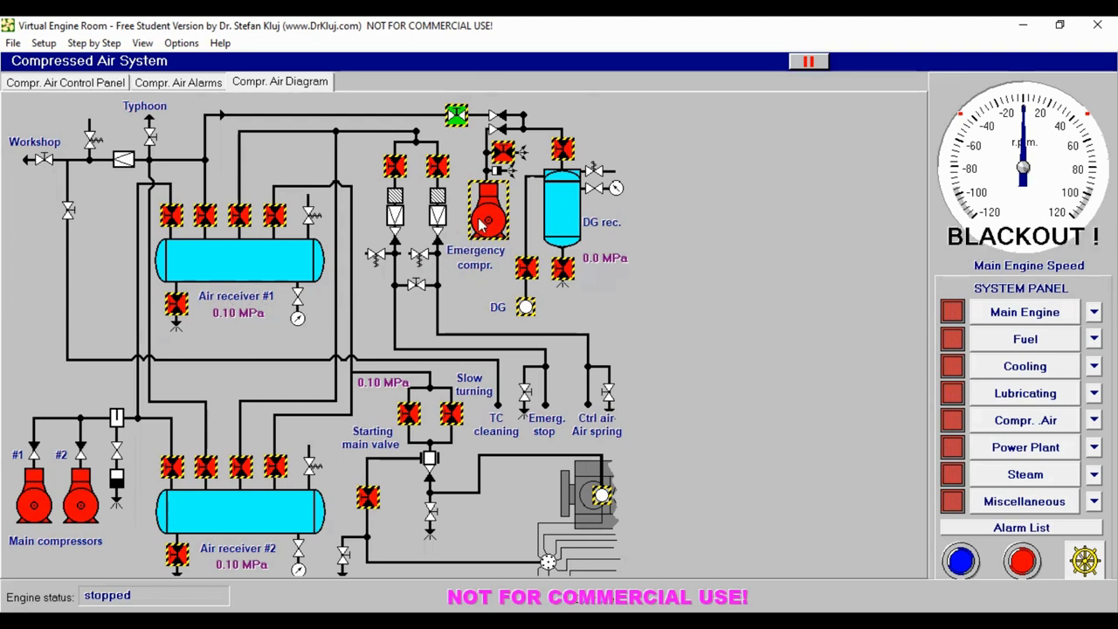
mouse_move(257, 221)
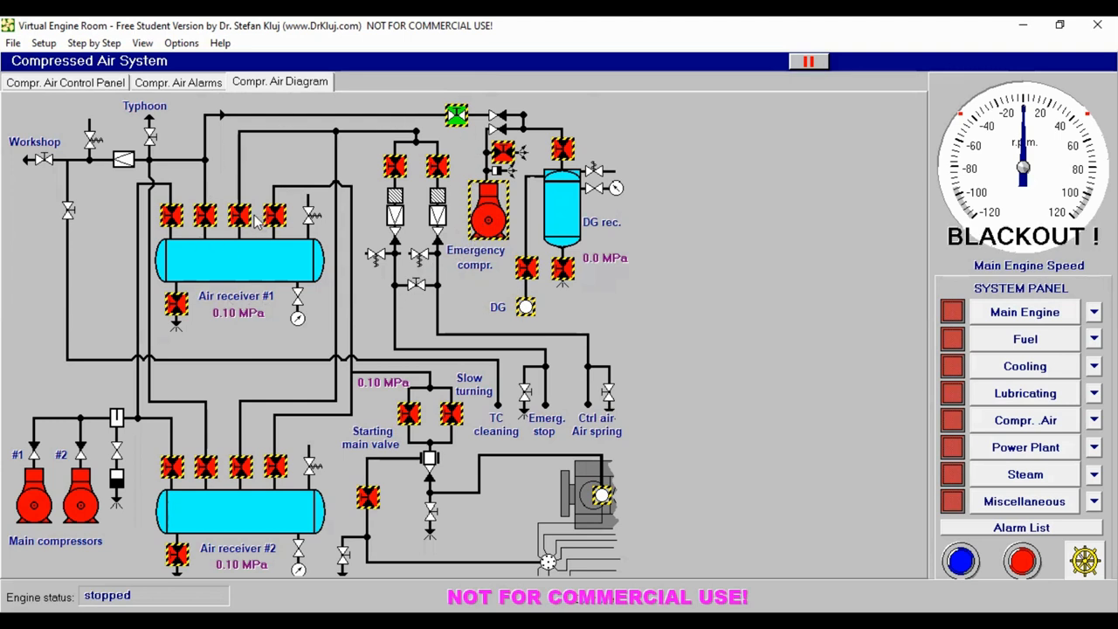
mouse_move(363, 120)
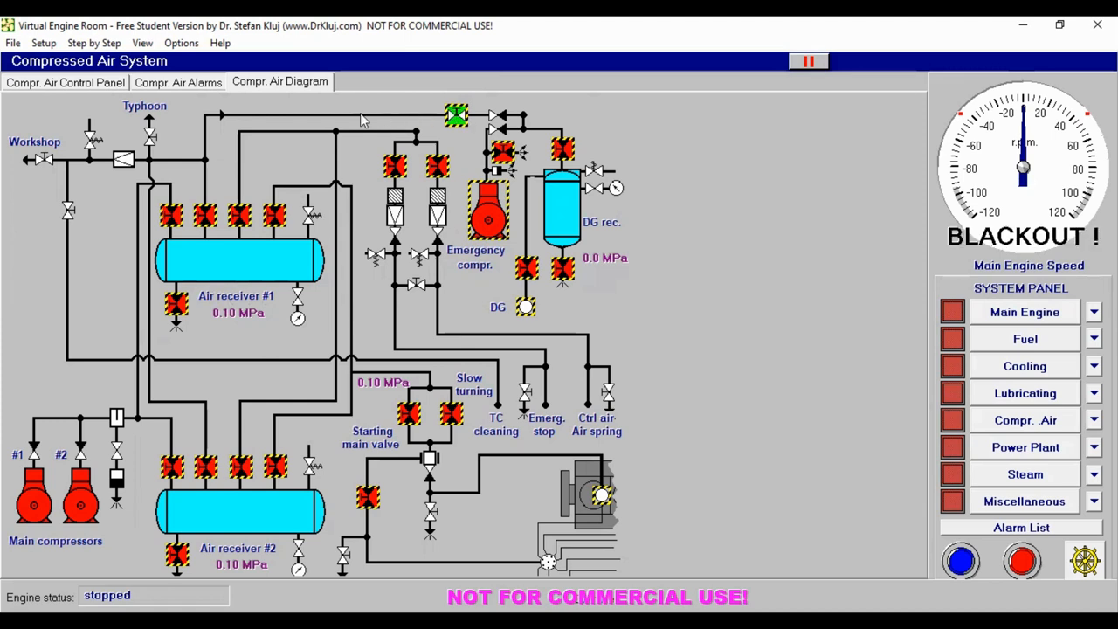
Step: Toggle the Air receiver #1 valve, run the emergency compressor briefly, then switch to Power Plant
click(204, 216)
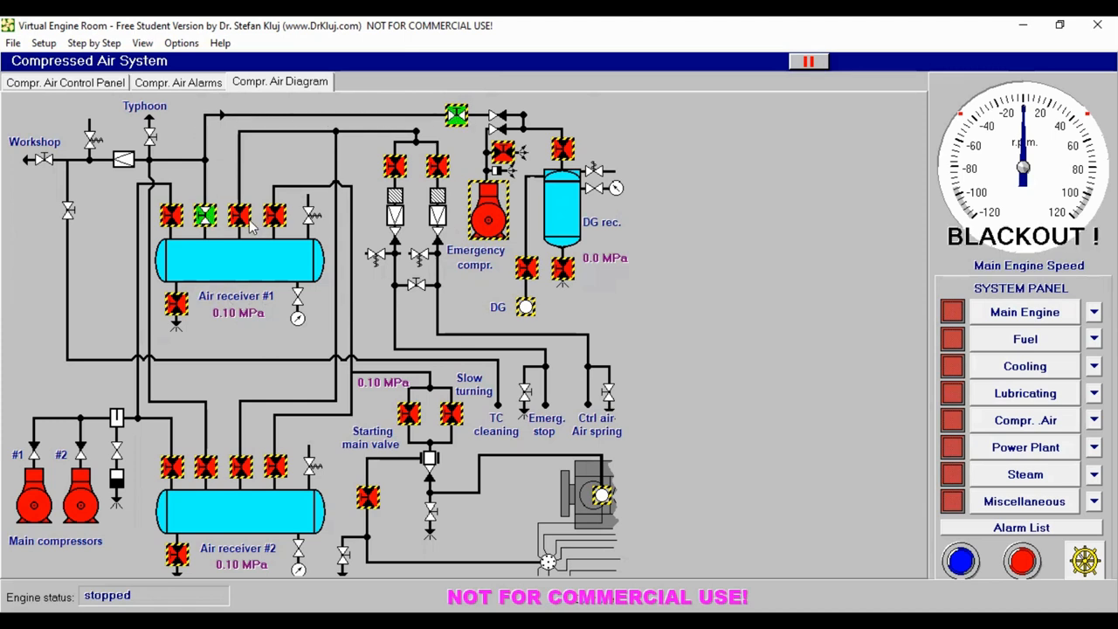
mouse_move(494, 400)
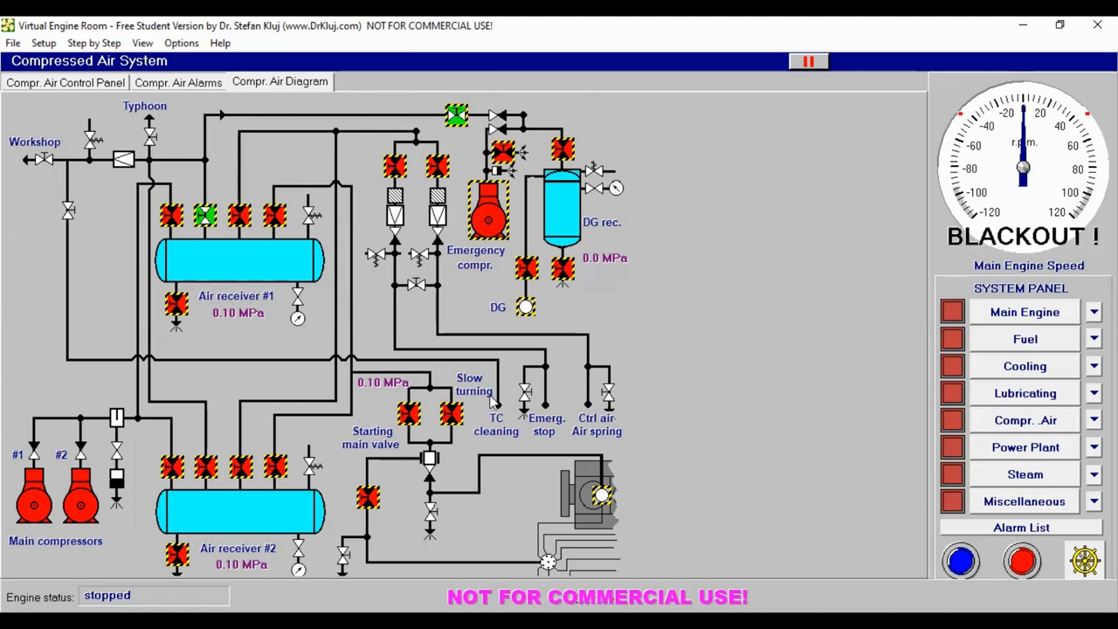
mouse_move(478, 437)
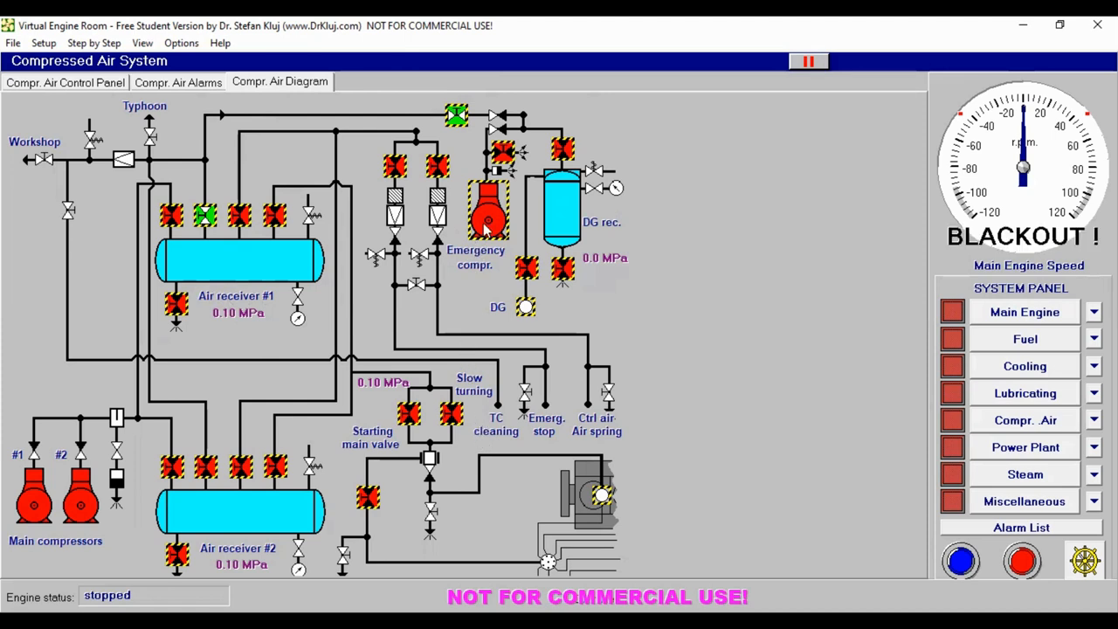
mouse_move(487, 227)
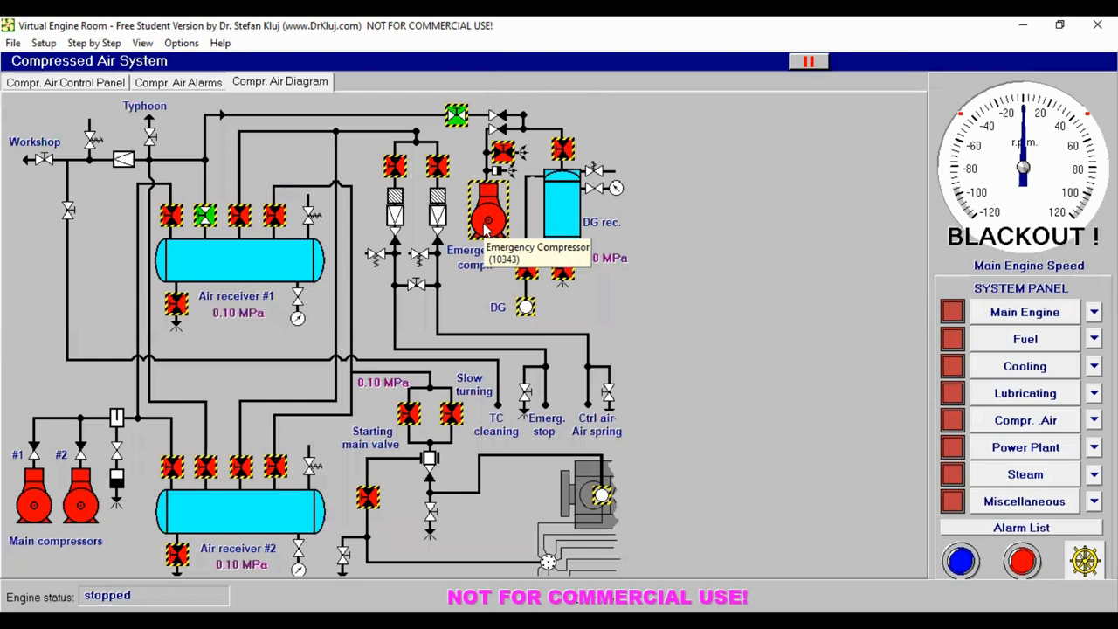
click(488, 218)
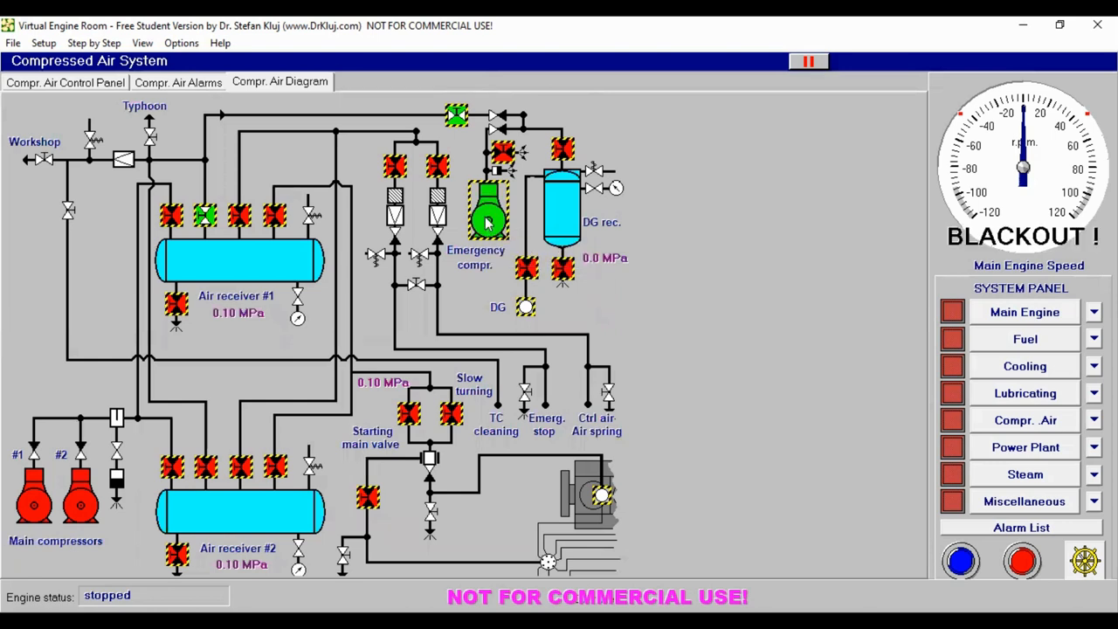
click(488, 209)
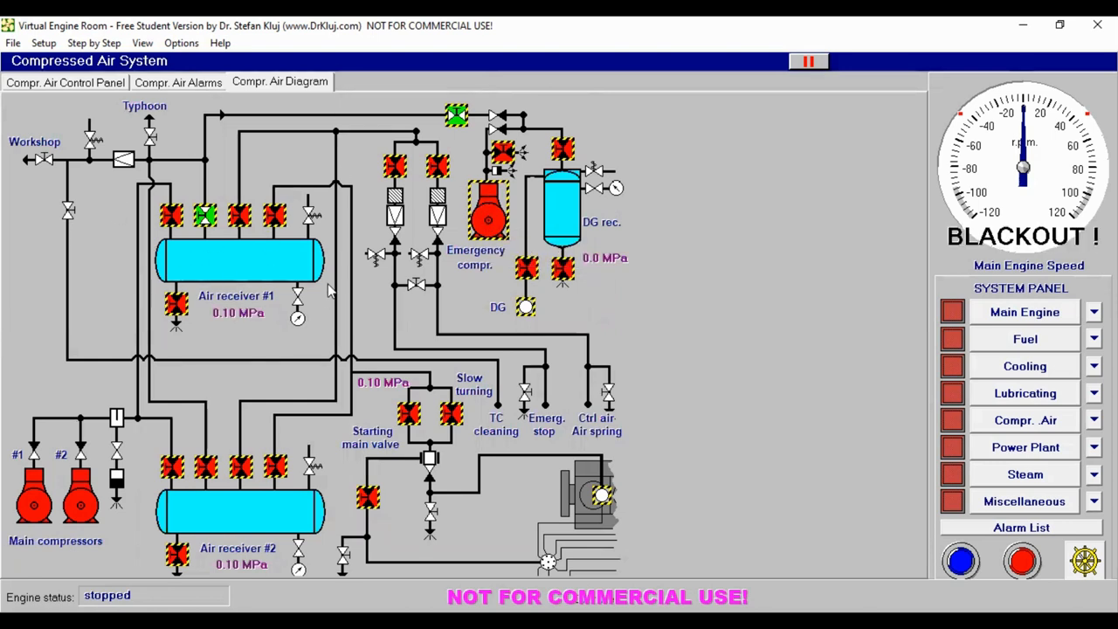
mouse_move(197, 341)
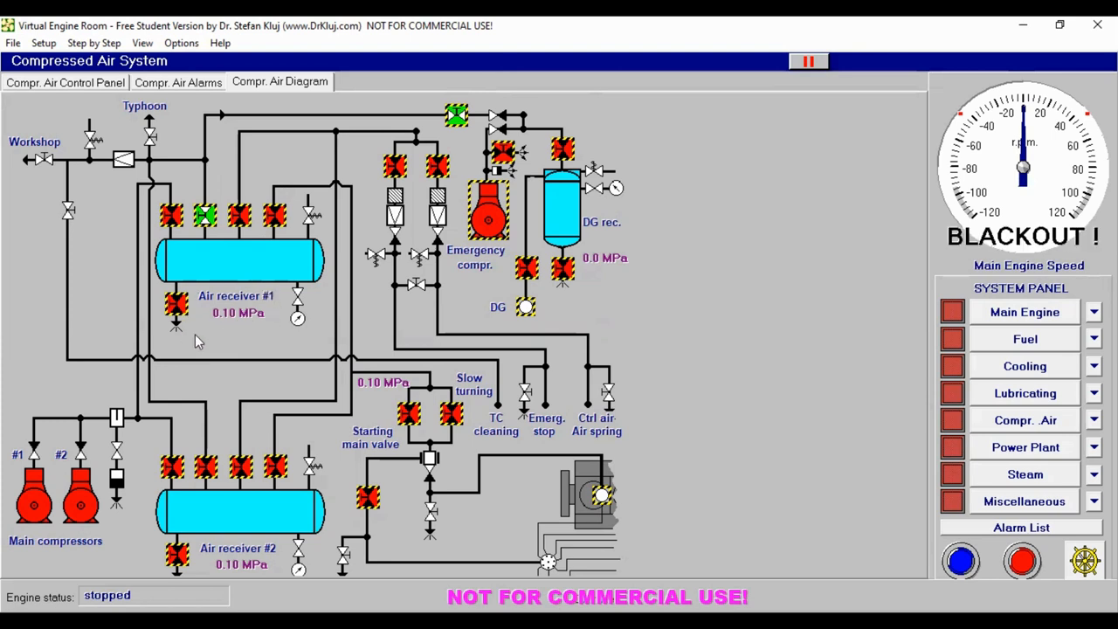
click(205, 216)
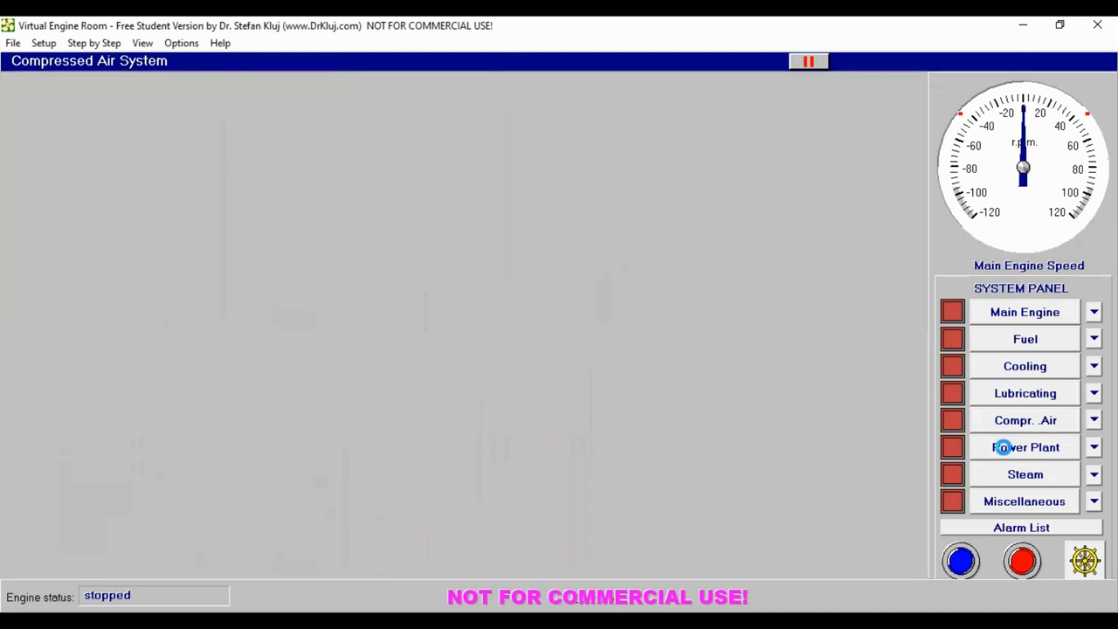
click(1025, 446)
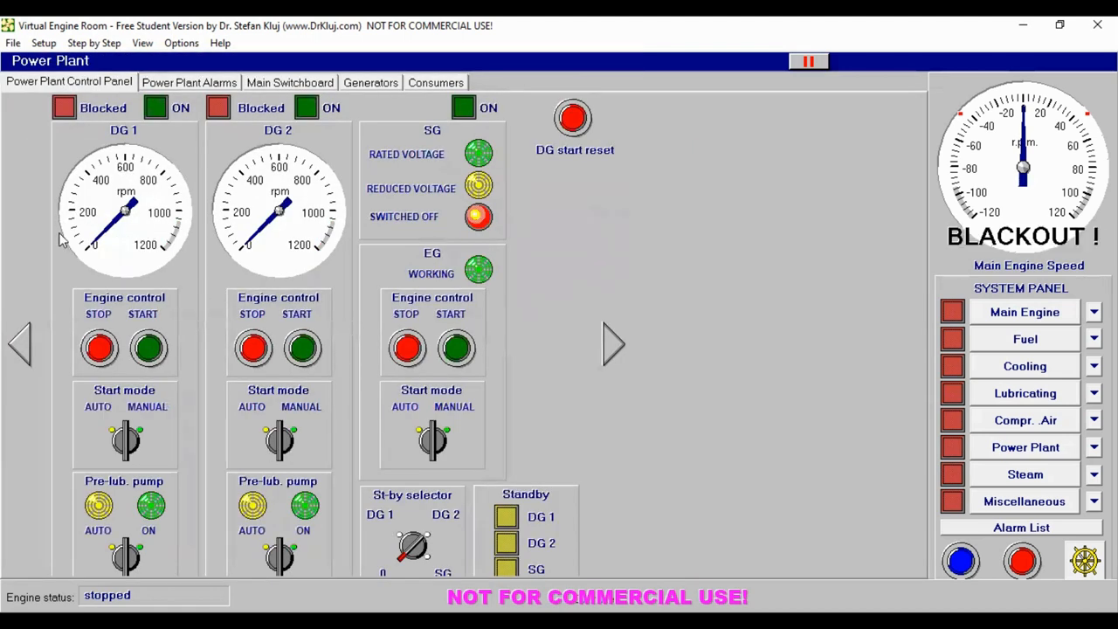
mouse_move(231, 240)
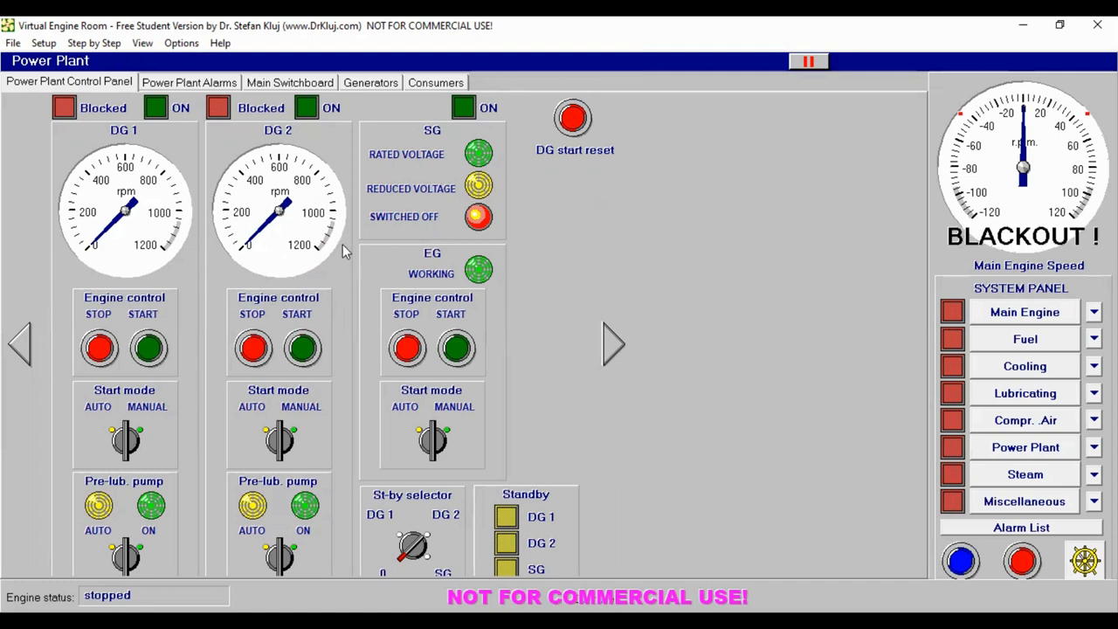
mouse_move(162, 402)
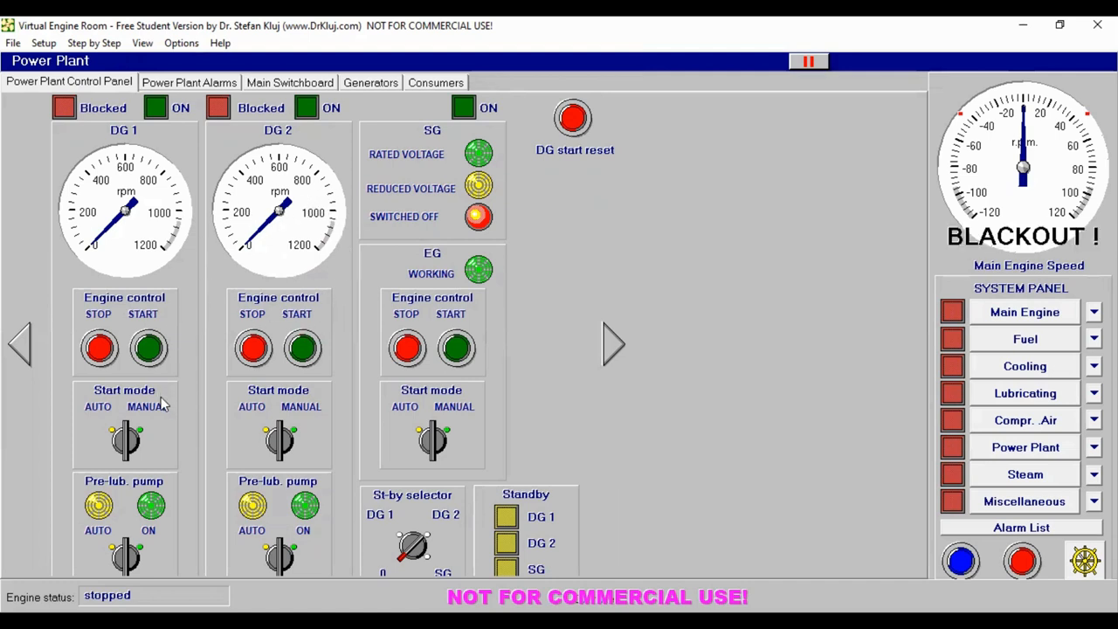
mouse_move(146, 438)
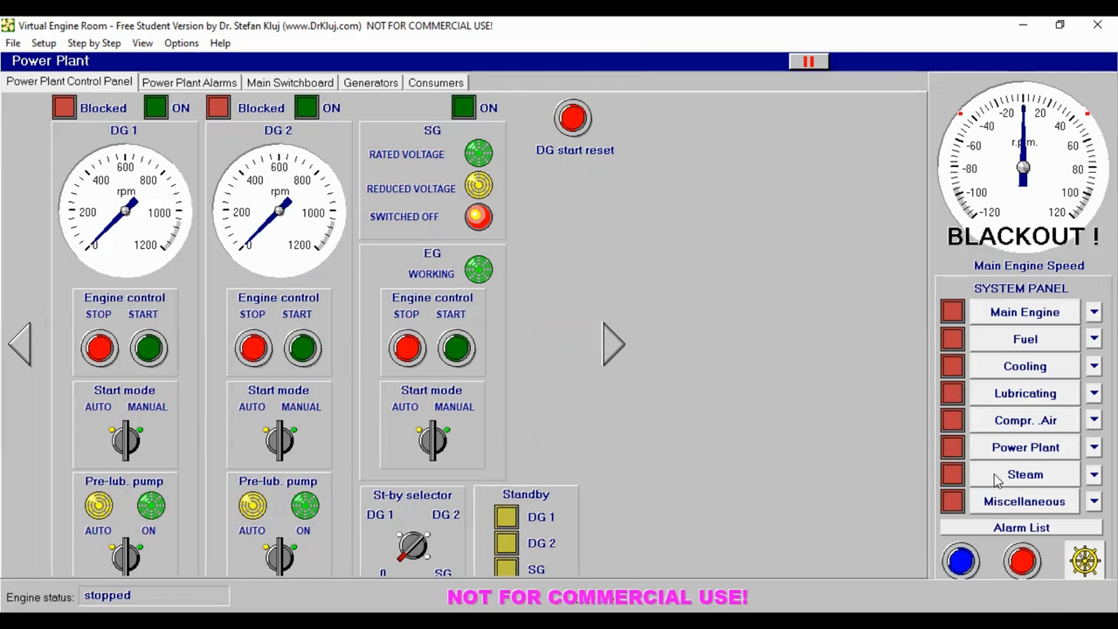
click(1025, 474)
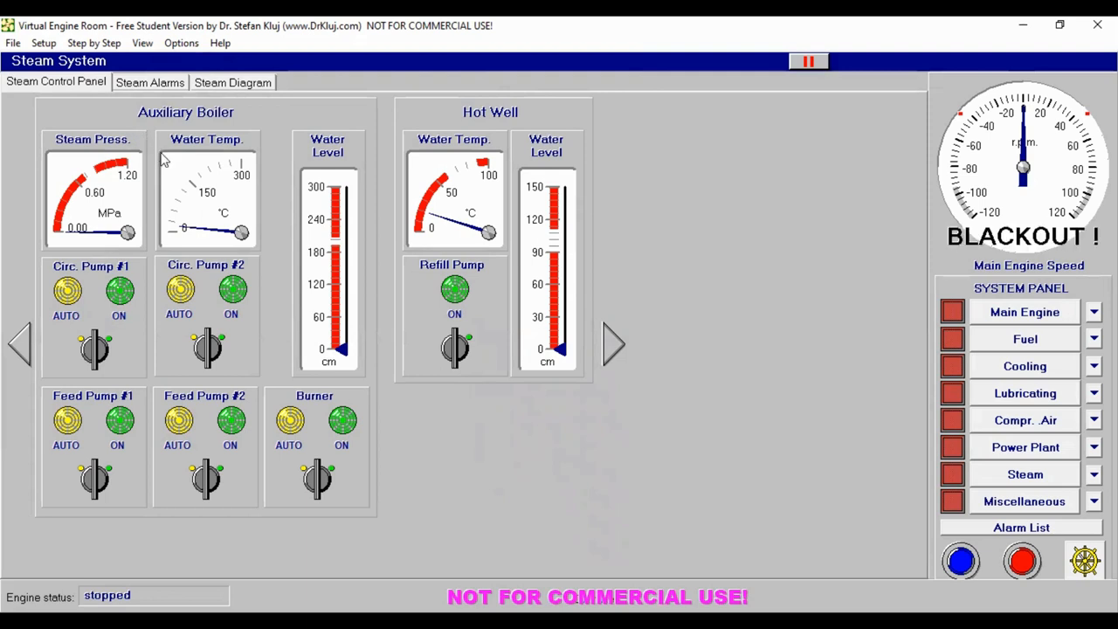
mouse_move(192, 175)
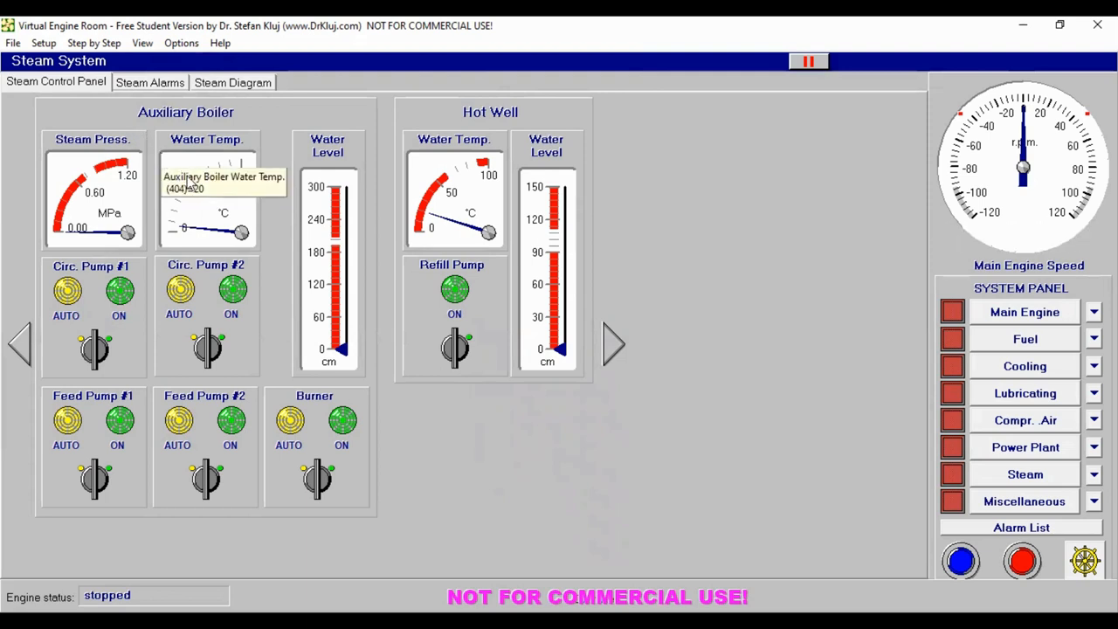
mouse_move(148, 189)
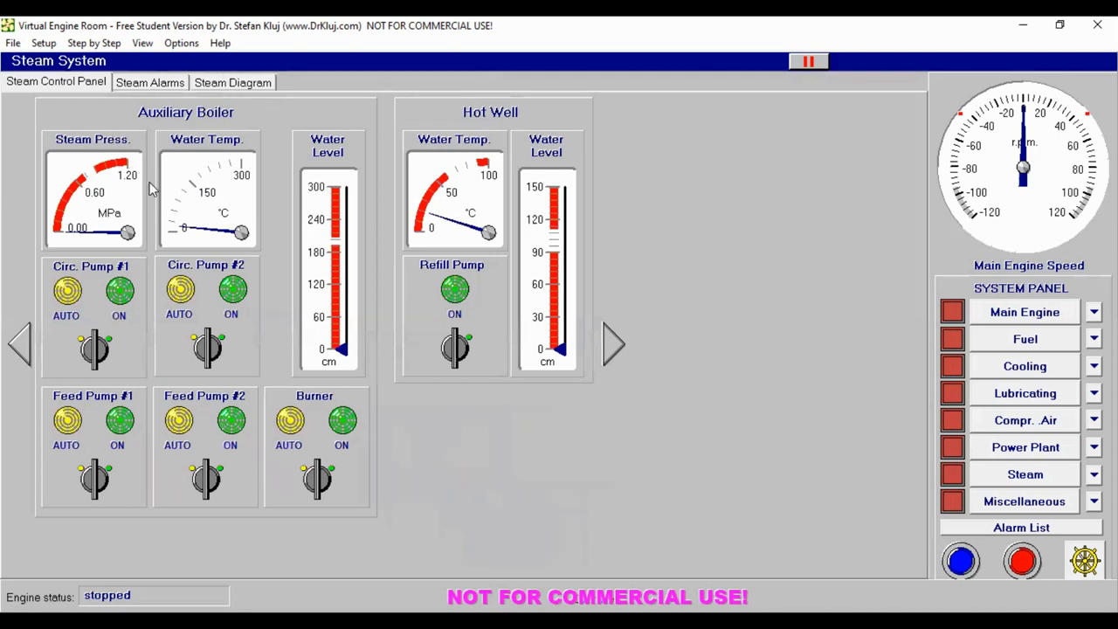
mouse_move(217, 157)
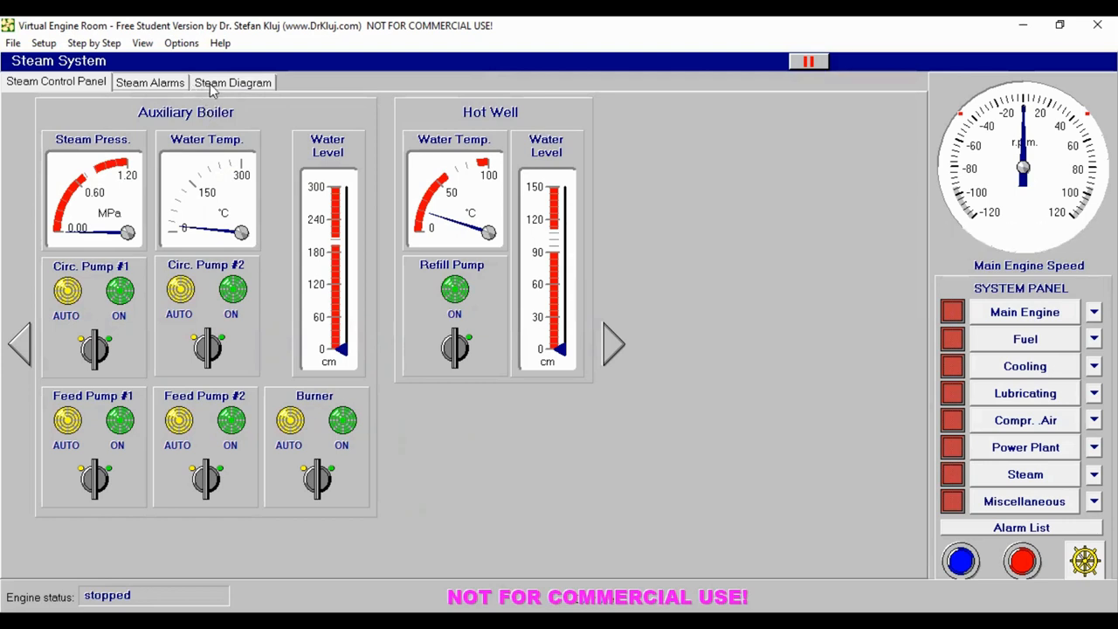
Step: Switch to Steam Diagram, back to Steam Control Panel, then to Steam Diagram again
click(232, 81)
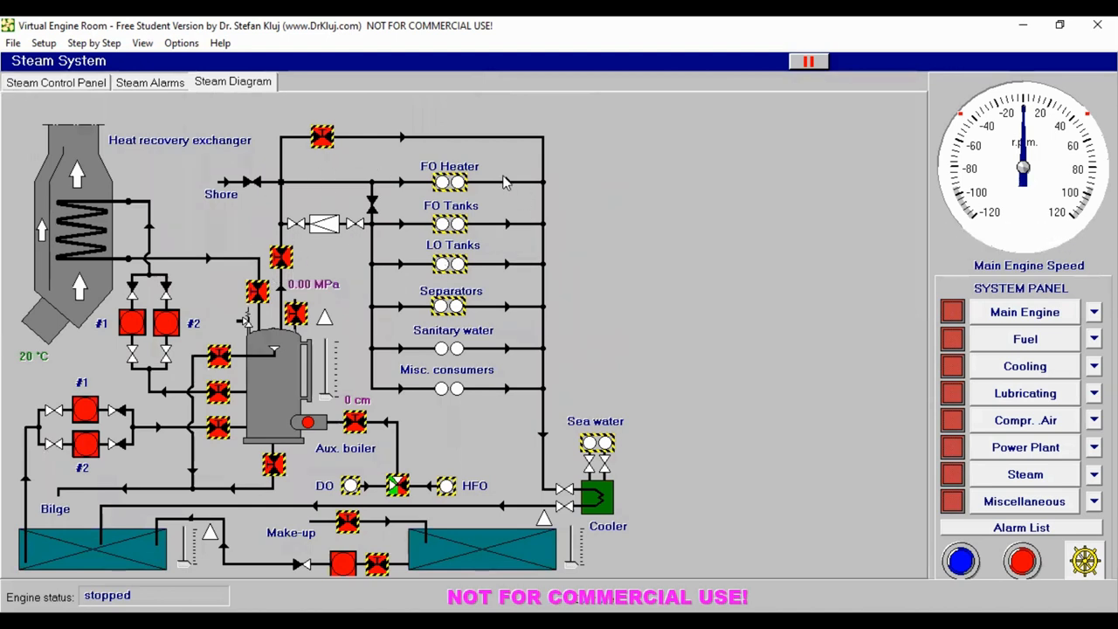
mouse_move(412, 291)
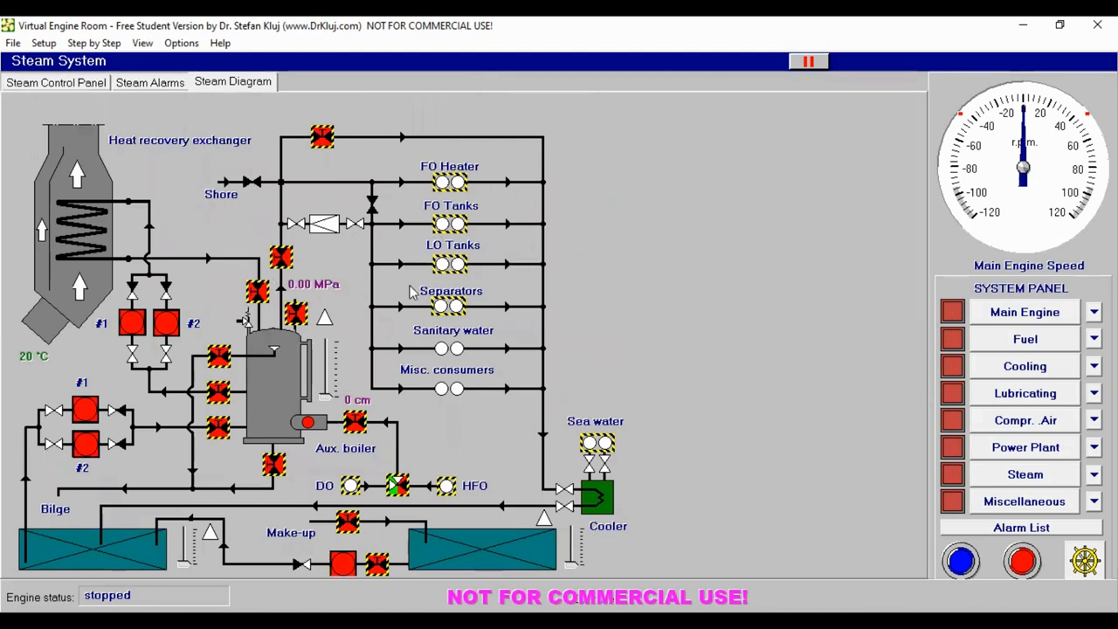
mouse_move(454, 419)
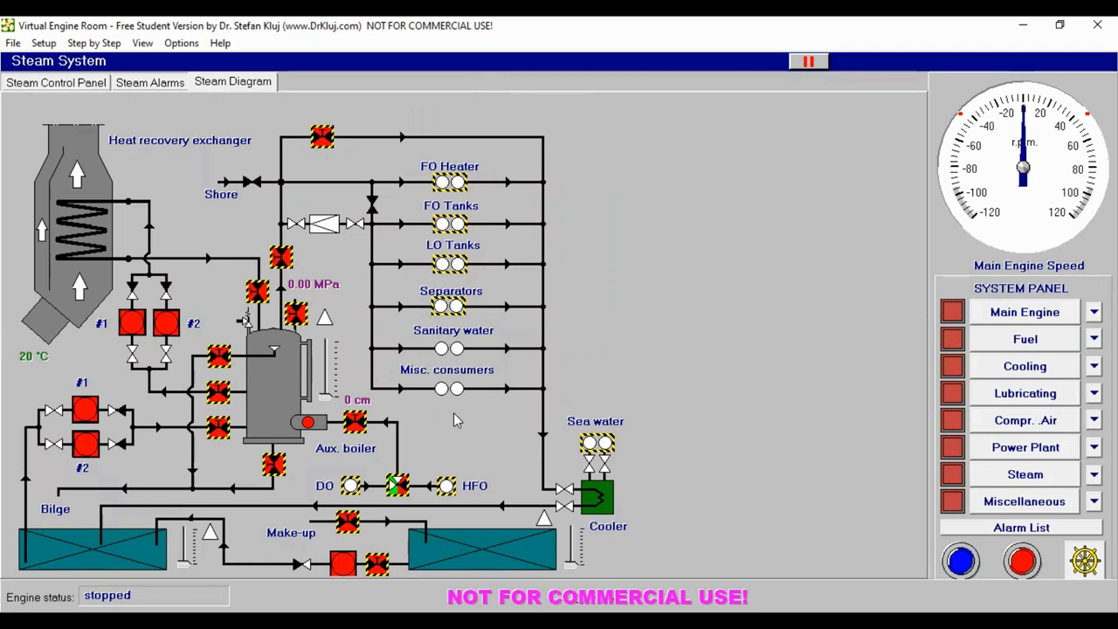
mouse_move(274, 219)
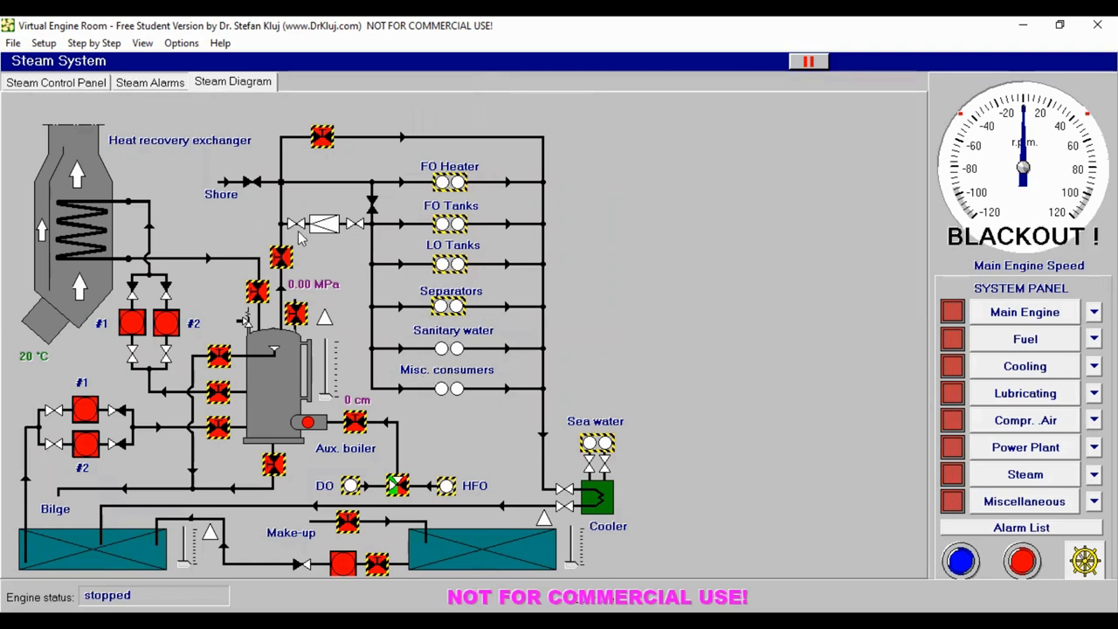
click(56, 82)
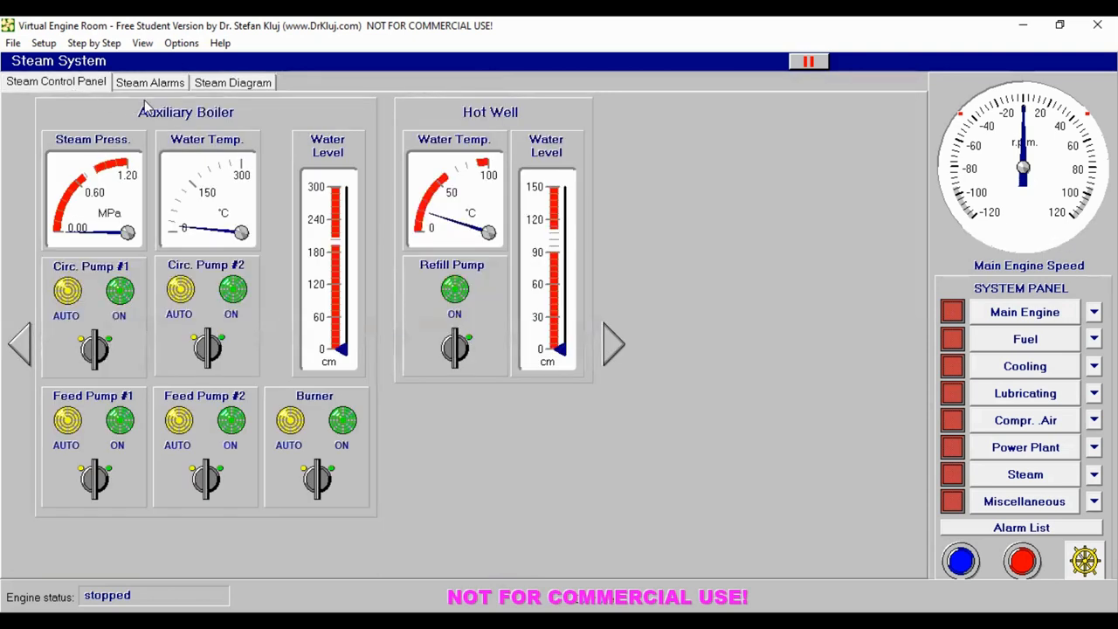
mouse_move(128, 280)
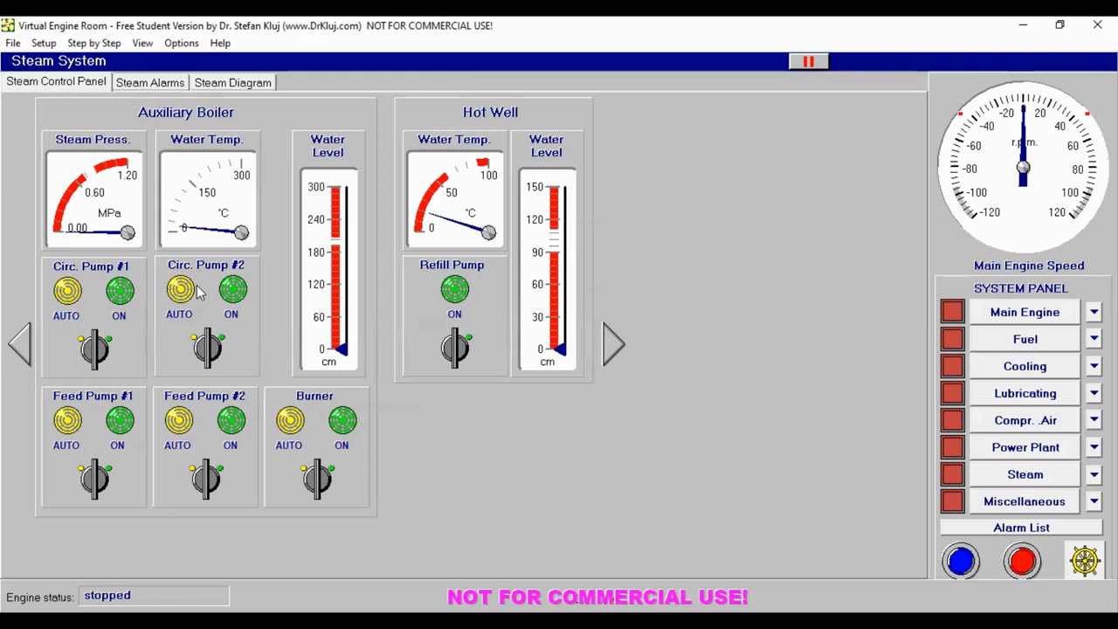
mouse_move(210, 321)
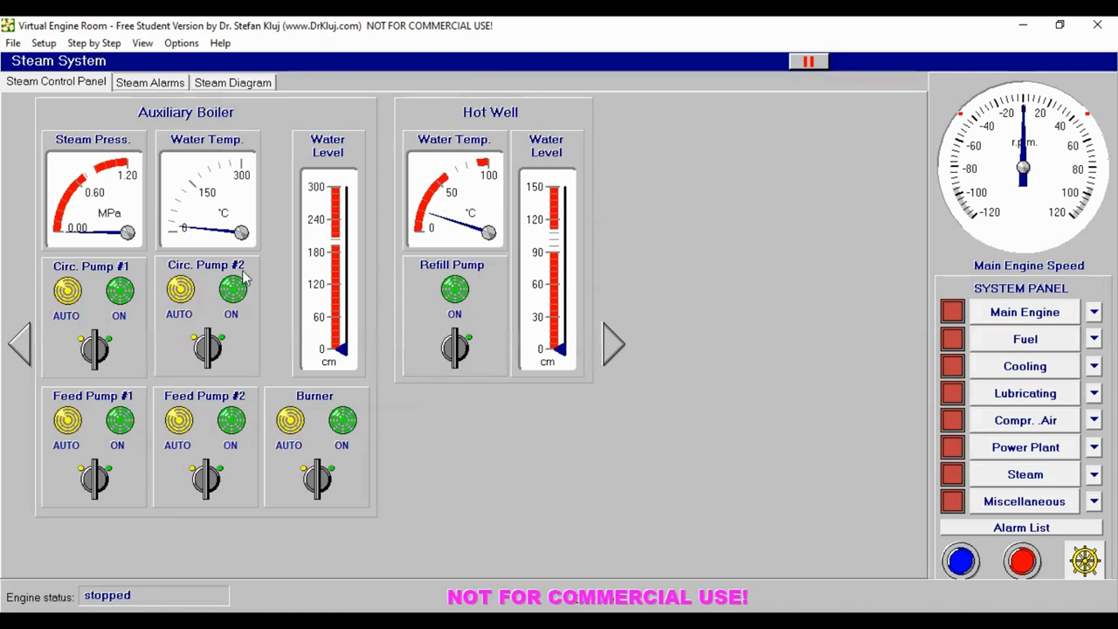
click(232, 82)
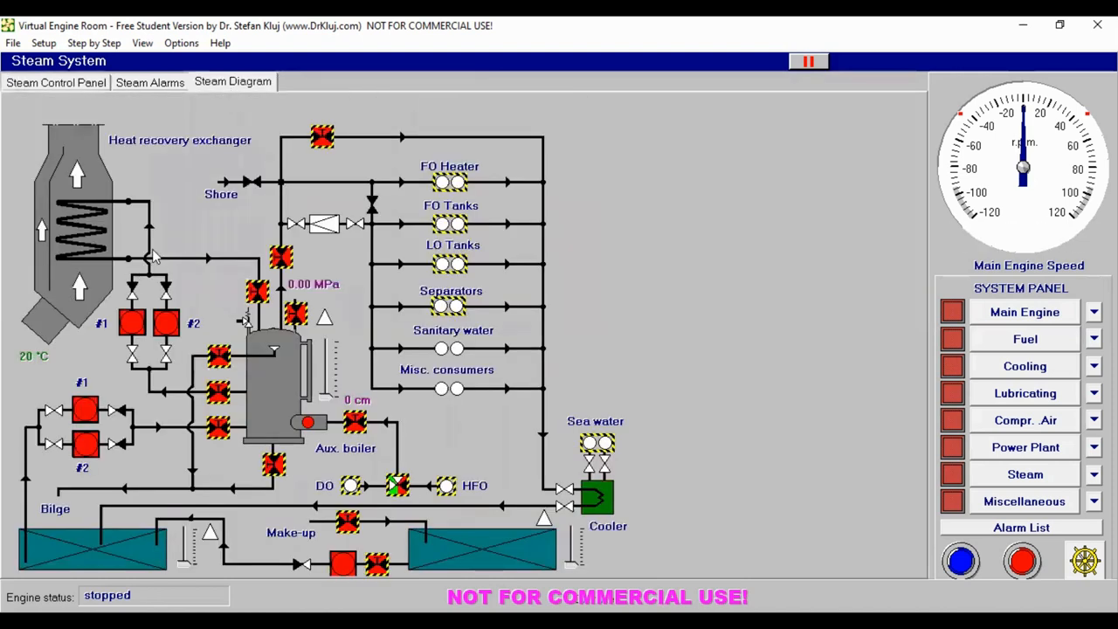
mouse_move(127, 218)
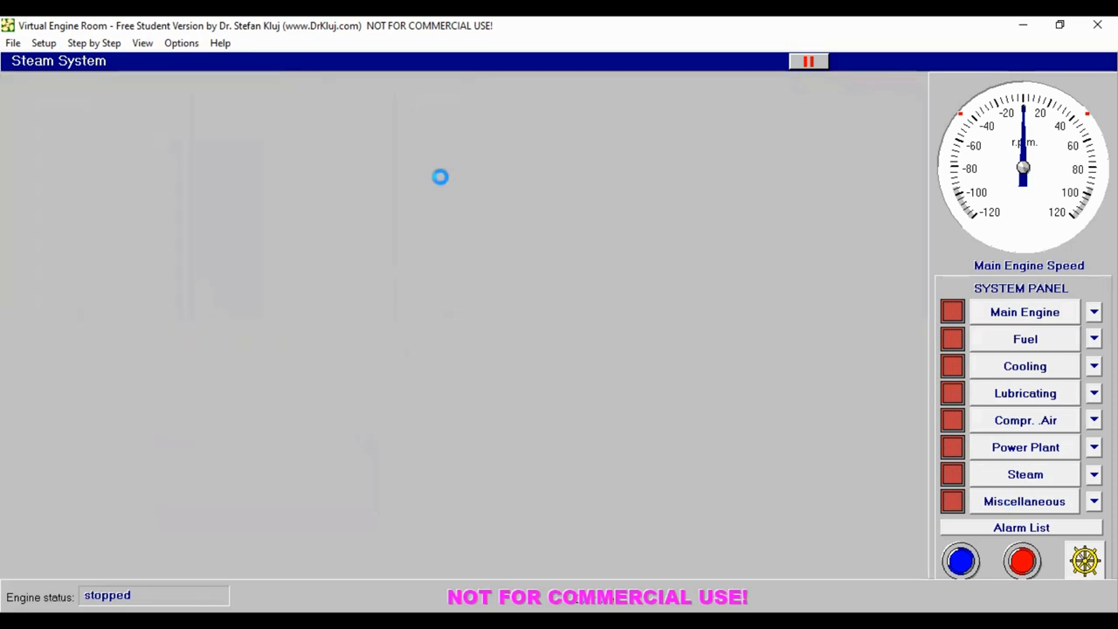
Step: Open Miscellaneous systems and view Misc. Alarms, Bilge Diagram and Ballast Diagram in turn
click(1024, 501)
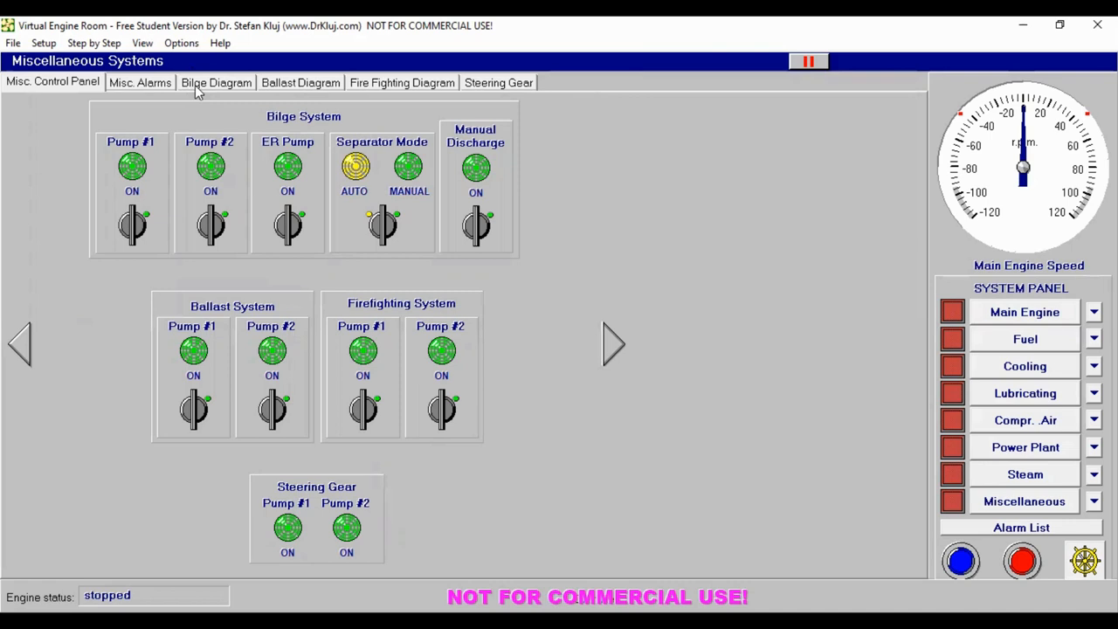
click(140, 83)
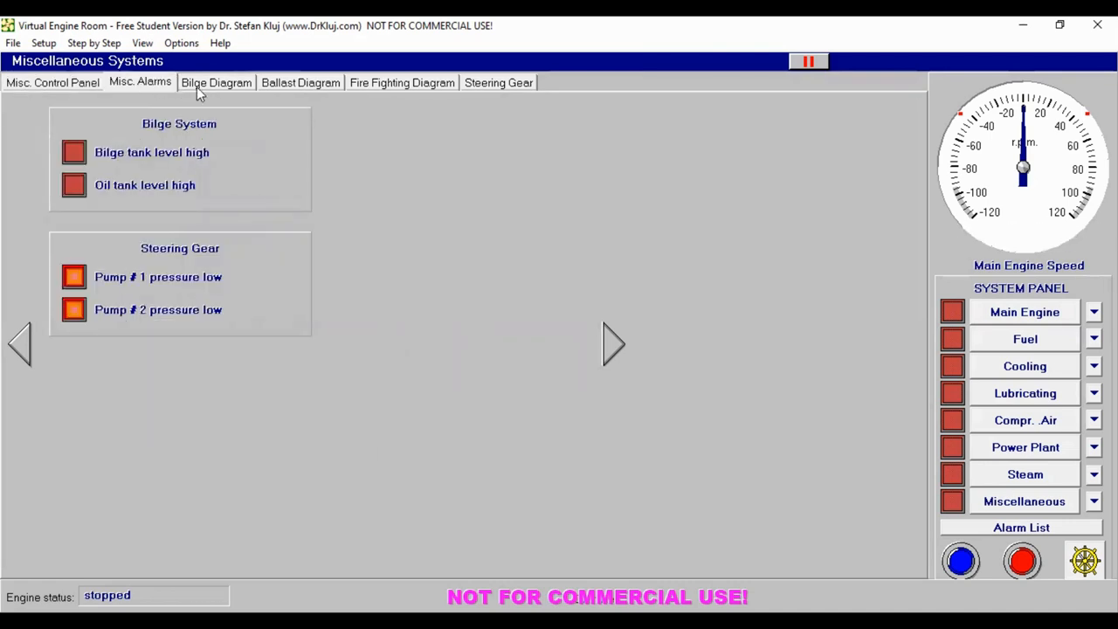
mouse_move(225, 102)
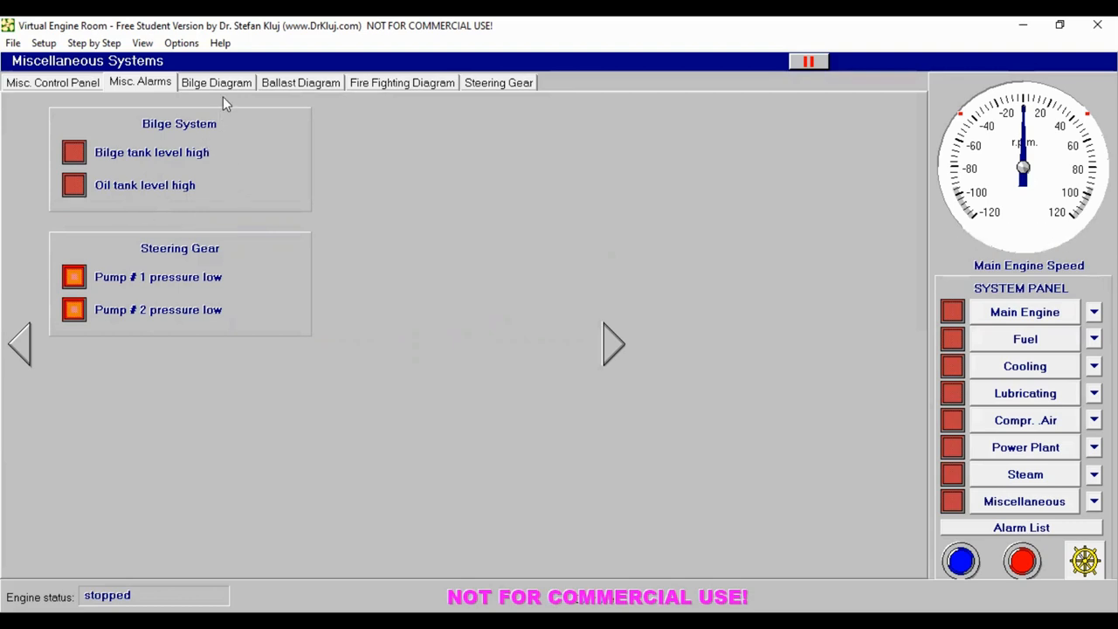
click(216, 82)
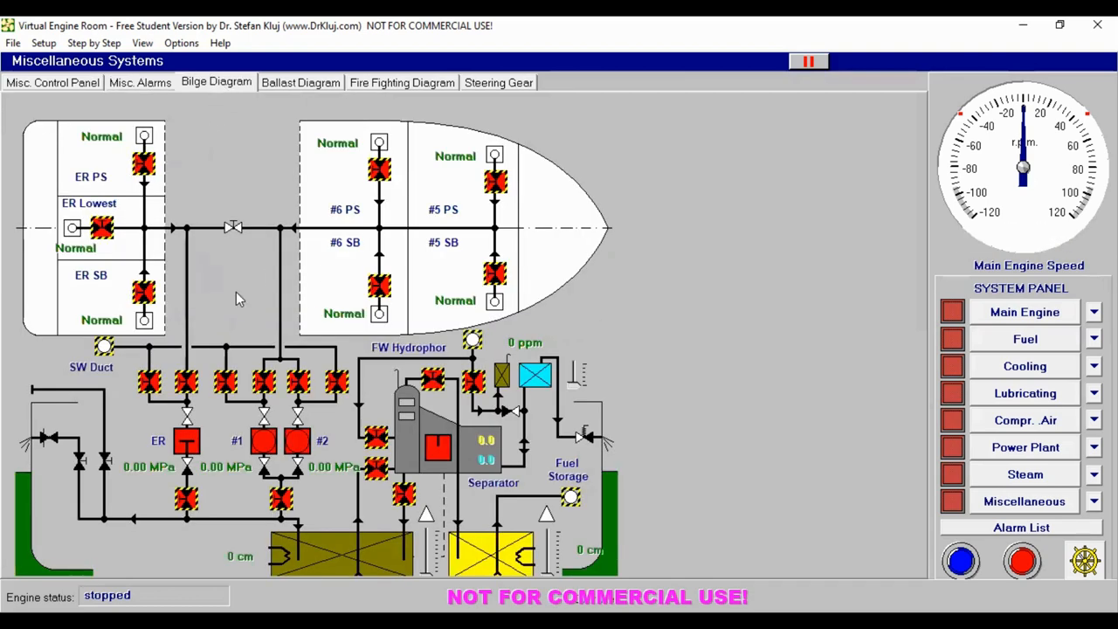
mouse_move(422, 142)
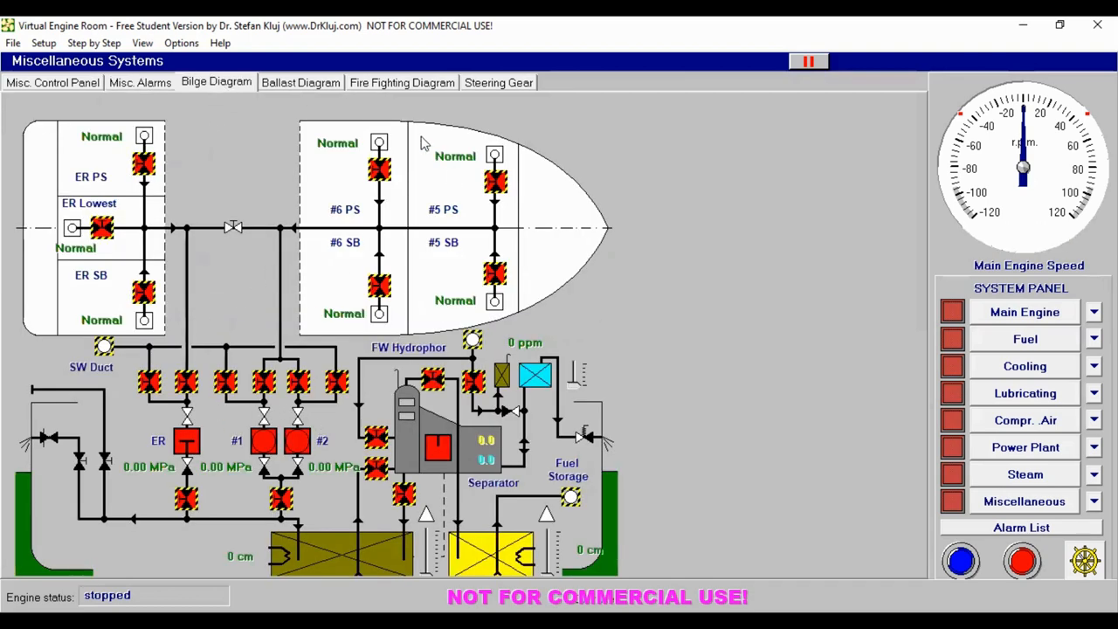
click(301, 83)
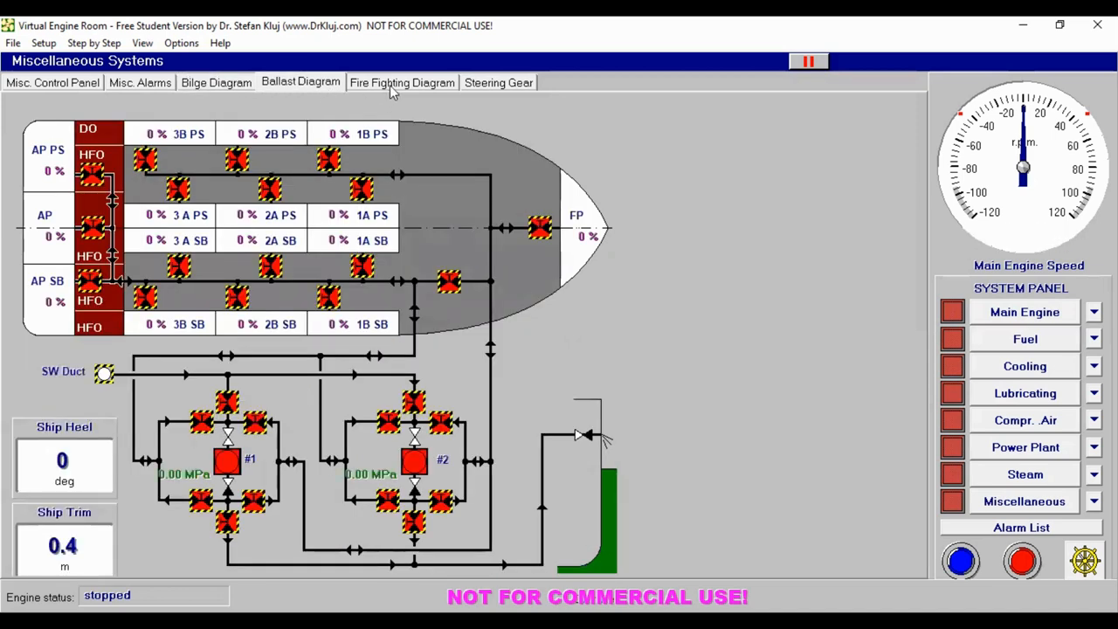
Step: Return to the Power Plant panel and browse the Setup, View and Options menus
click(1024, 447)
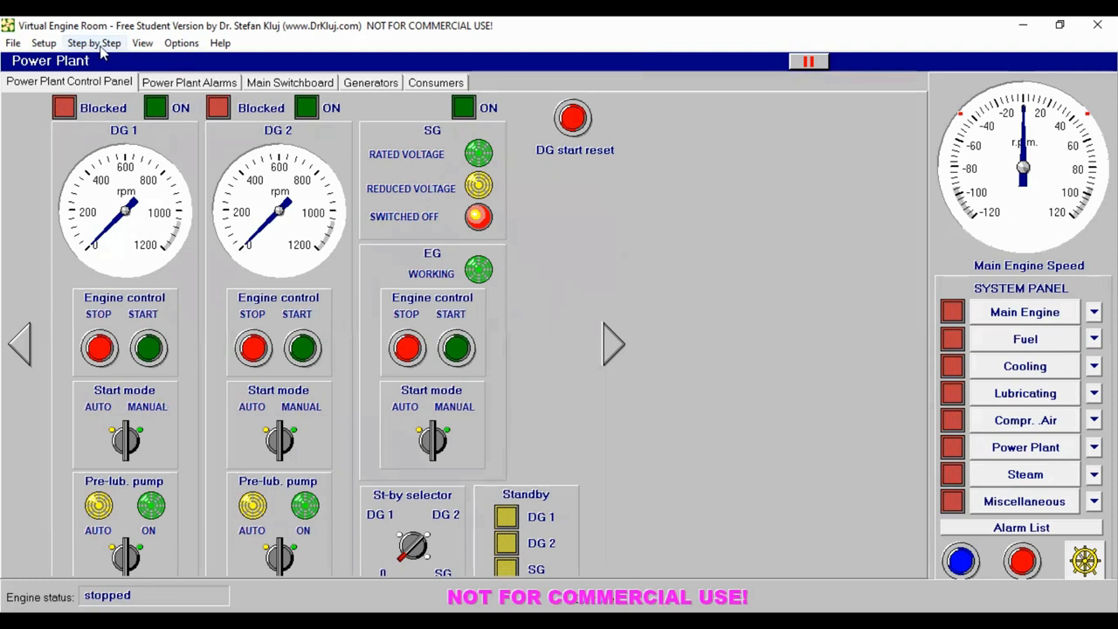
mouse_move(78, 70)
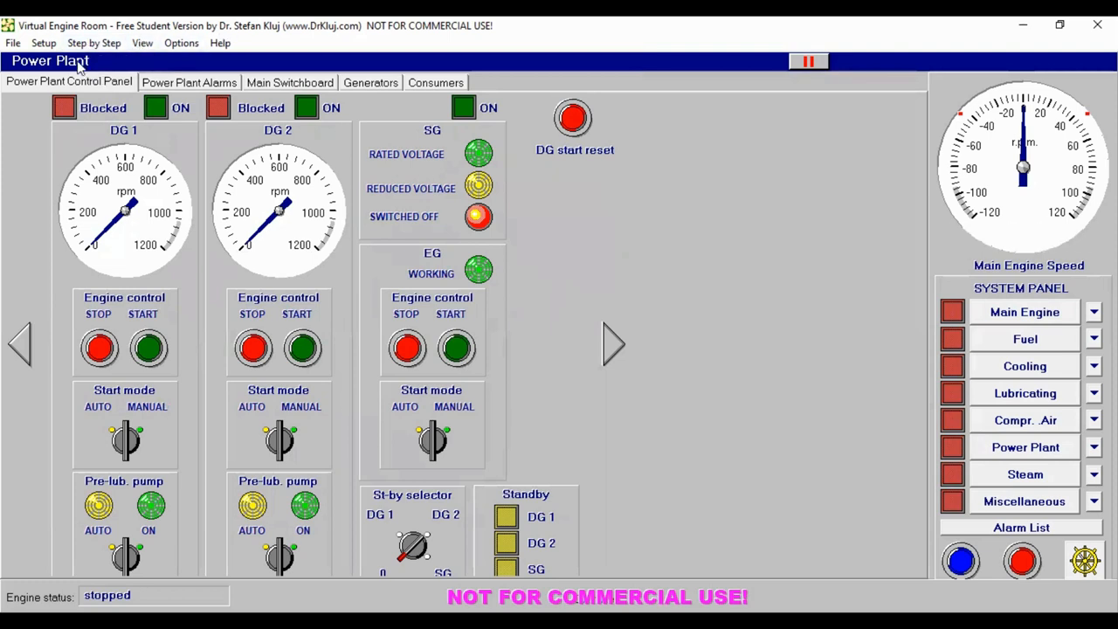
click(43, 43)
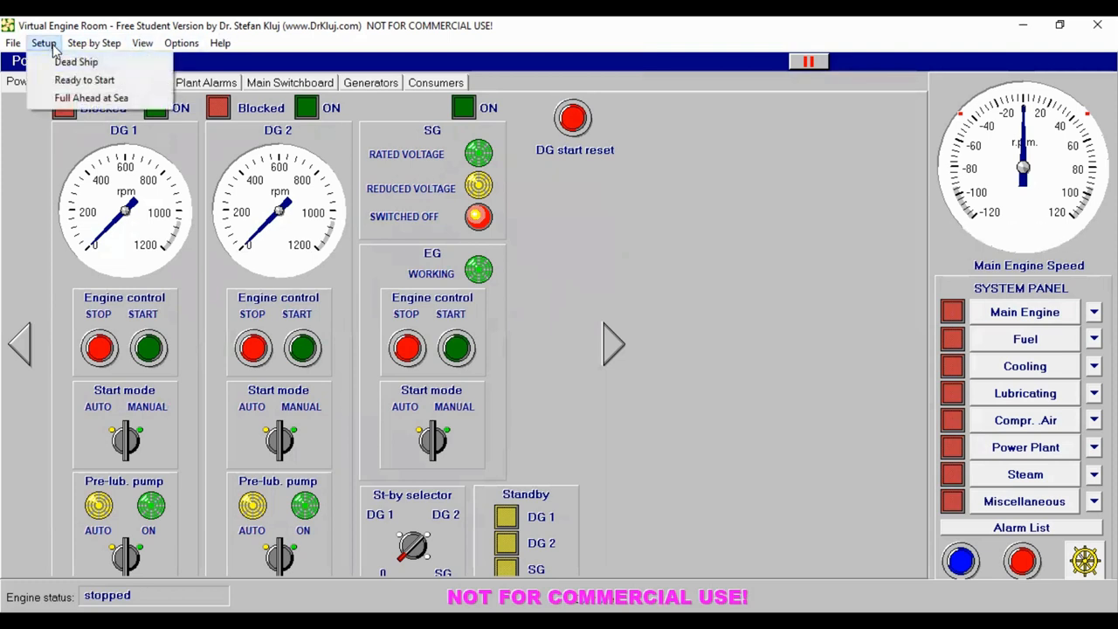
mouse_move(76, 61)
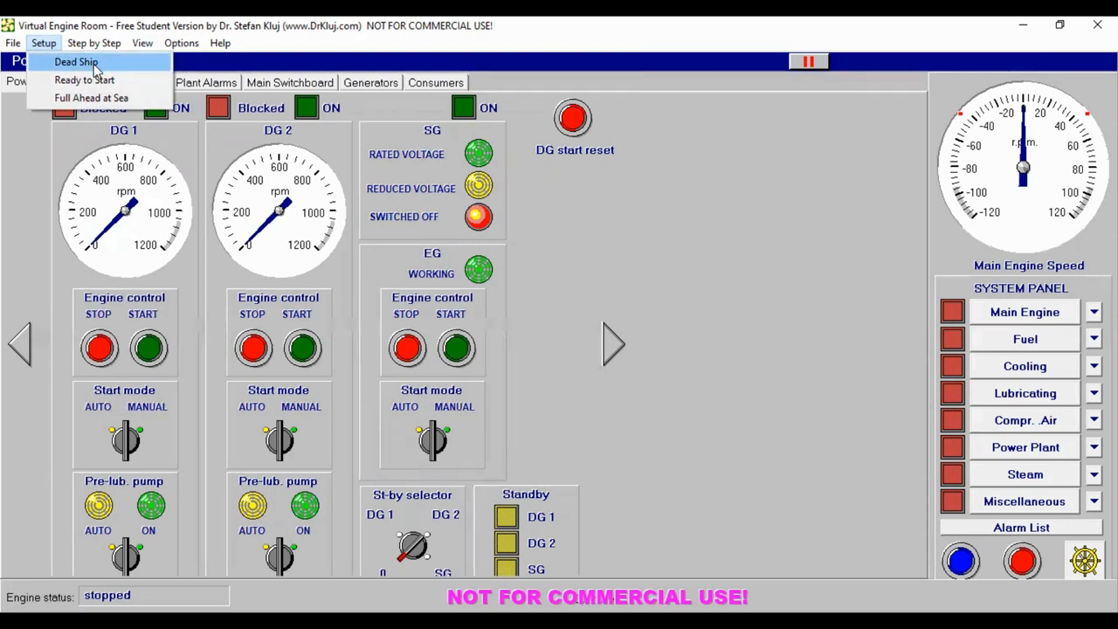
mouse_move(91, 97)
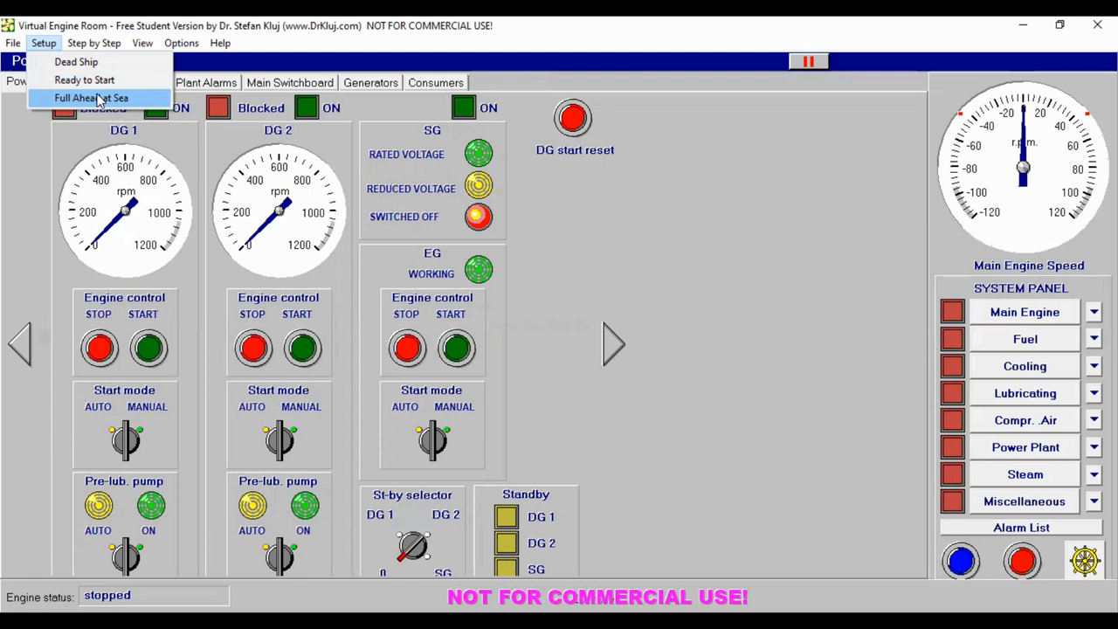
click(141, 43)
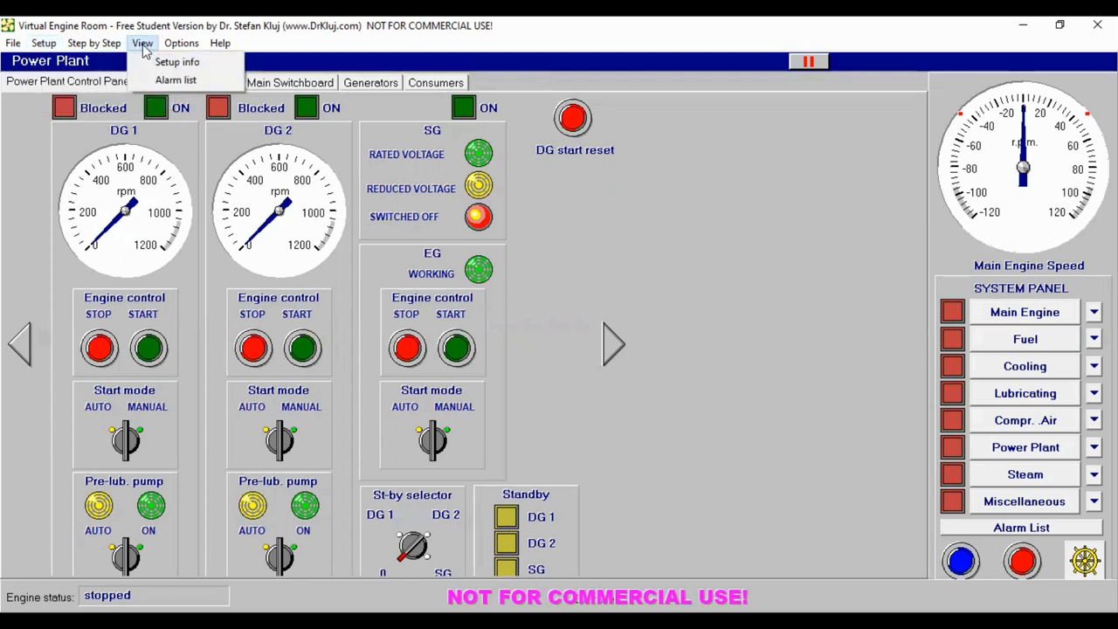
mouse_move(175, 79)
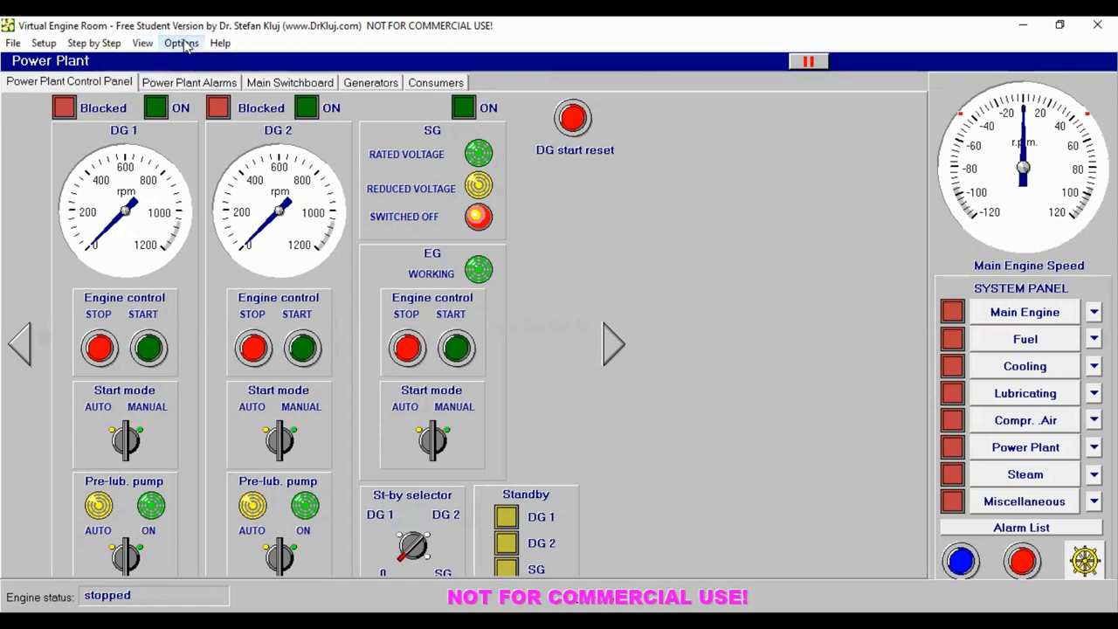
click(181, 43)
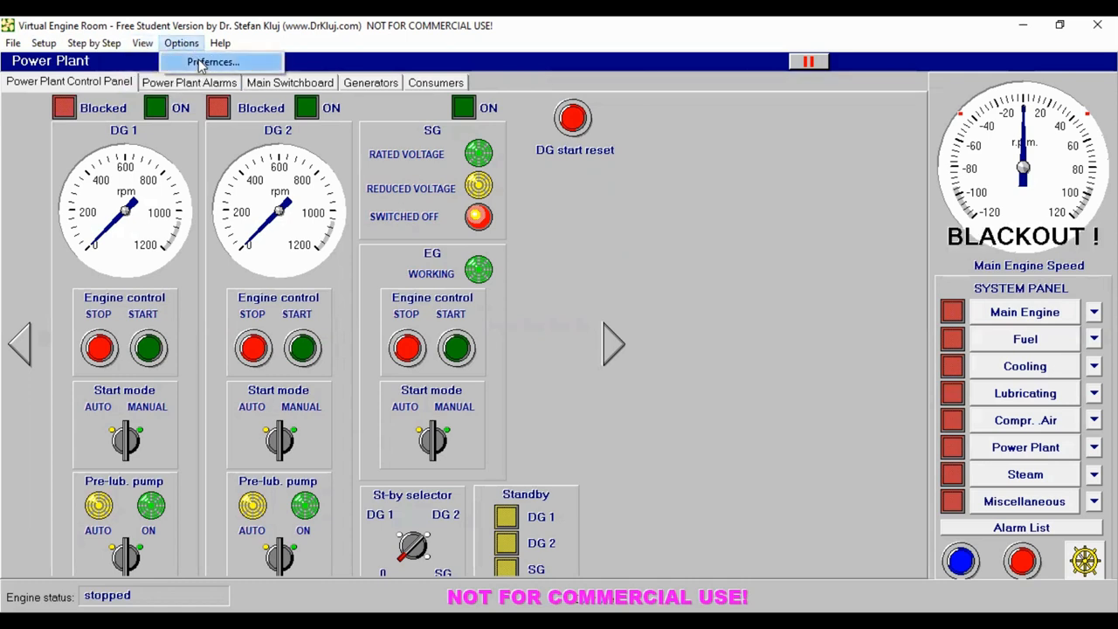
click(211, 61)
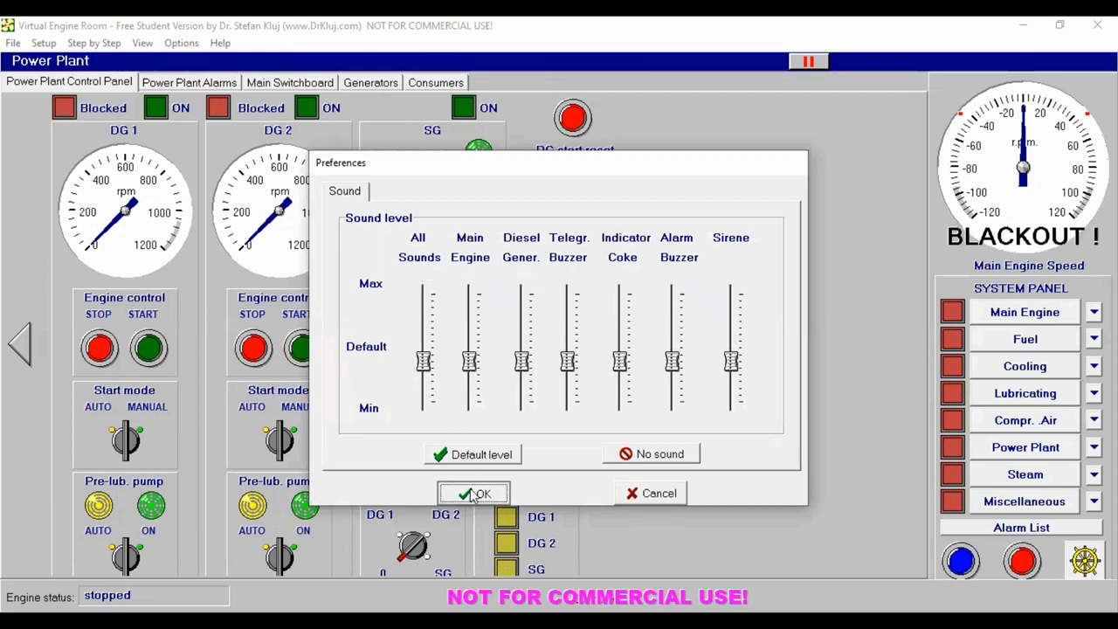
click(475, 493)
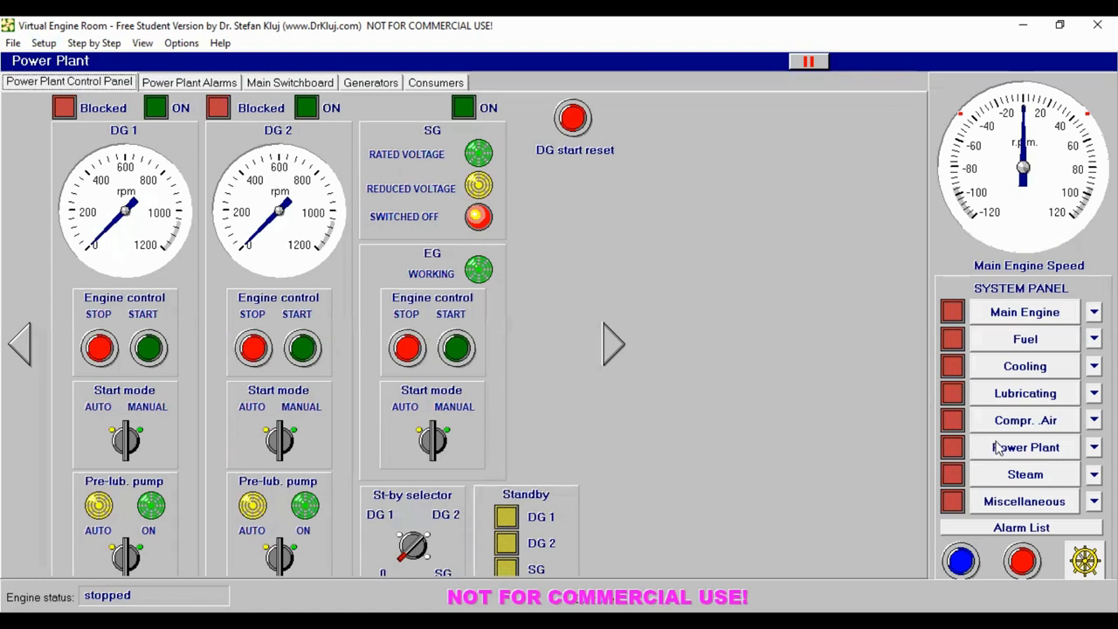
mouse_move(747, 308)
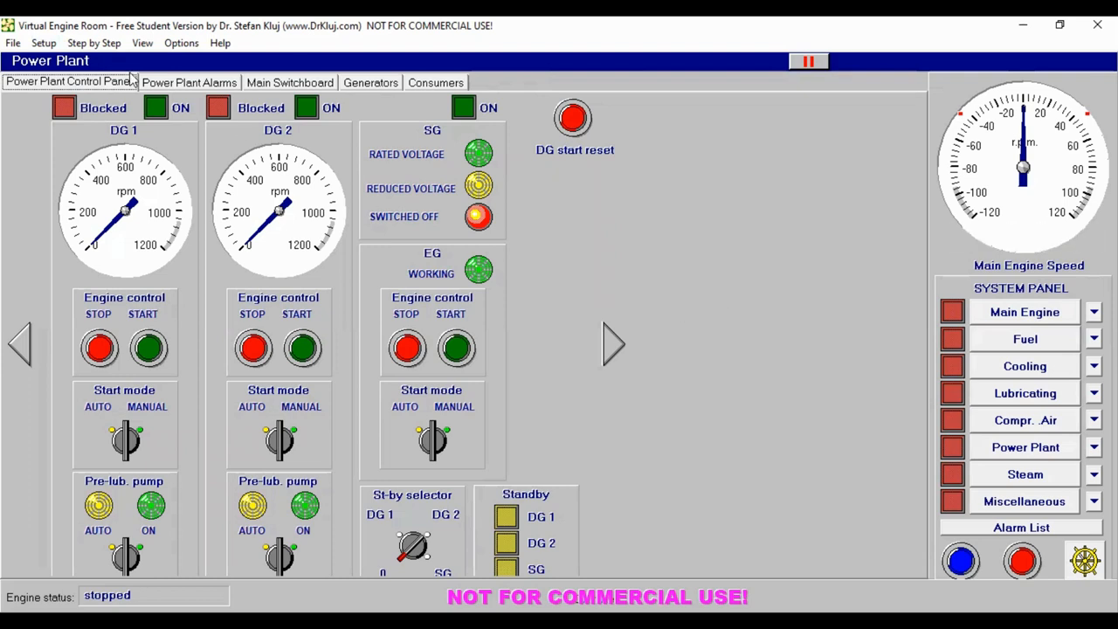
mouse_move(516, 327)
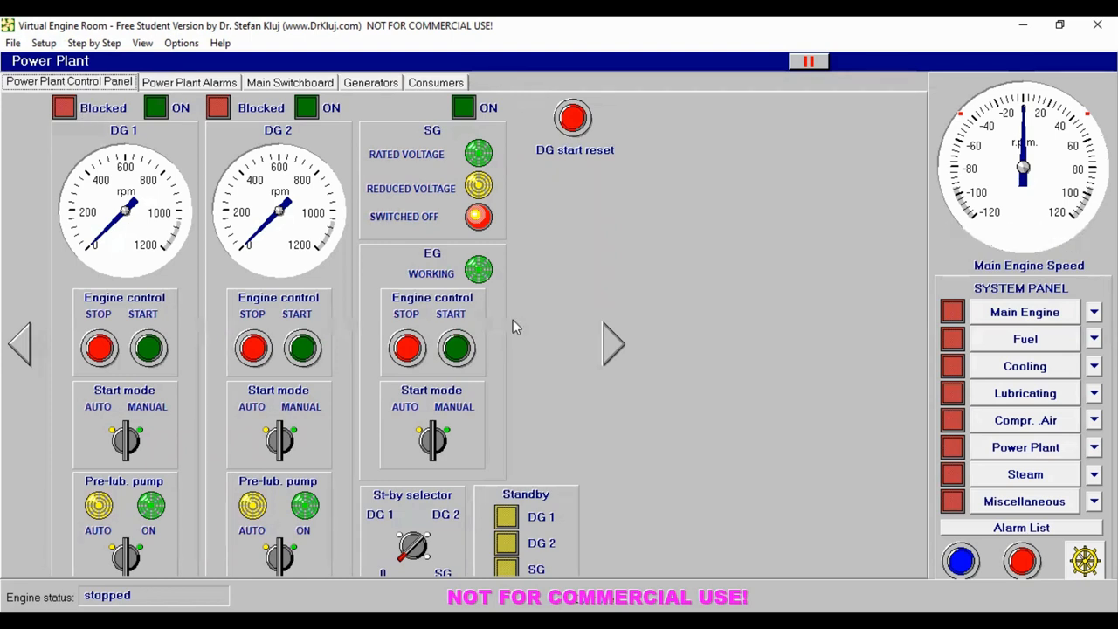
mouse_move(647, 303)
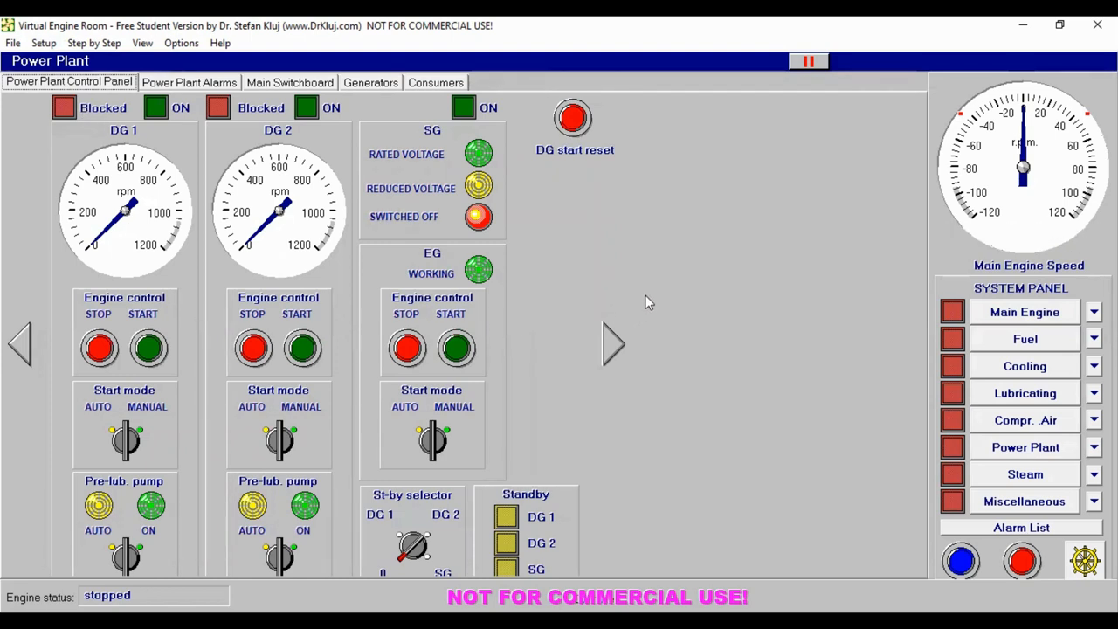
mouse_move(535, 164)
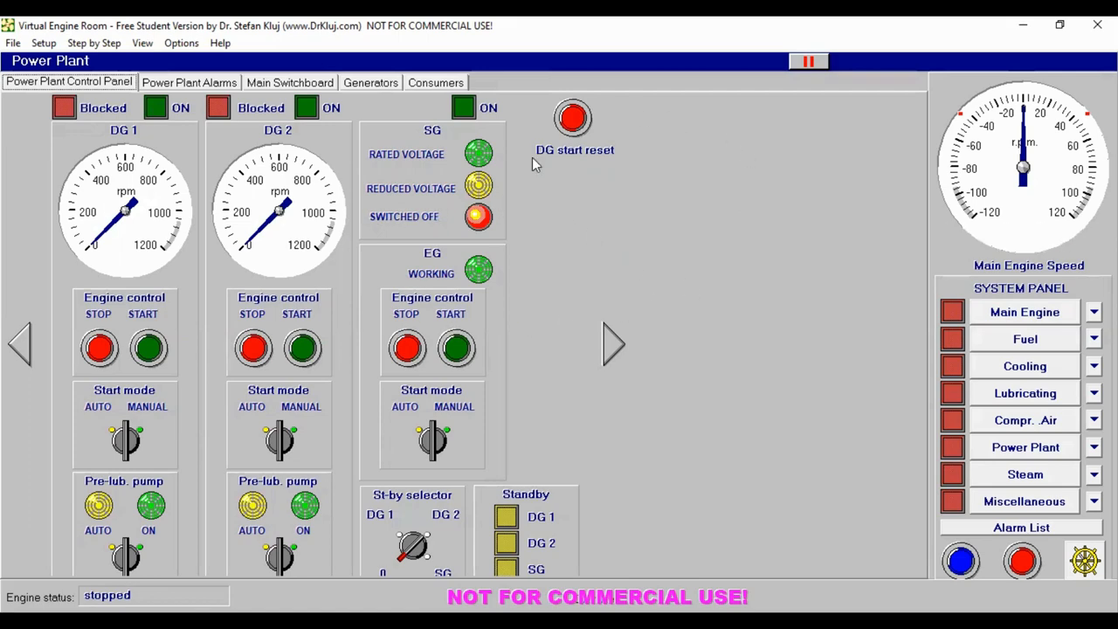